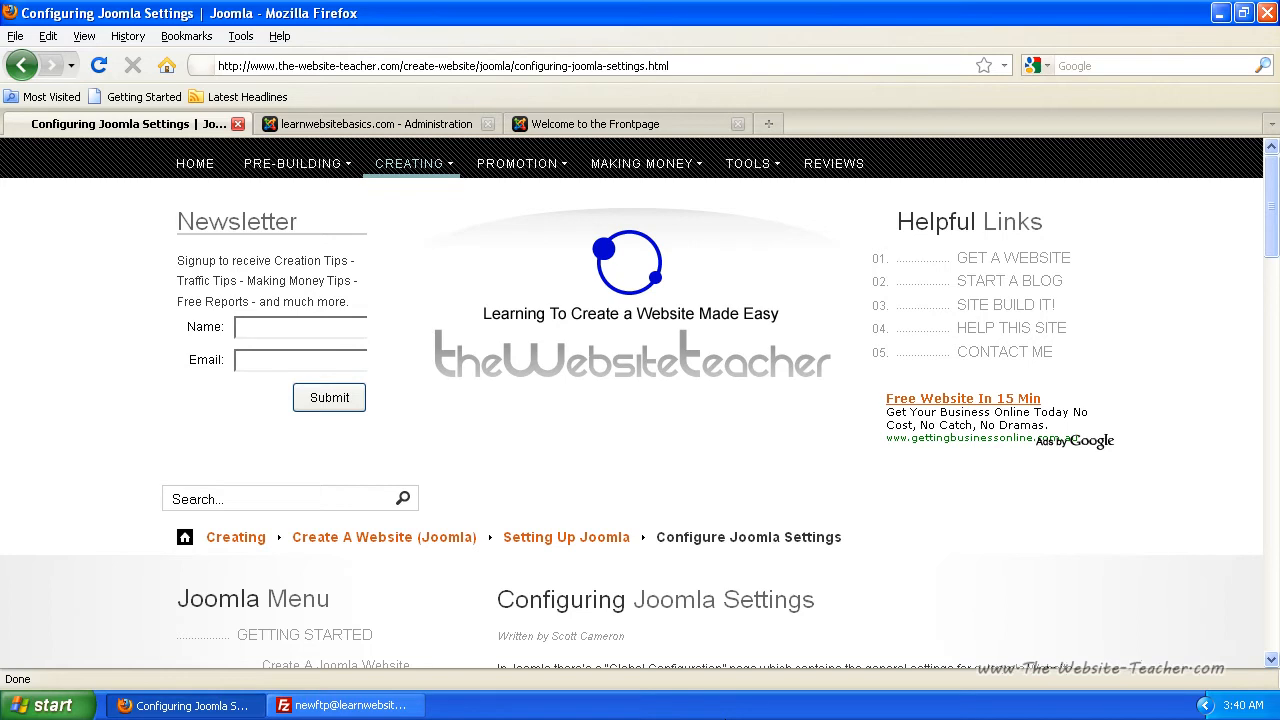
Go to the learnwebsitebasics.com administration and open Site > Global Configuration.
scroll(down, 3)
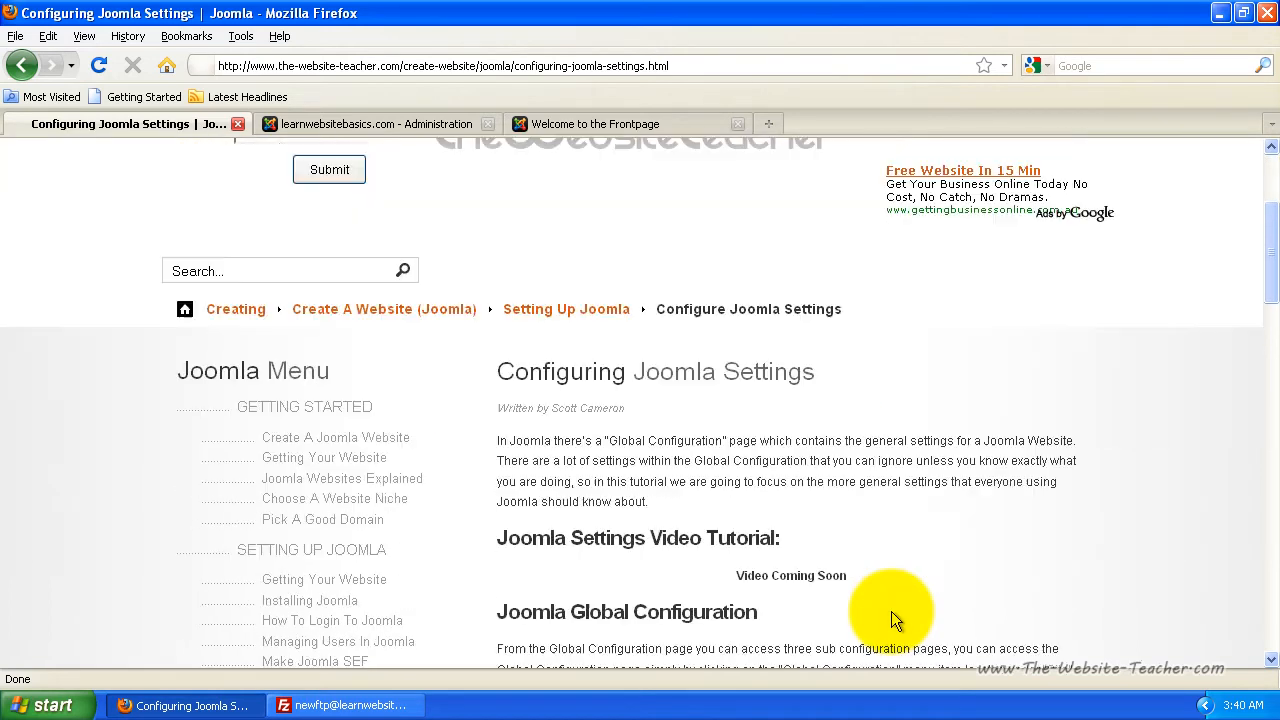
mouse_move(471, 236)
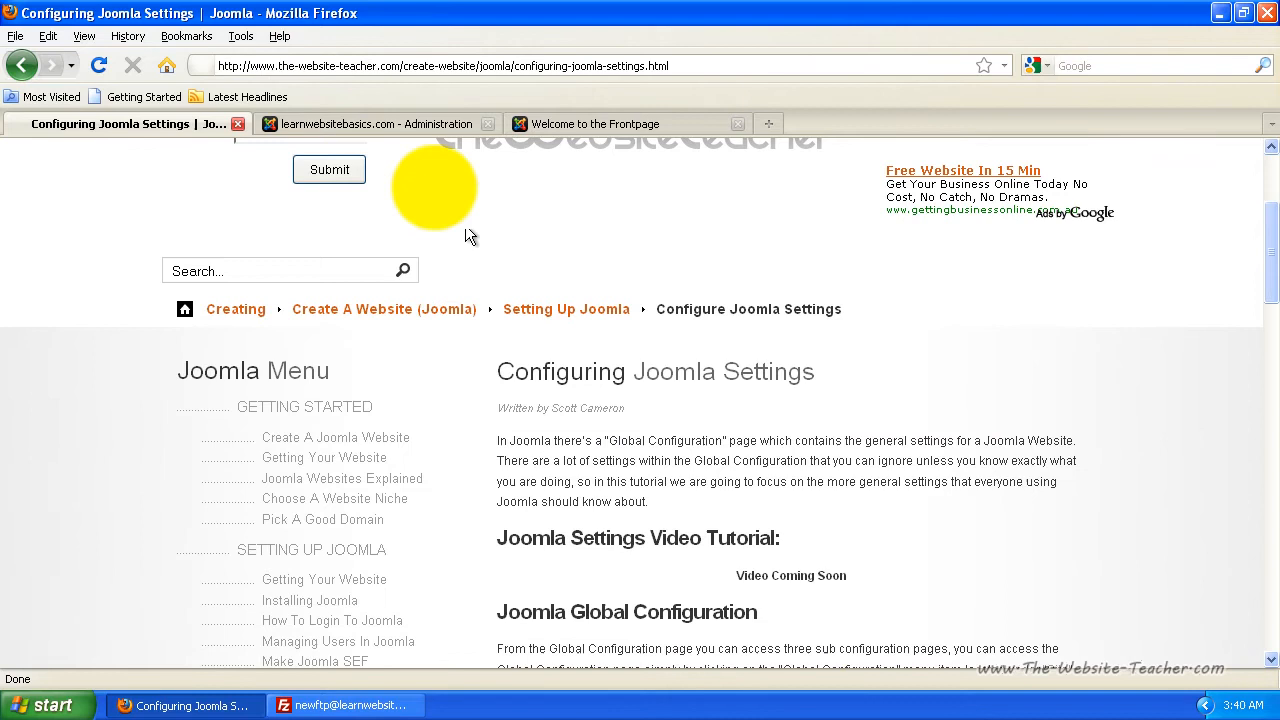
mouse_move(335, 133)
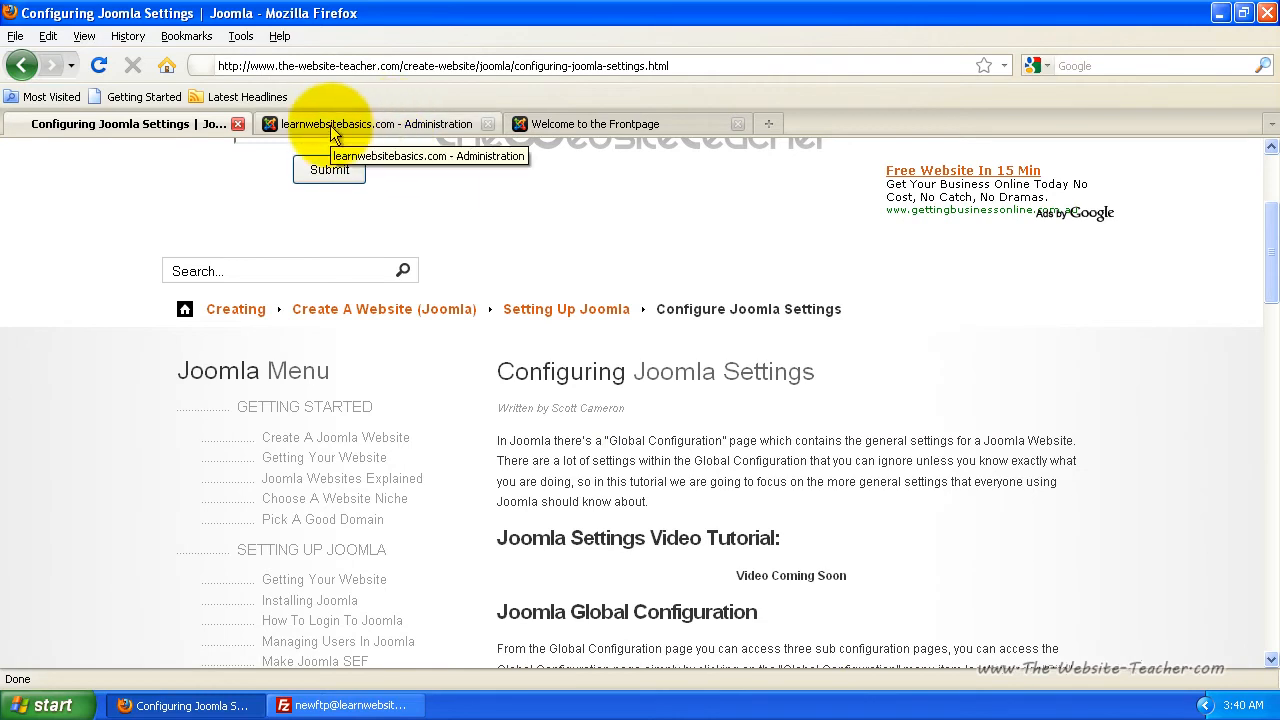
click(370, 123)
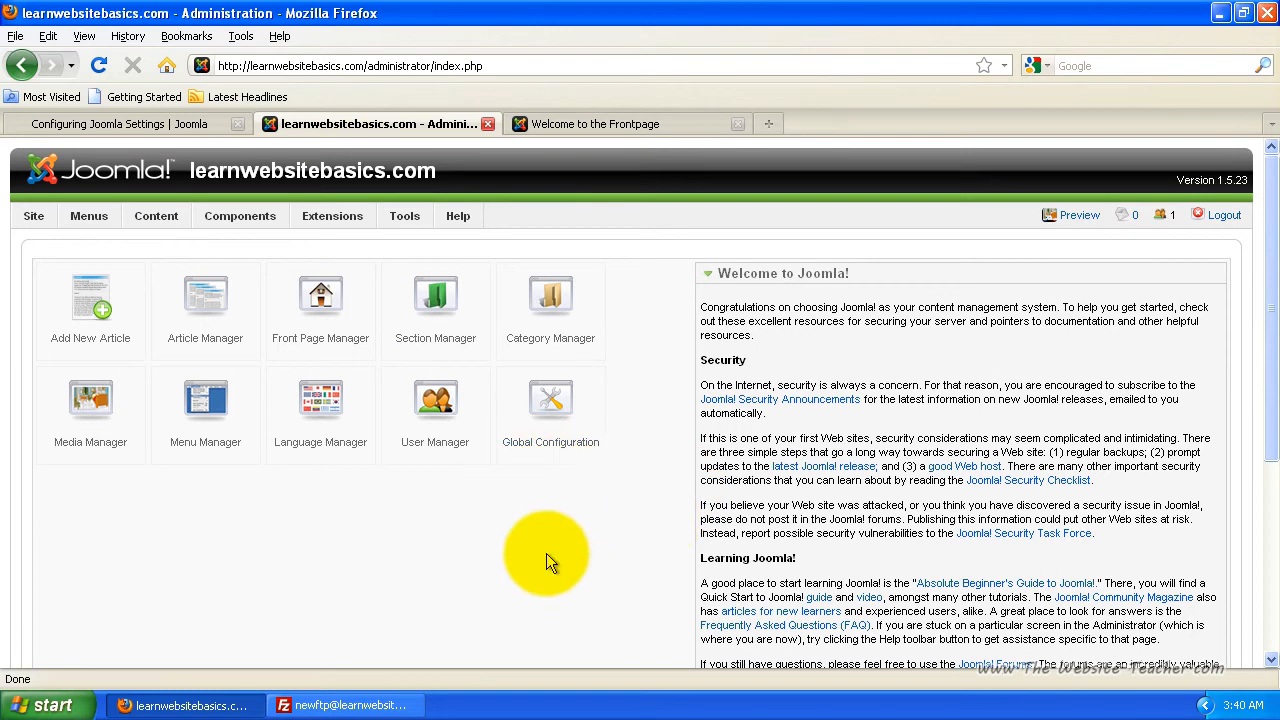
mouse_move(543, 402)
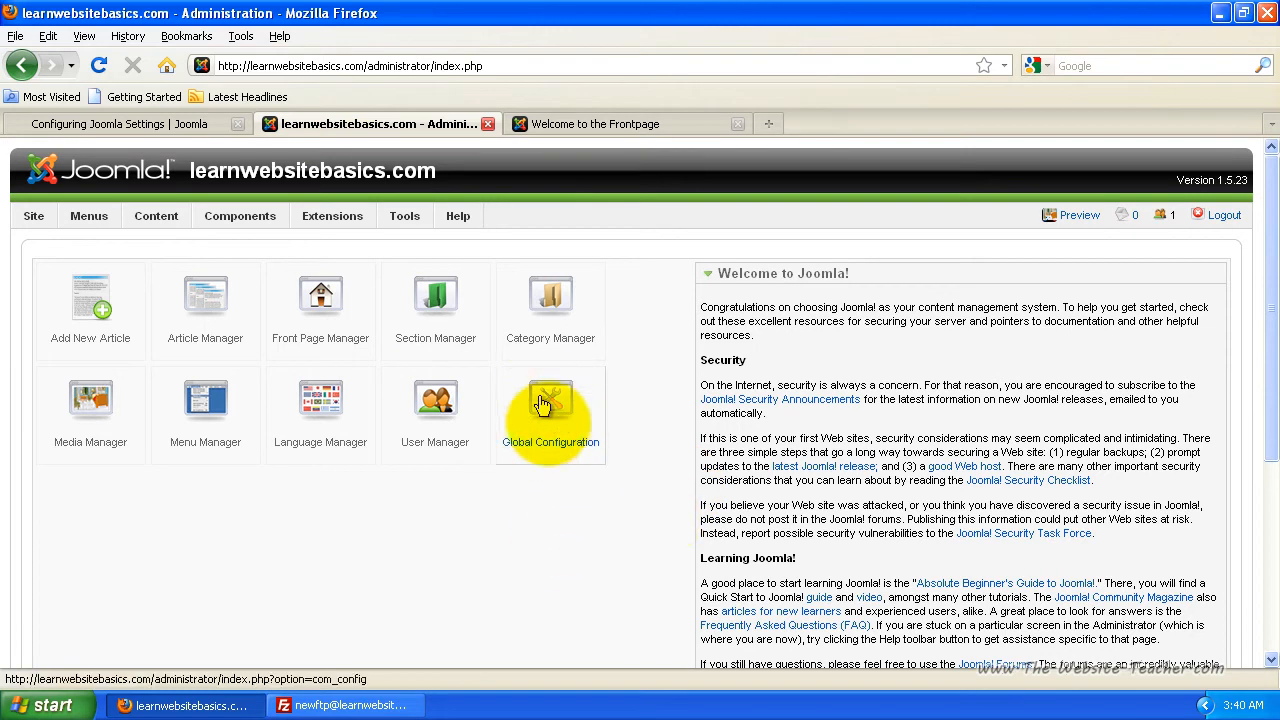
click(33, 216)
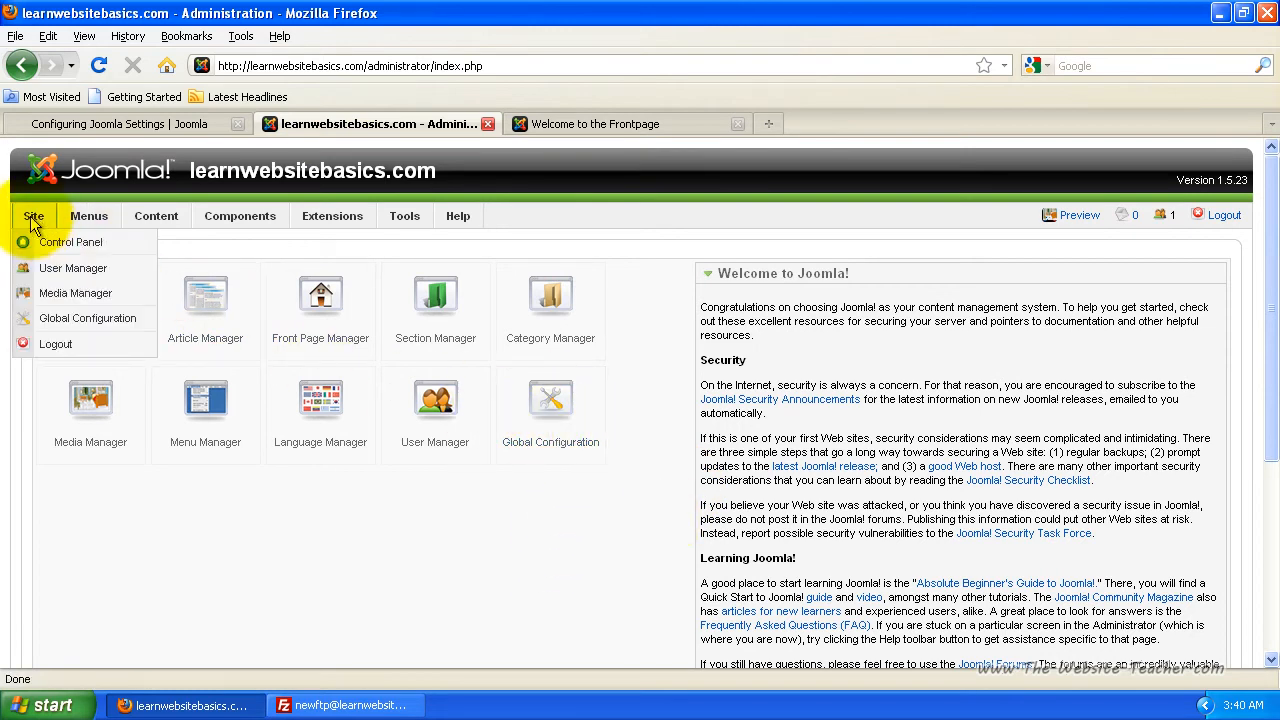
mouse_move(81, 318)
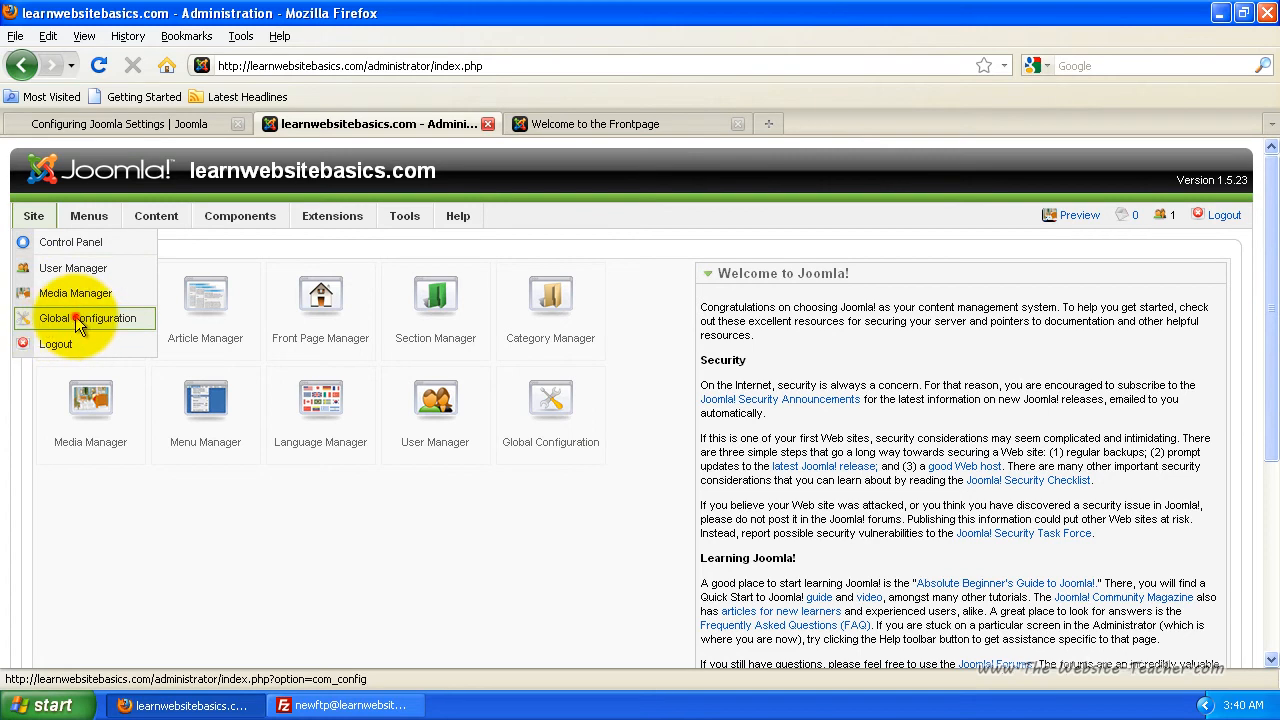
click(90, 318)
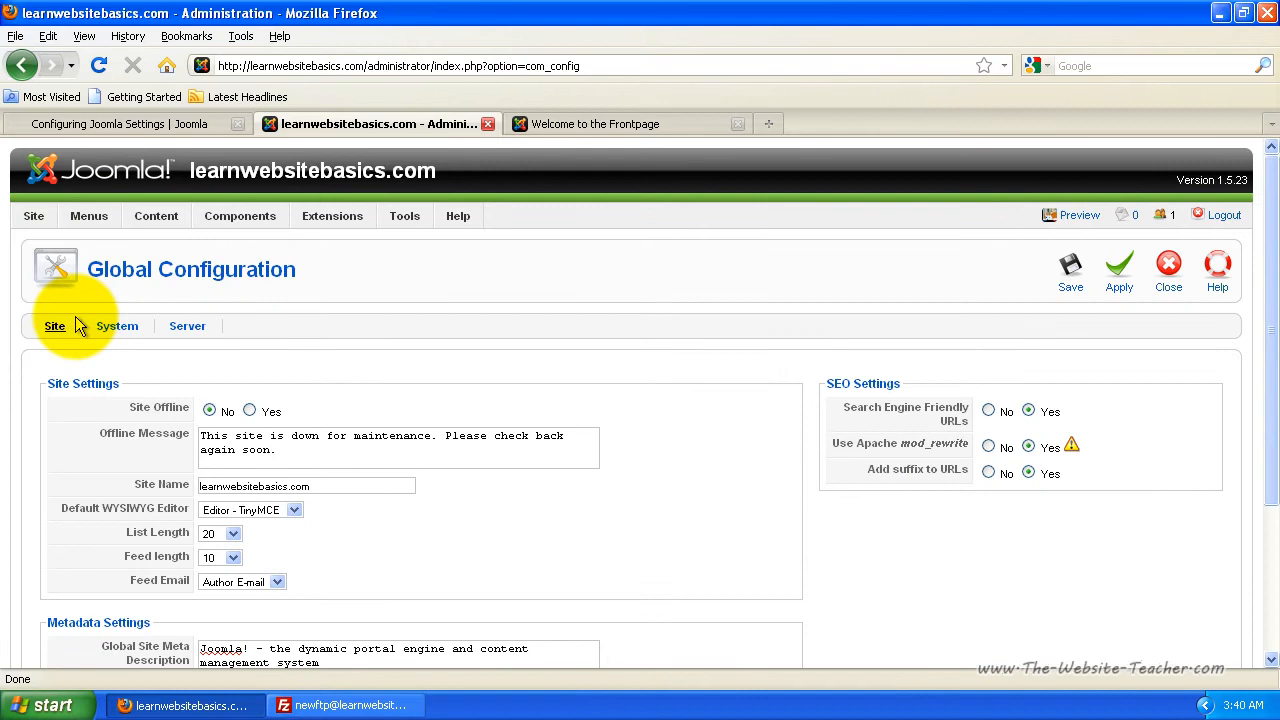
mouse_move(78, 330)
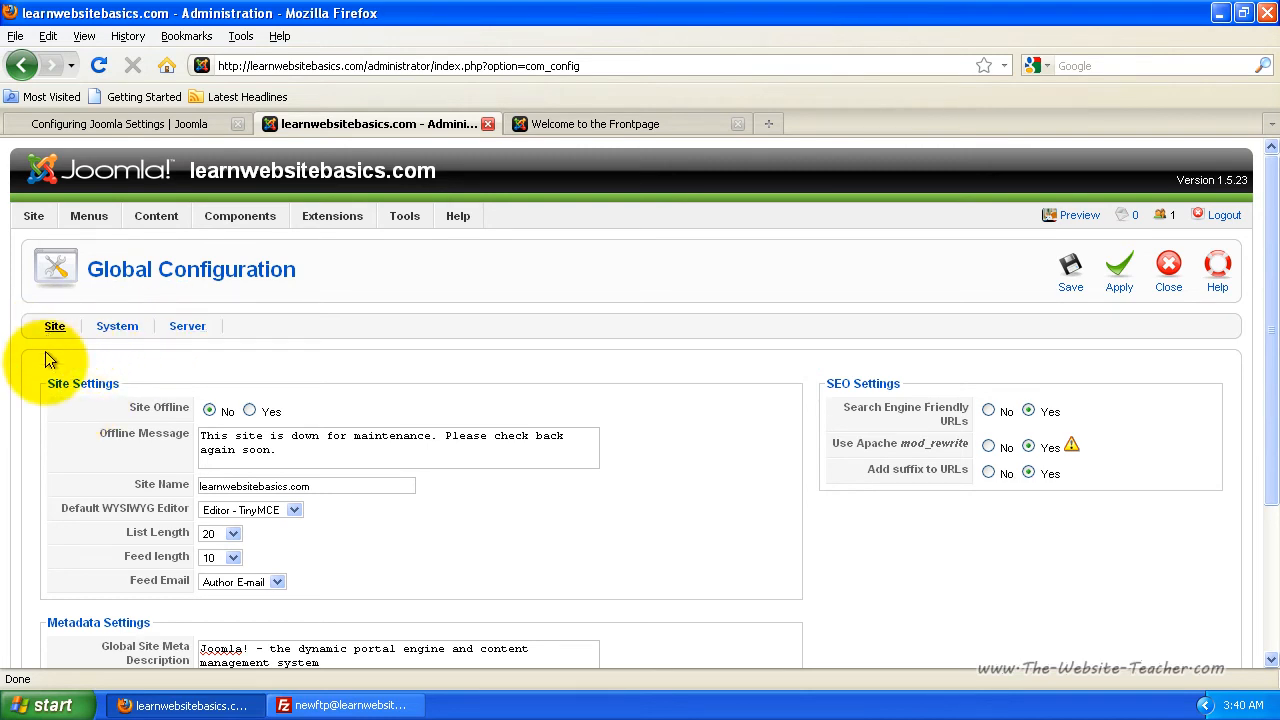
scroll(down, 3)
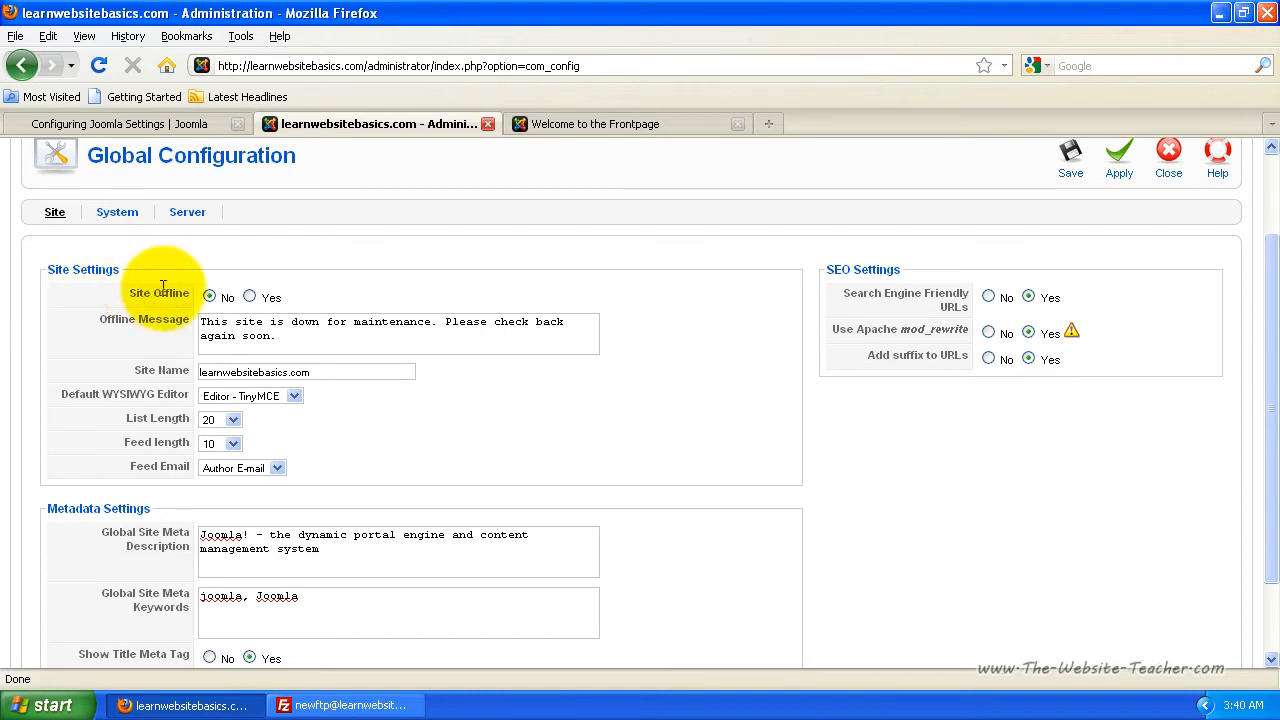
mouse_move(164, 293)
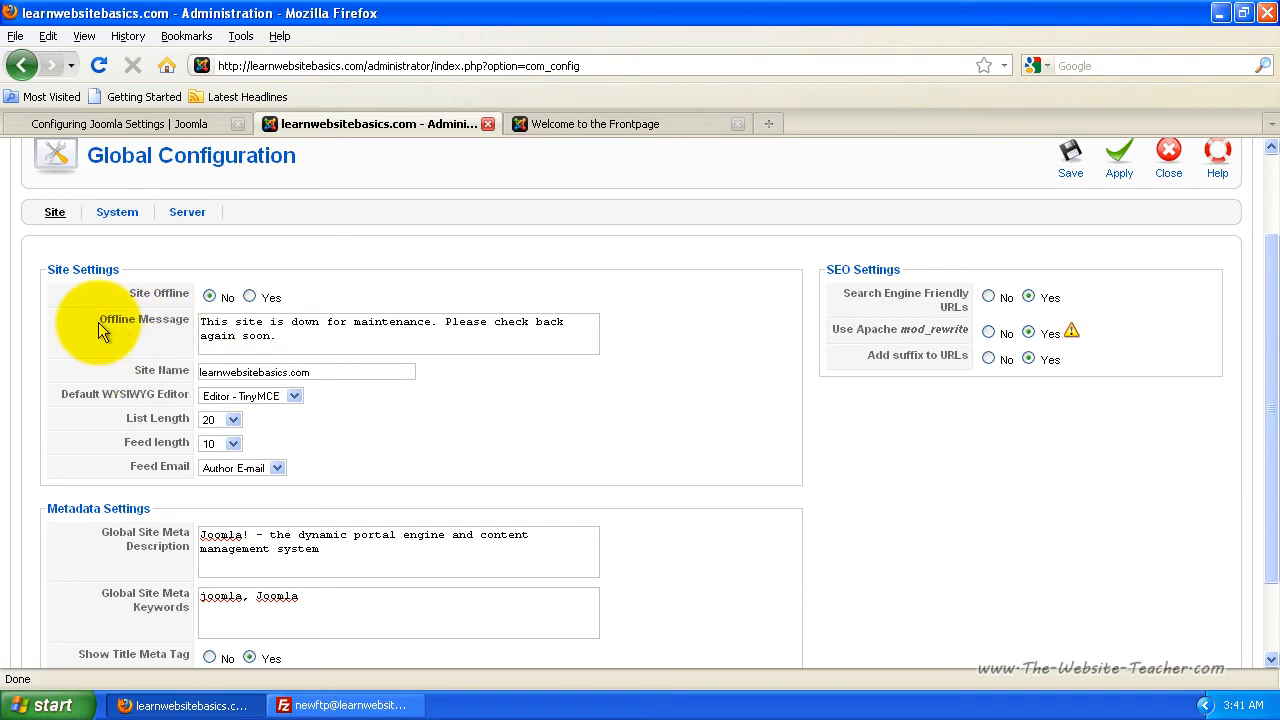
click(295, 336)
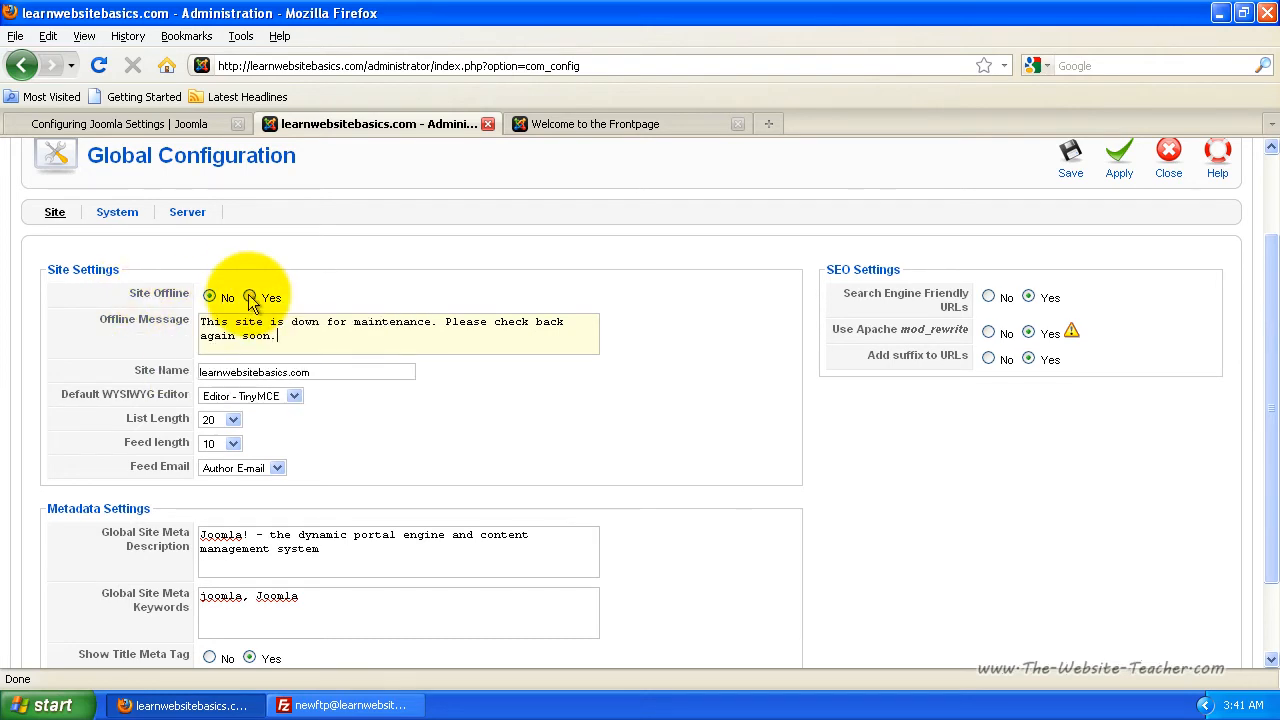
click(209, 296)
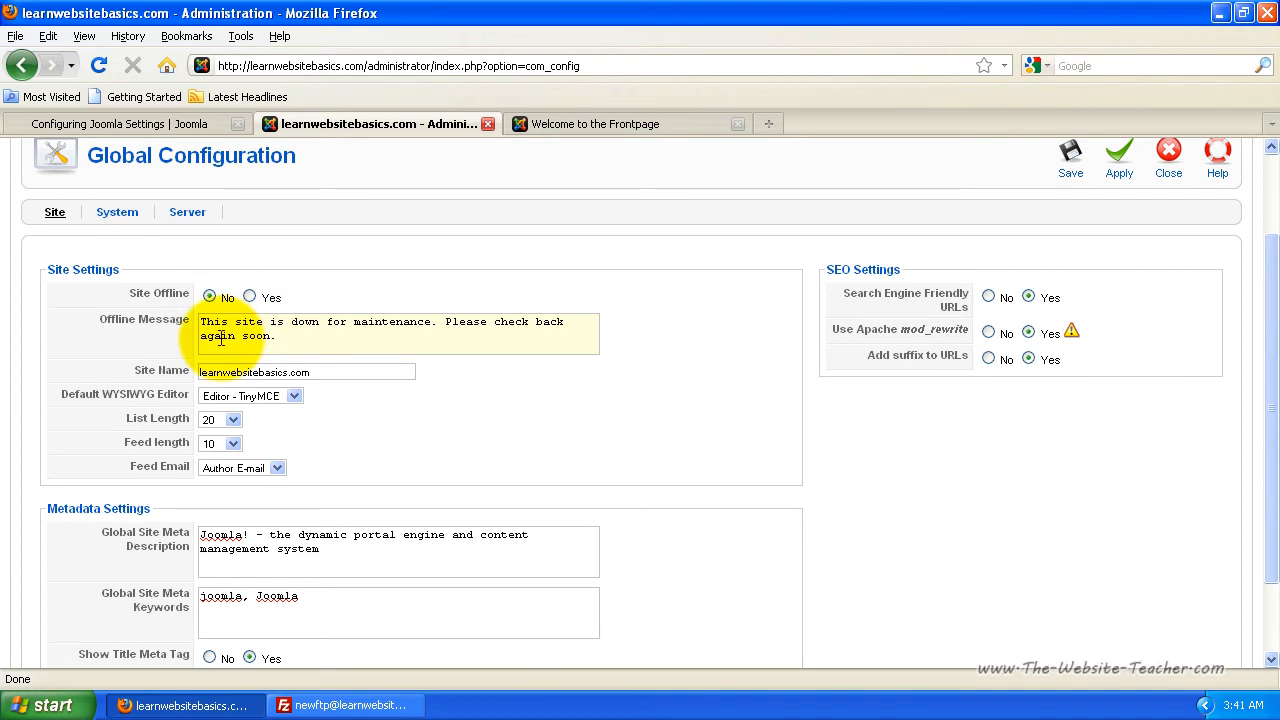
mouse_move(162, 370)
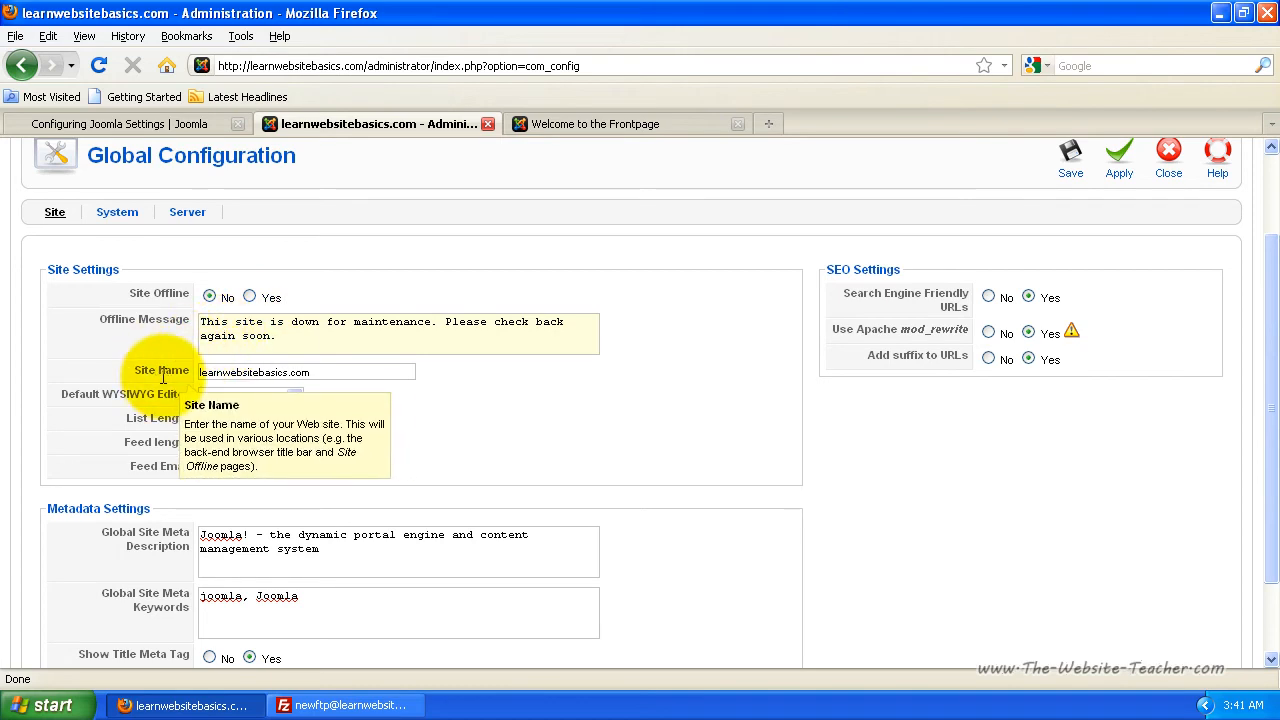
Replace the Site Name 'learnwebsitebasics.com' with 'Learn Website Basics'.
click(312, 372)
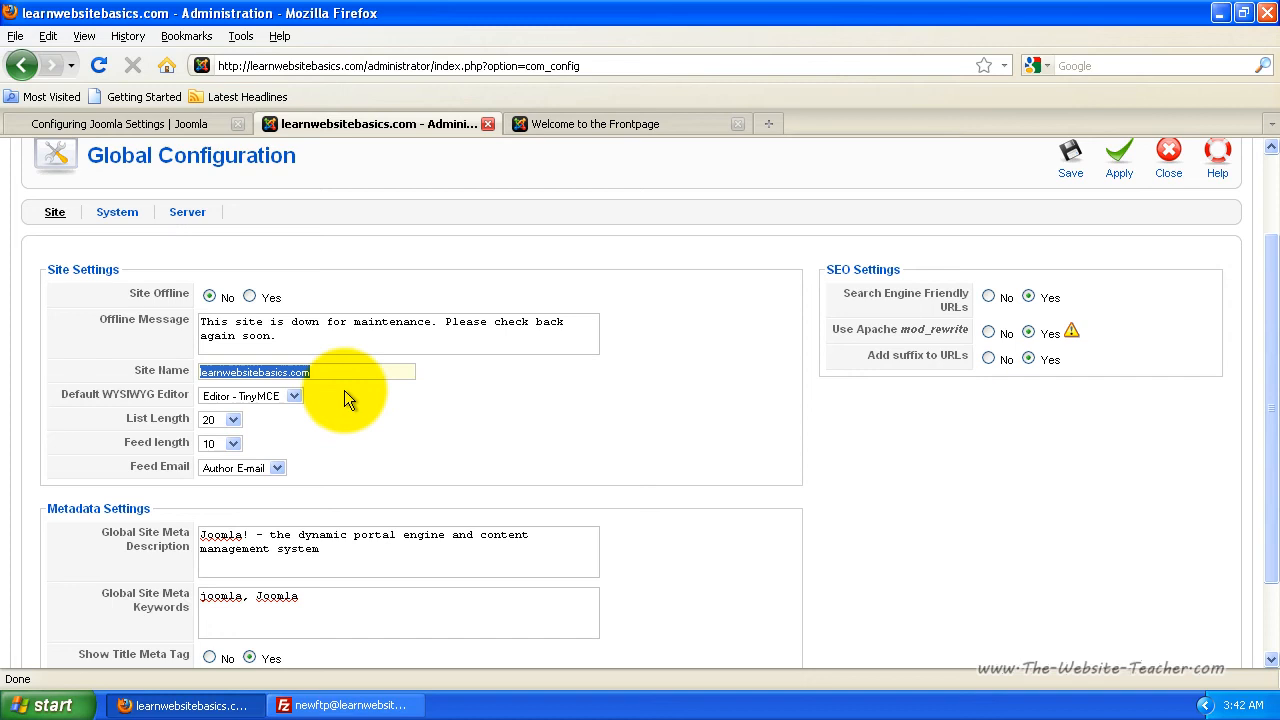
text(Learn)
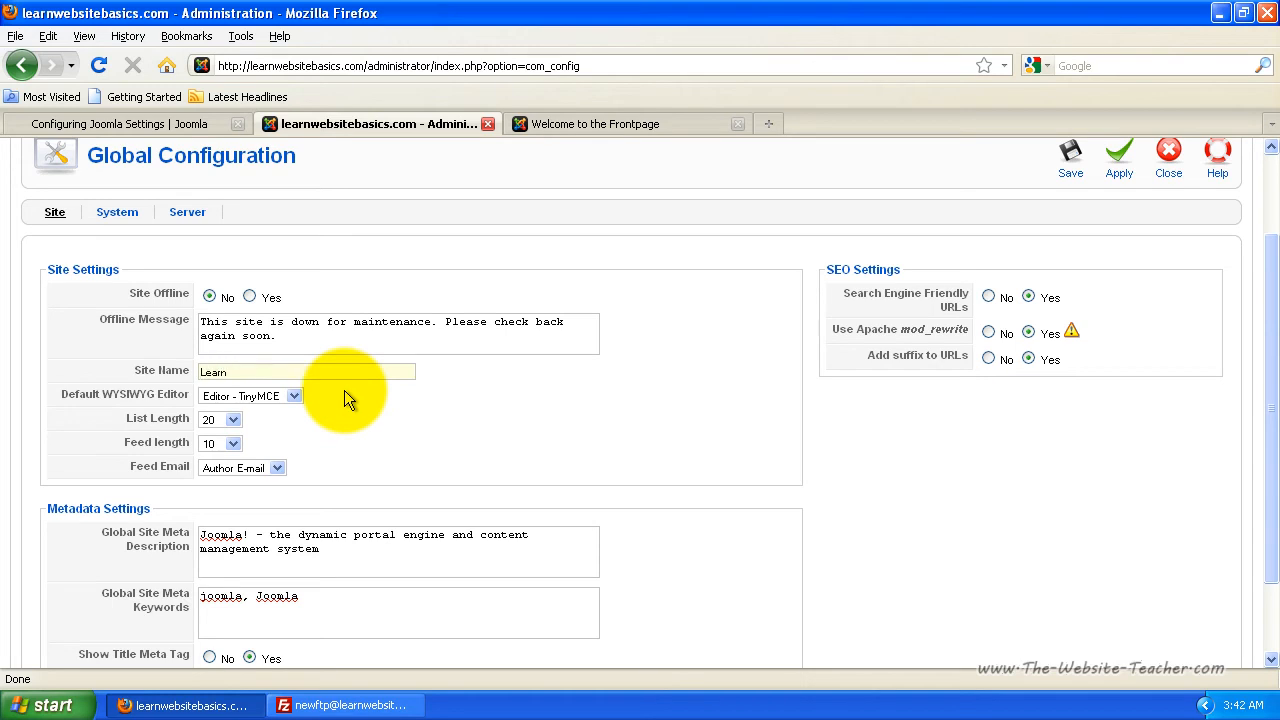
text(Website)
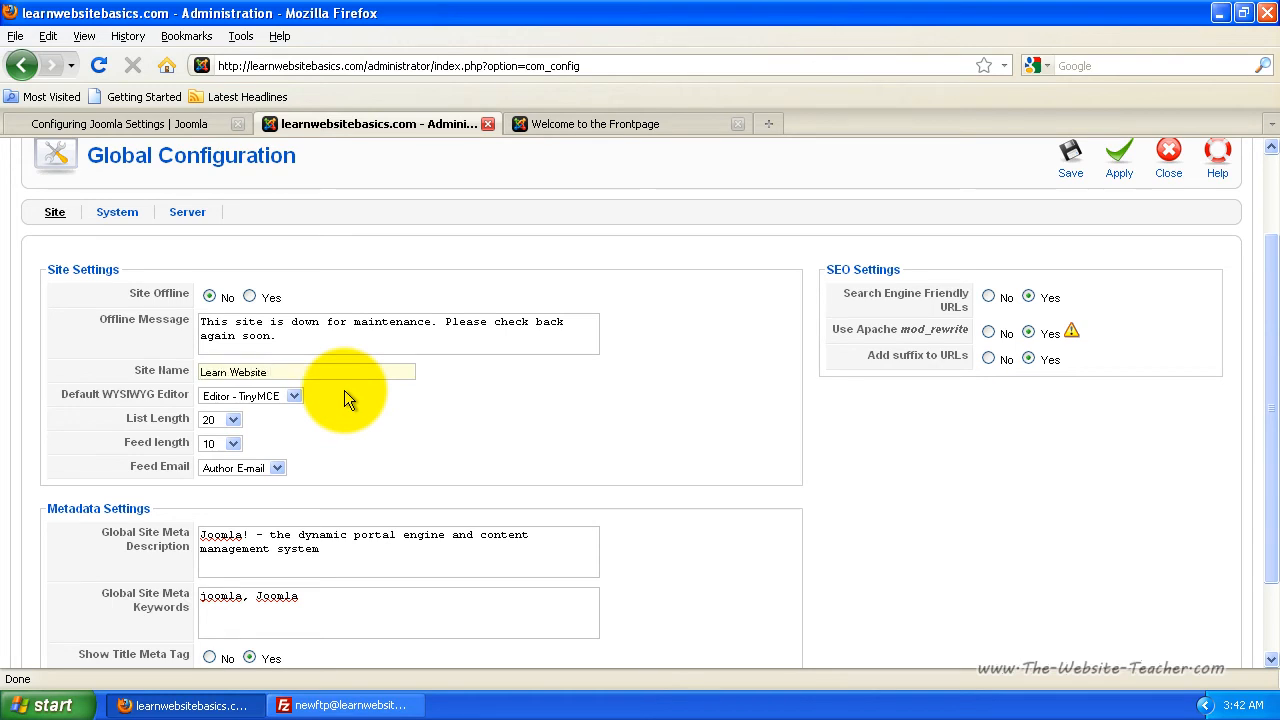
text(Basics)
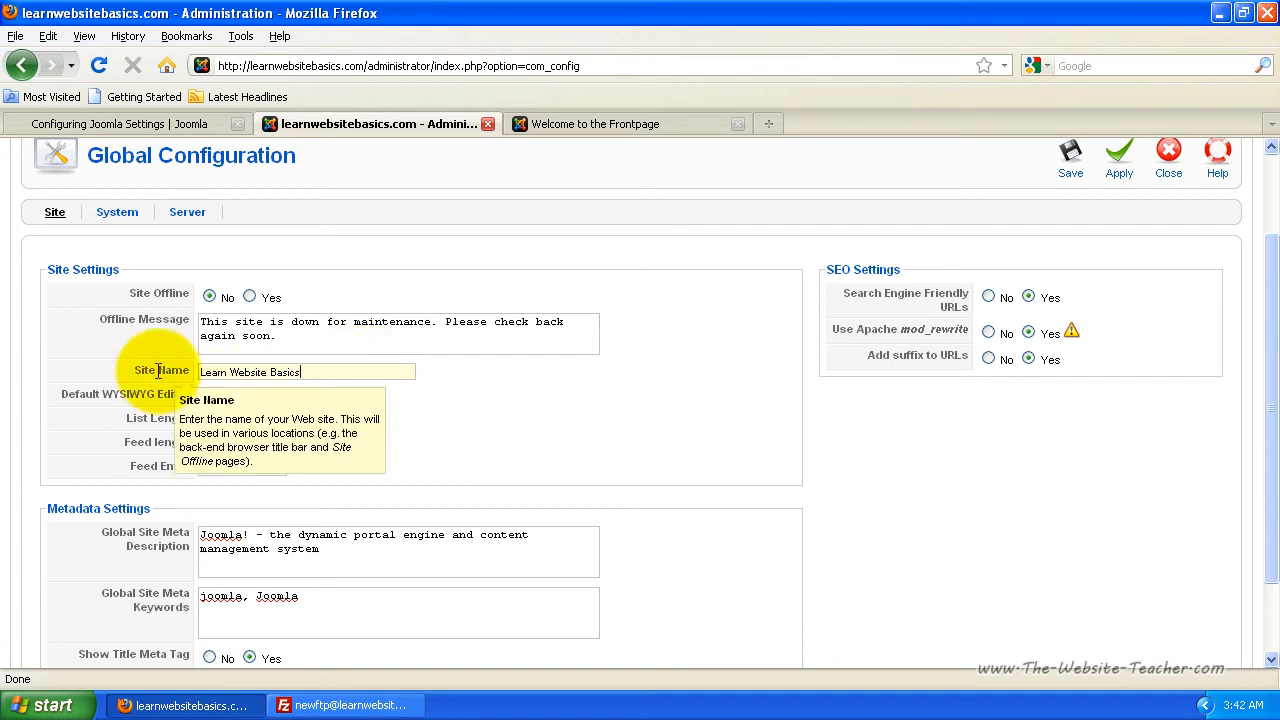
mouse_move(495, 396)
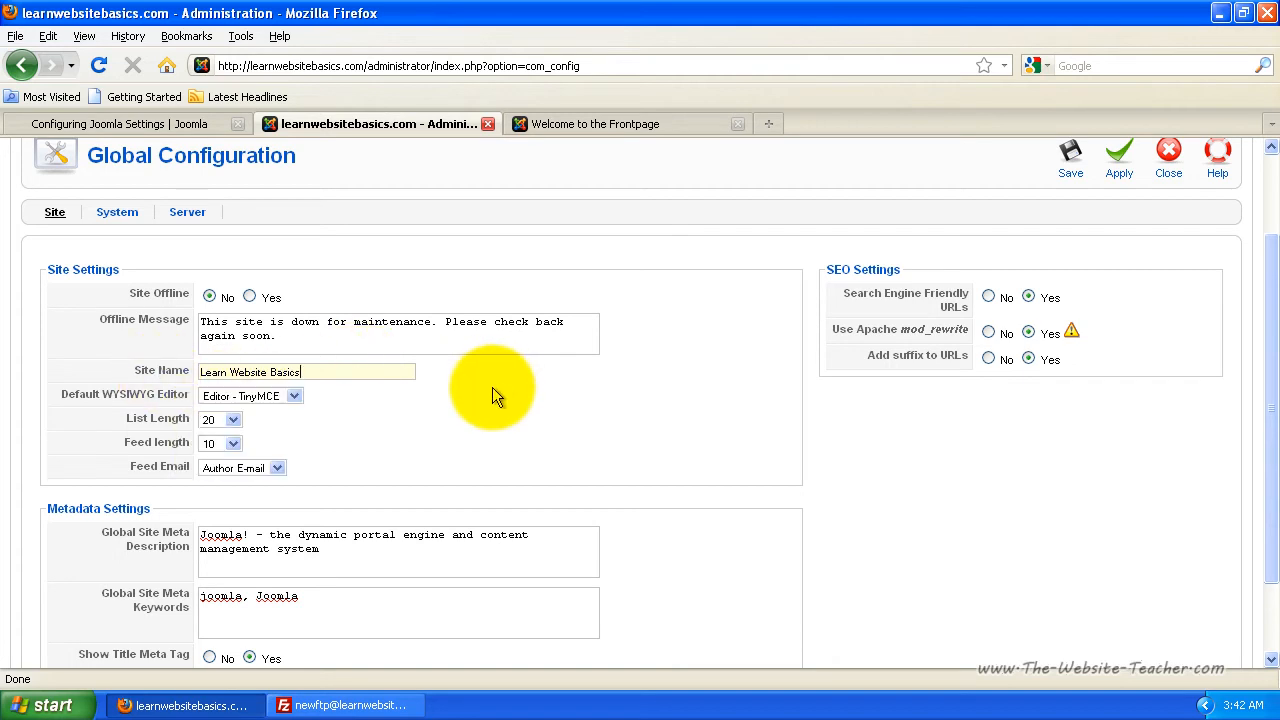
mouse_move(115, 394)
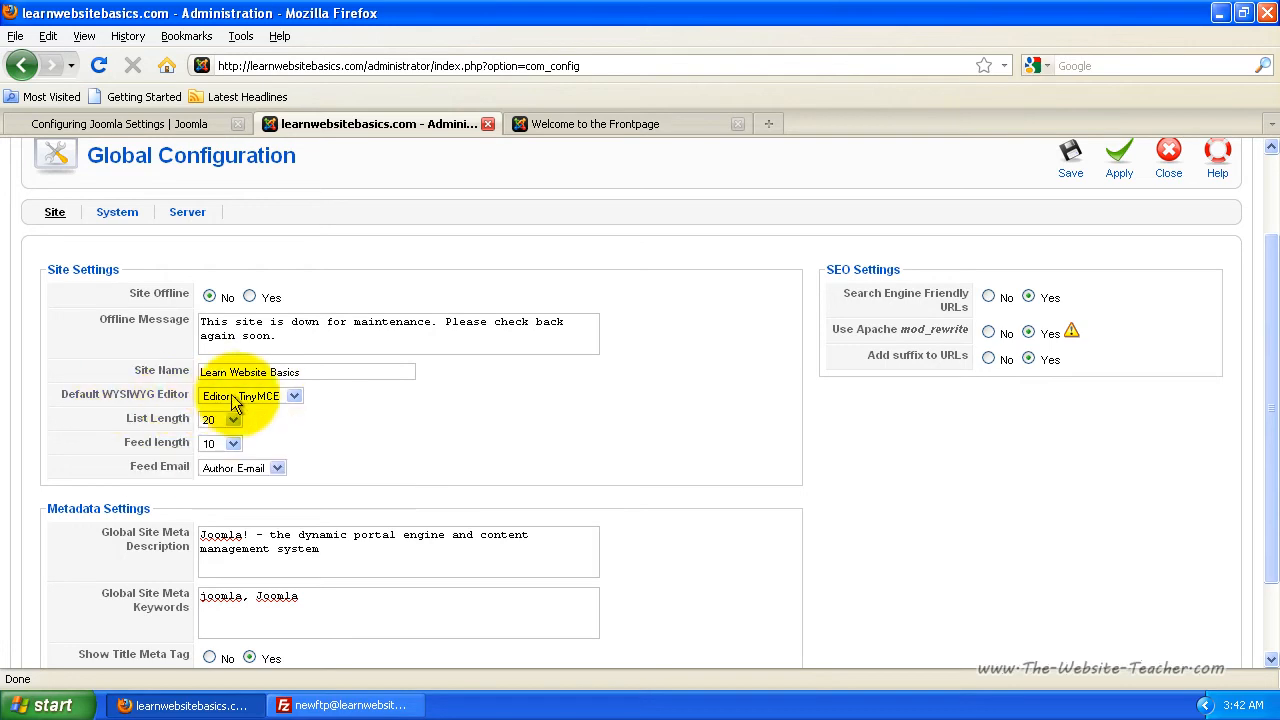
click(294, 395)
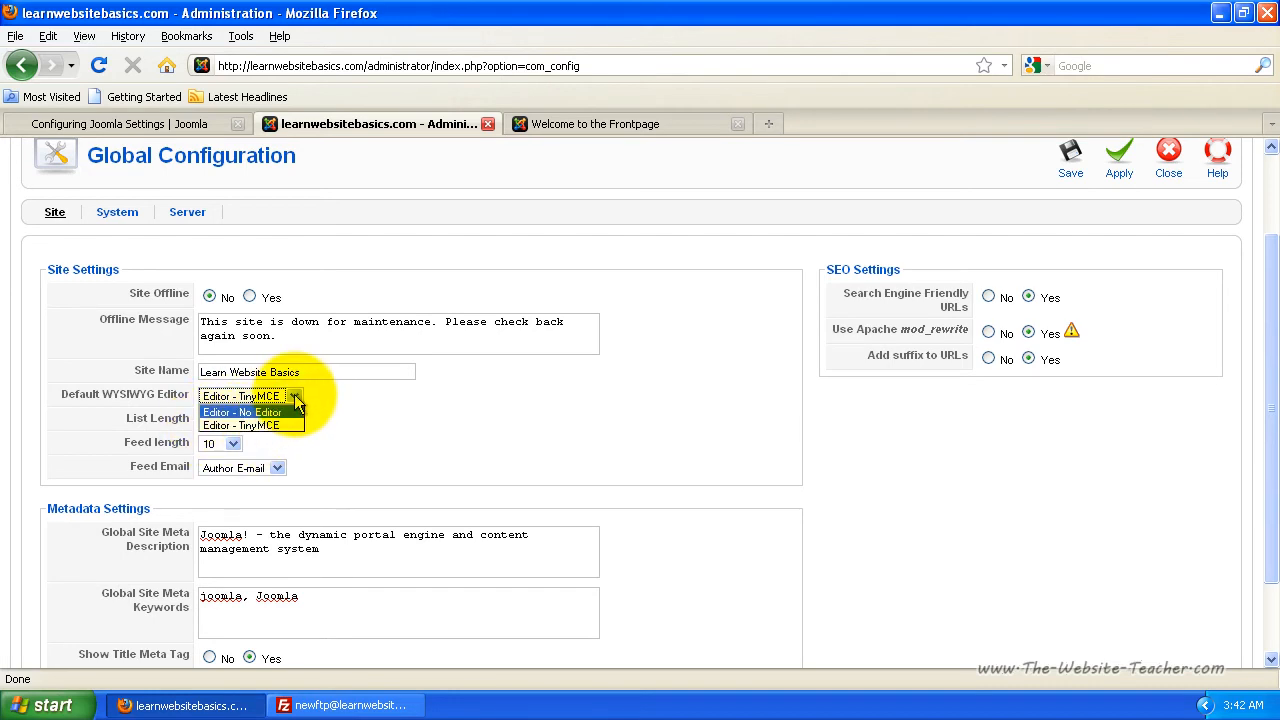
click(251, 426)
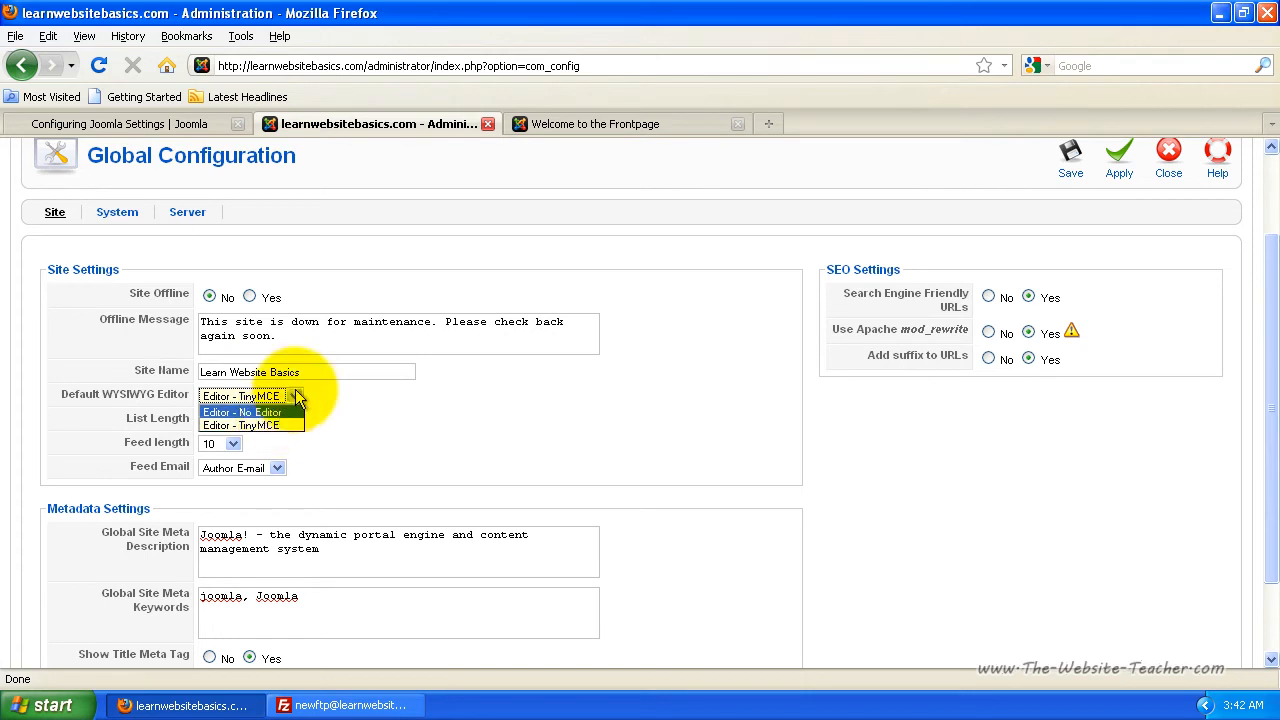
click(250, 425)
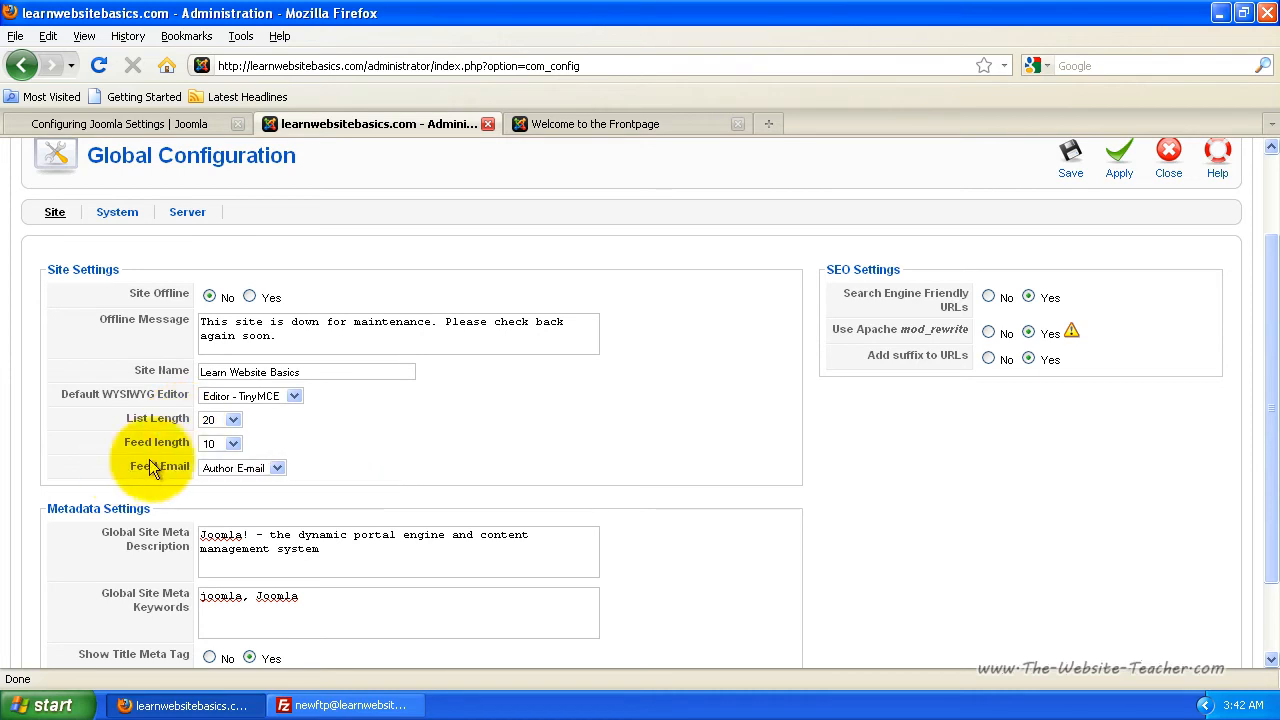
mouse_move(150, 466)
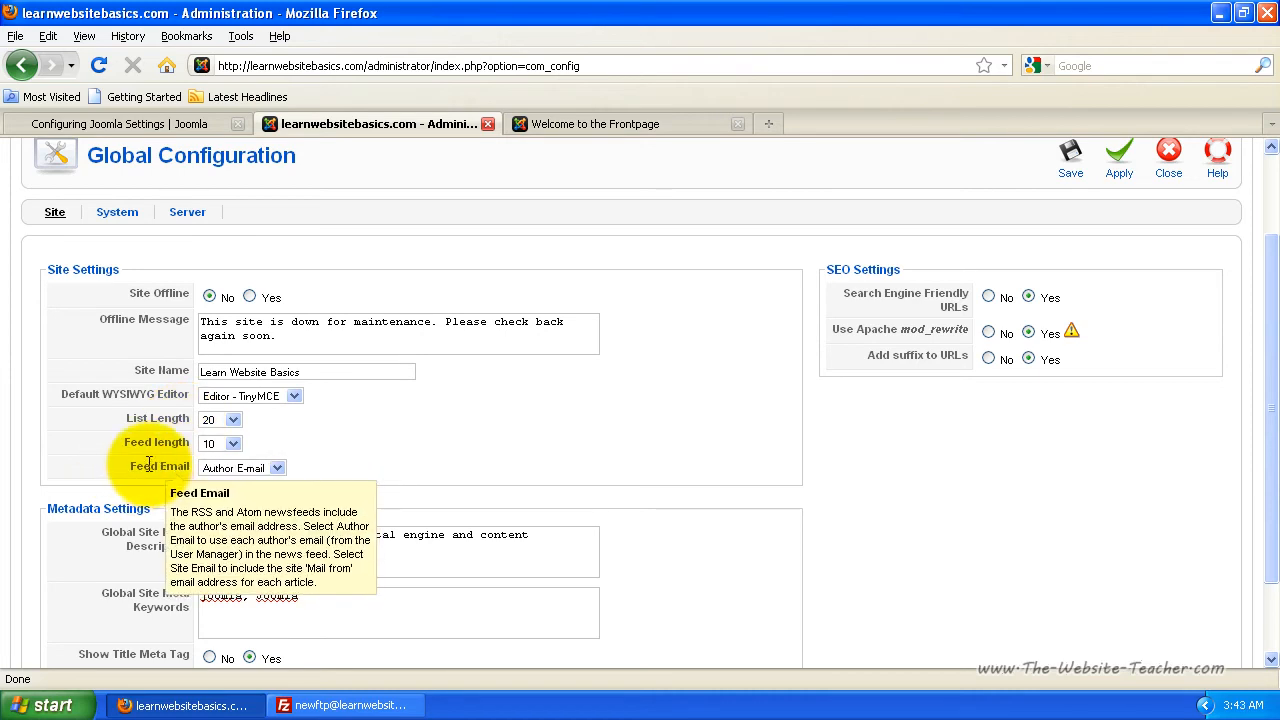
mouse_move(148, 439)
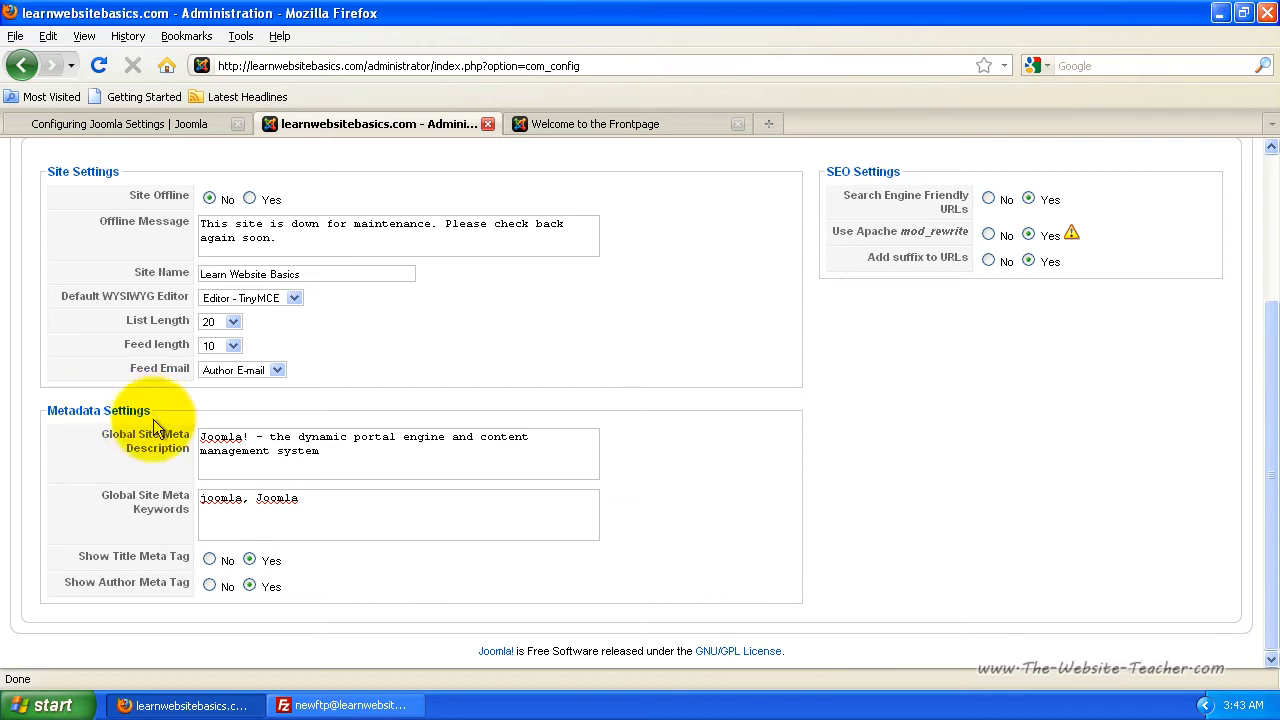
mouse_move(160, 448)
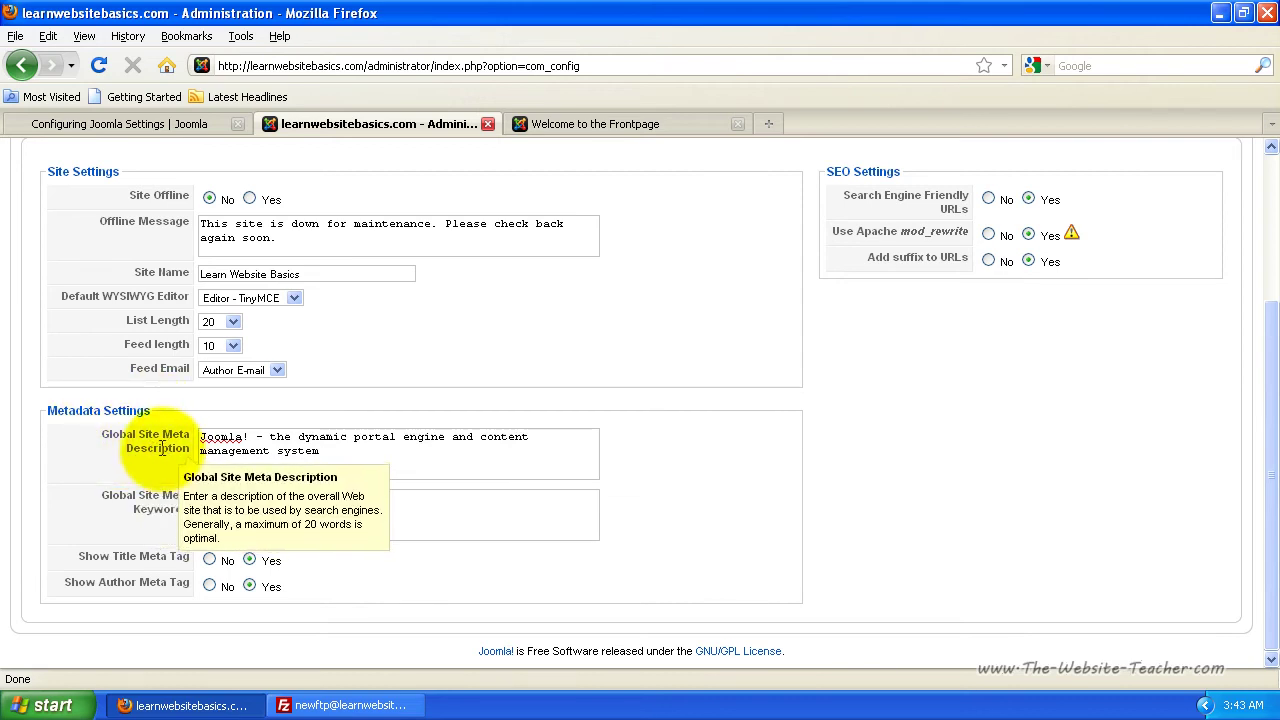
mouse_move(127, 490)
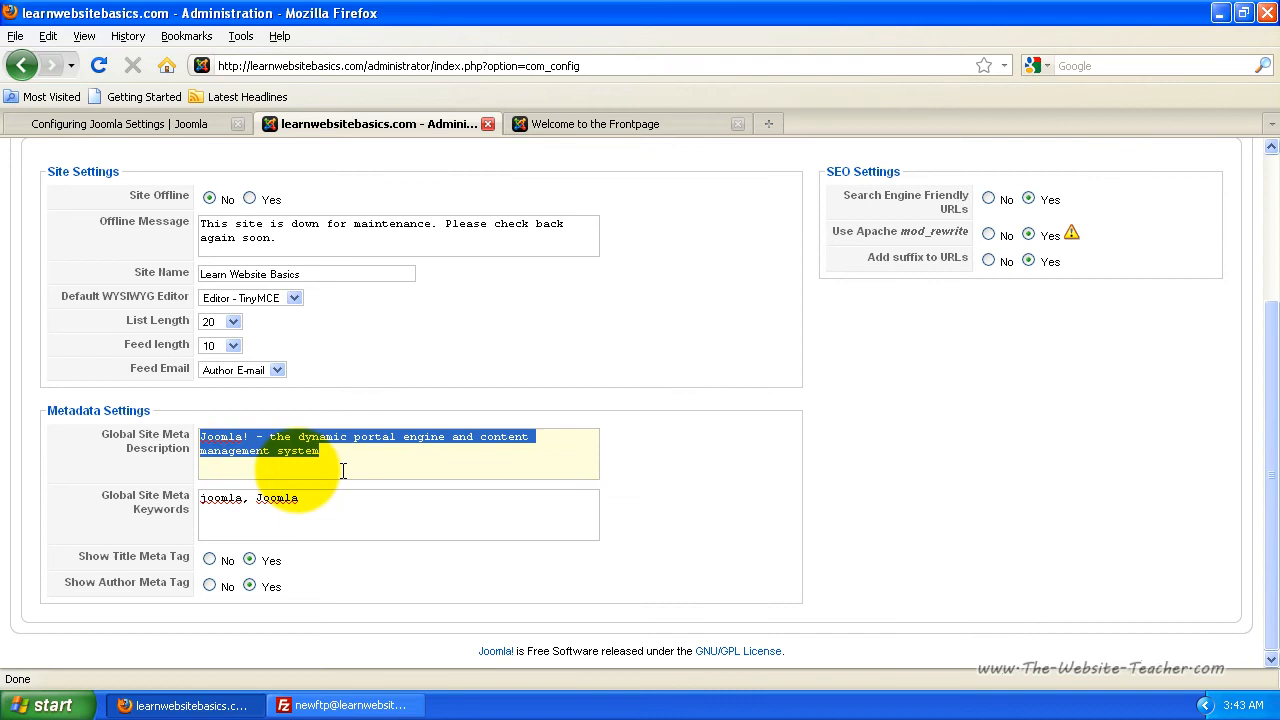
mouse_move(160, 440)
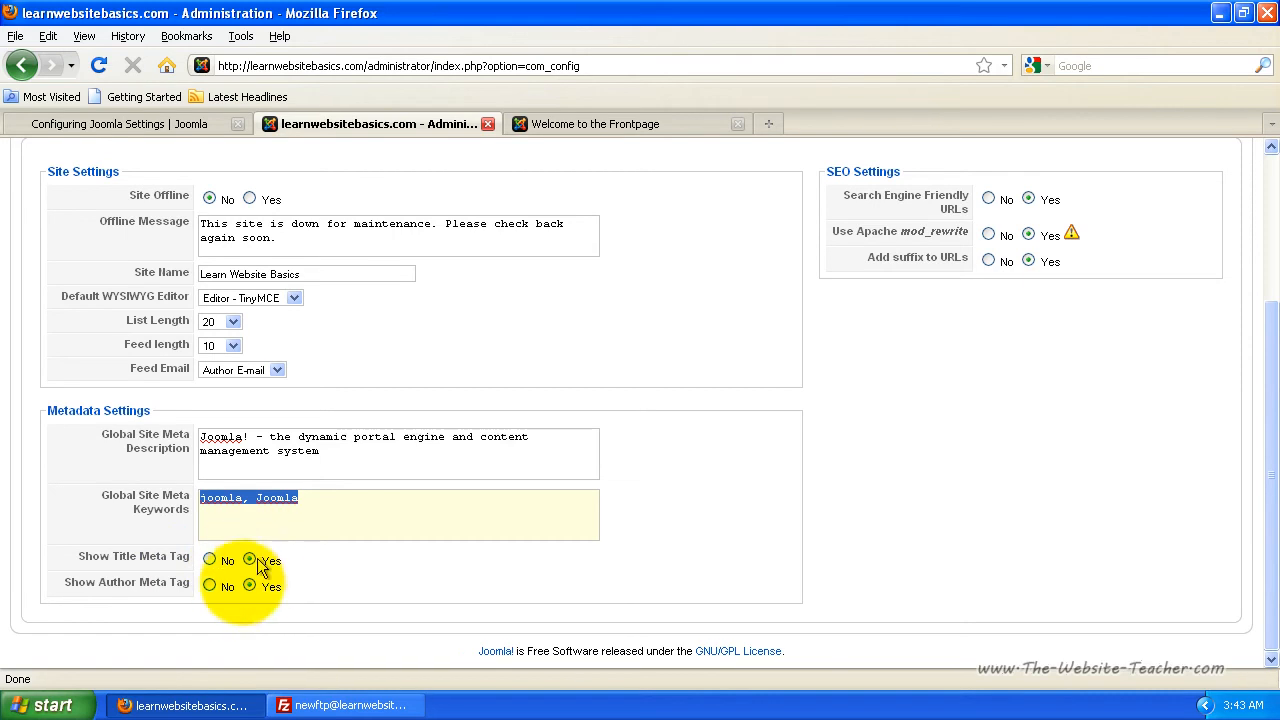
mouse_move(508, 588)
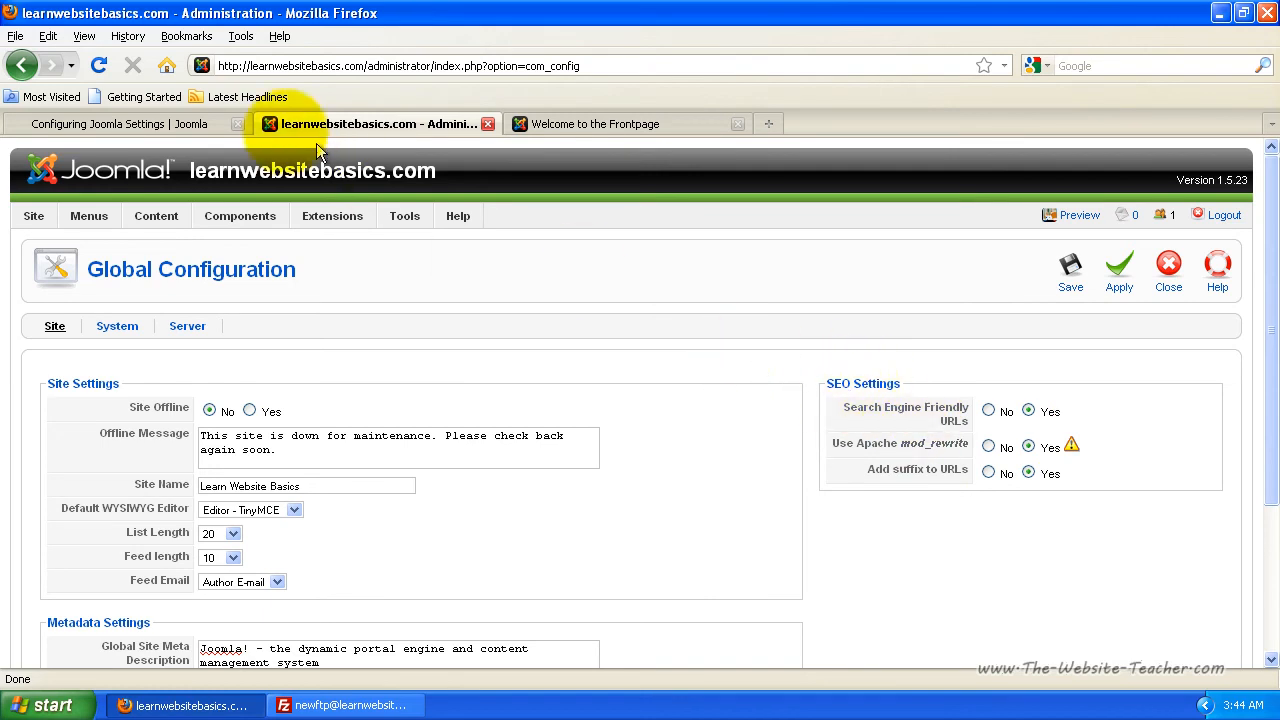
click(105, 123)
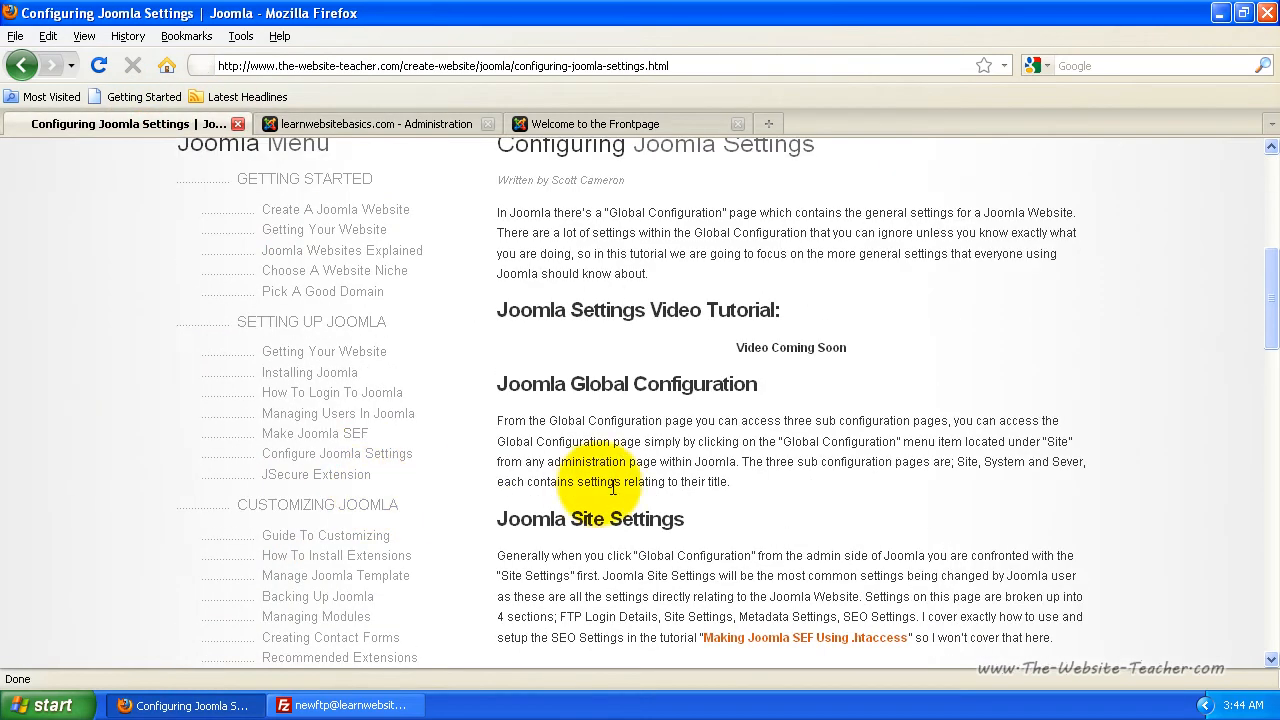
mouse_move(304, 439)
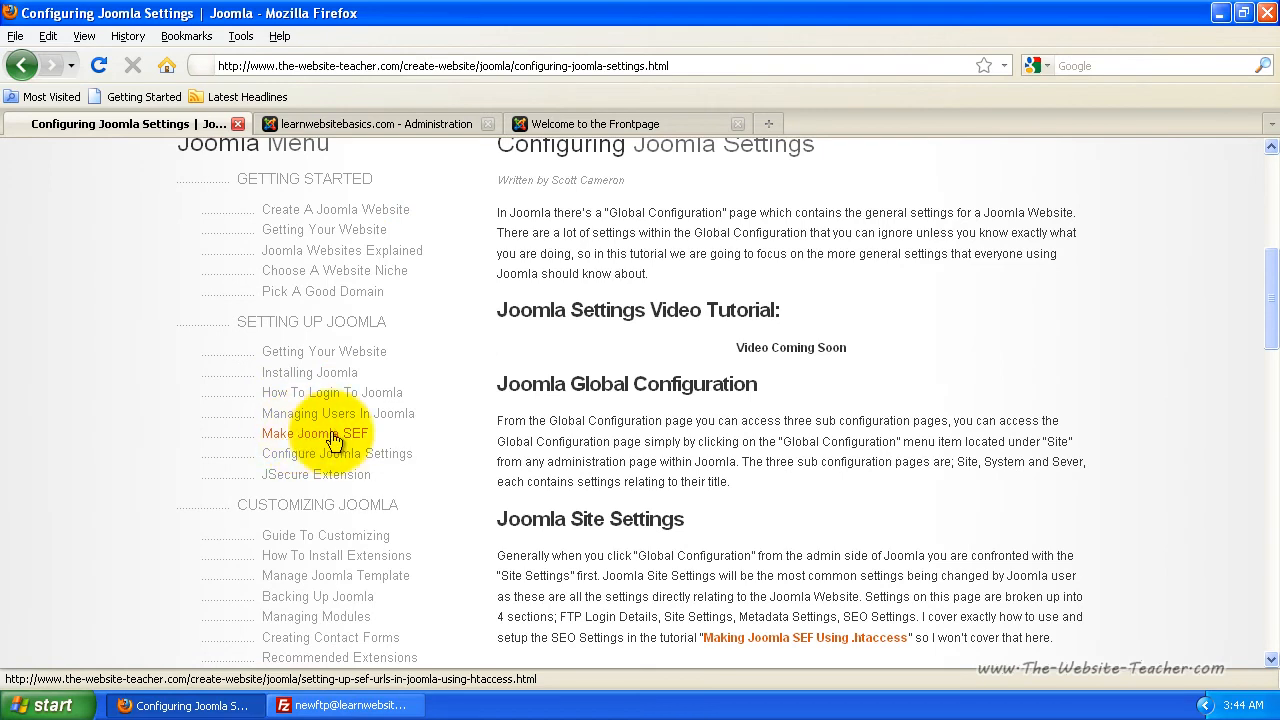
click(380, 123)
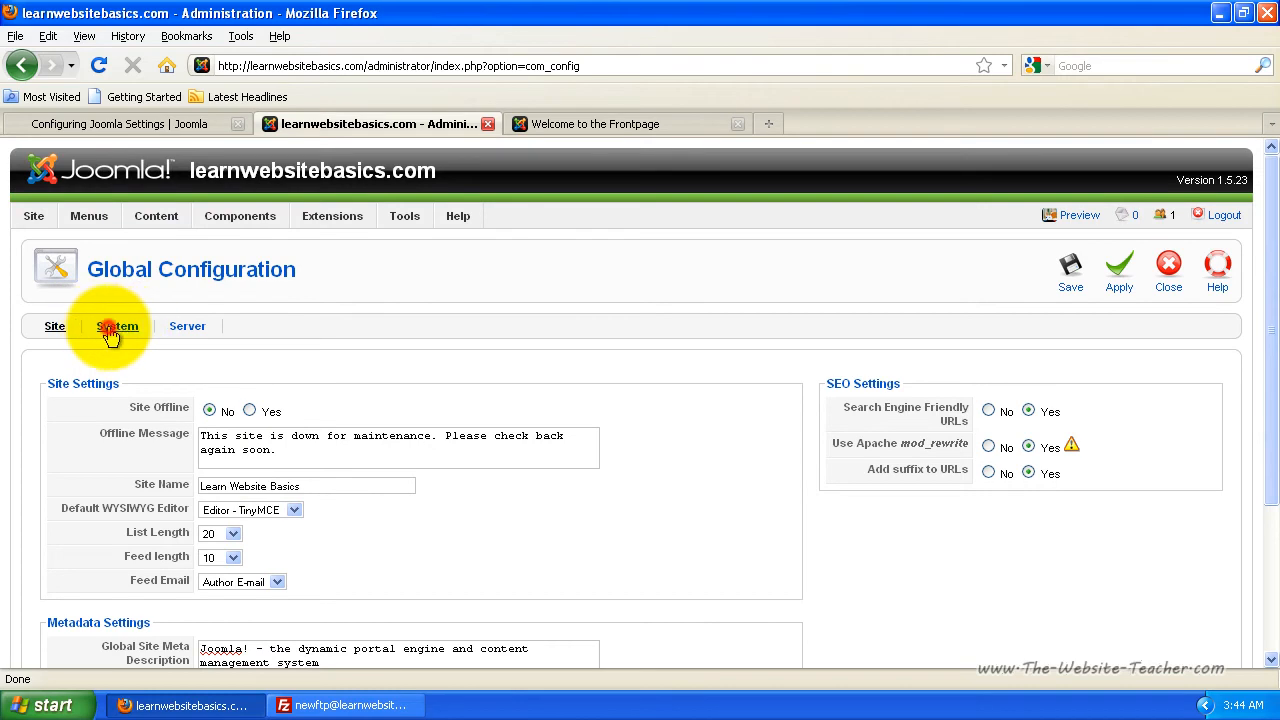
Review the System tab's settings, including the secret word value.
click(117, 326)
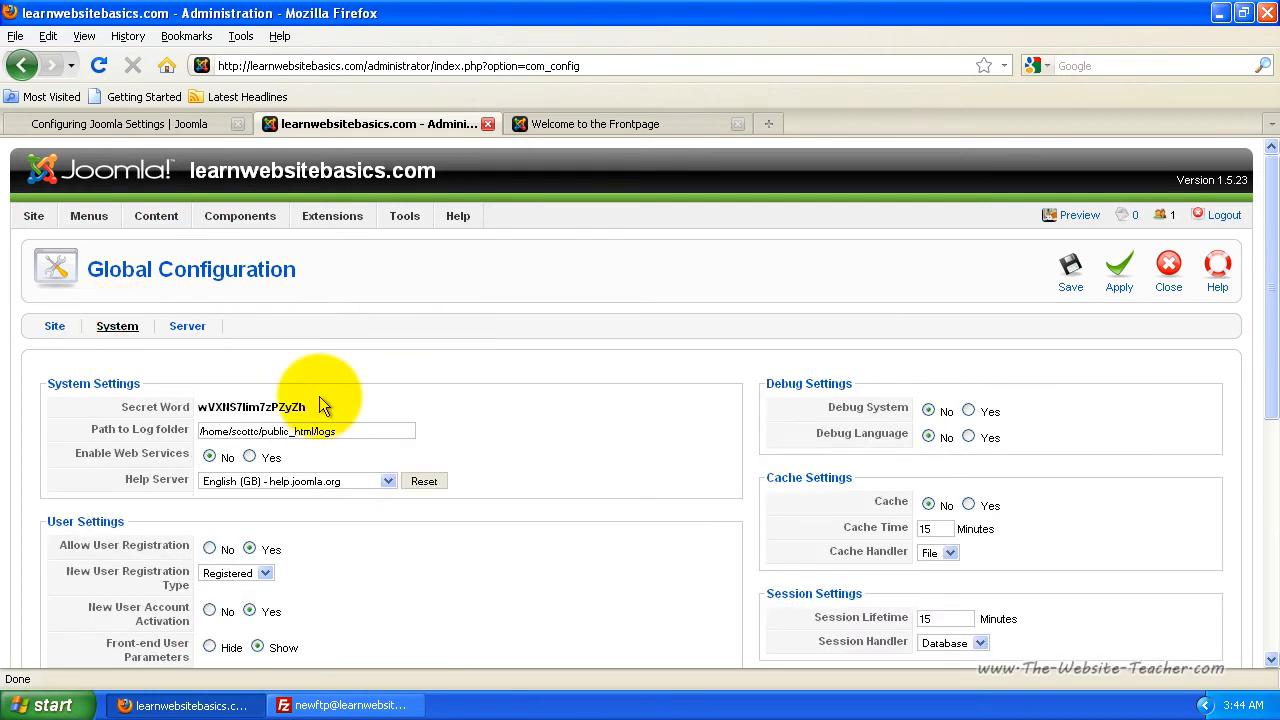
mouse_move(160, 476)
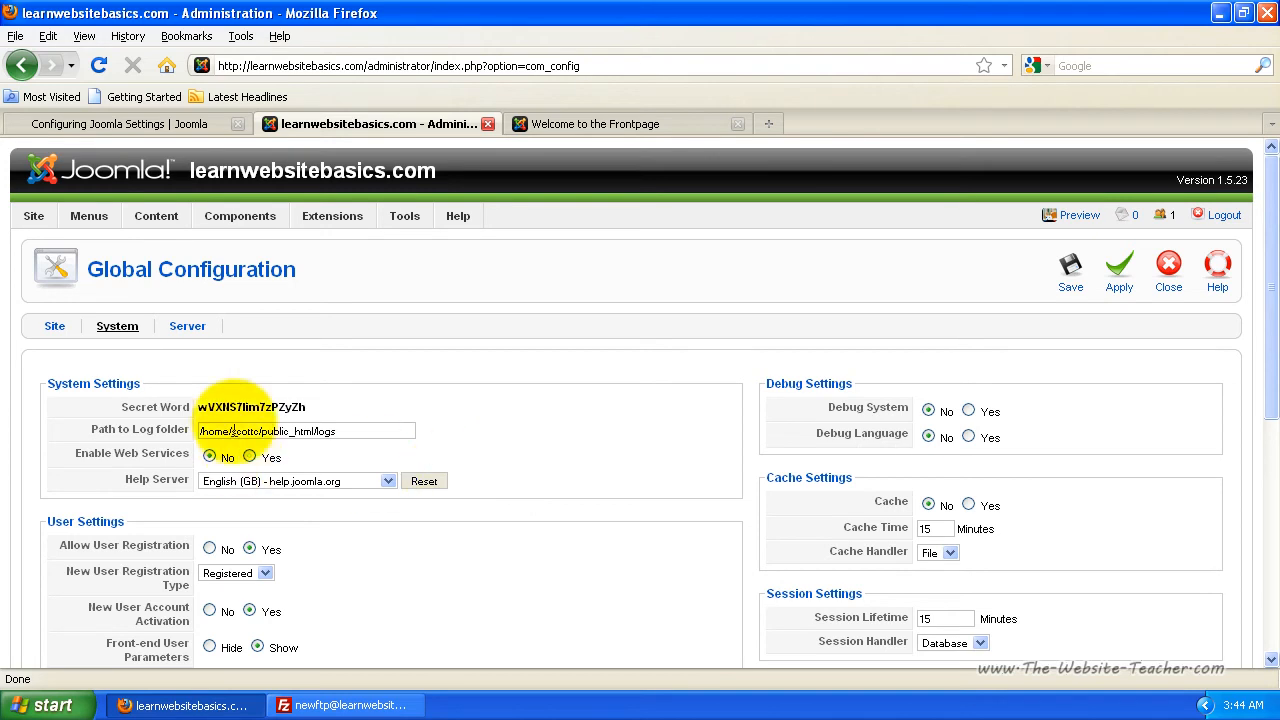
double_click(250, 407)
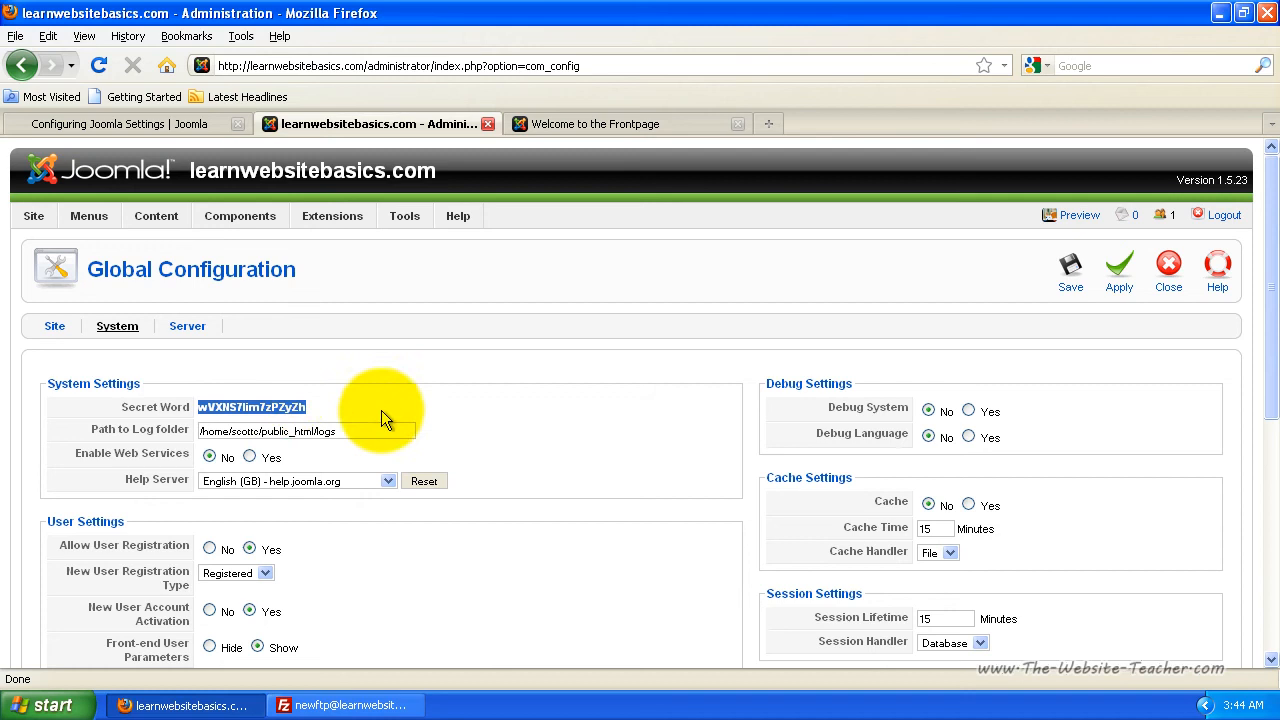
mouse_move(392, 429)
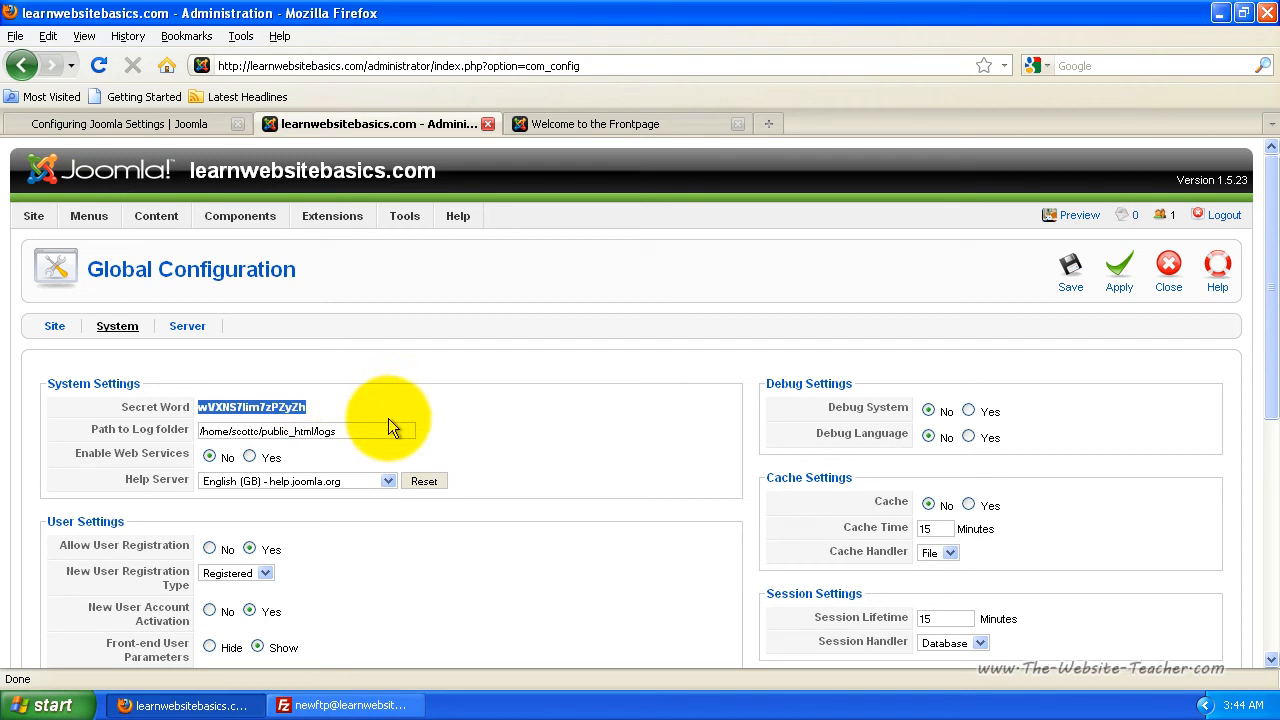
mouse_move(225, 407)
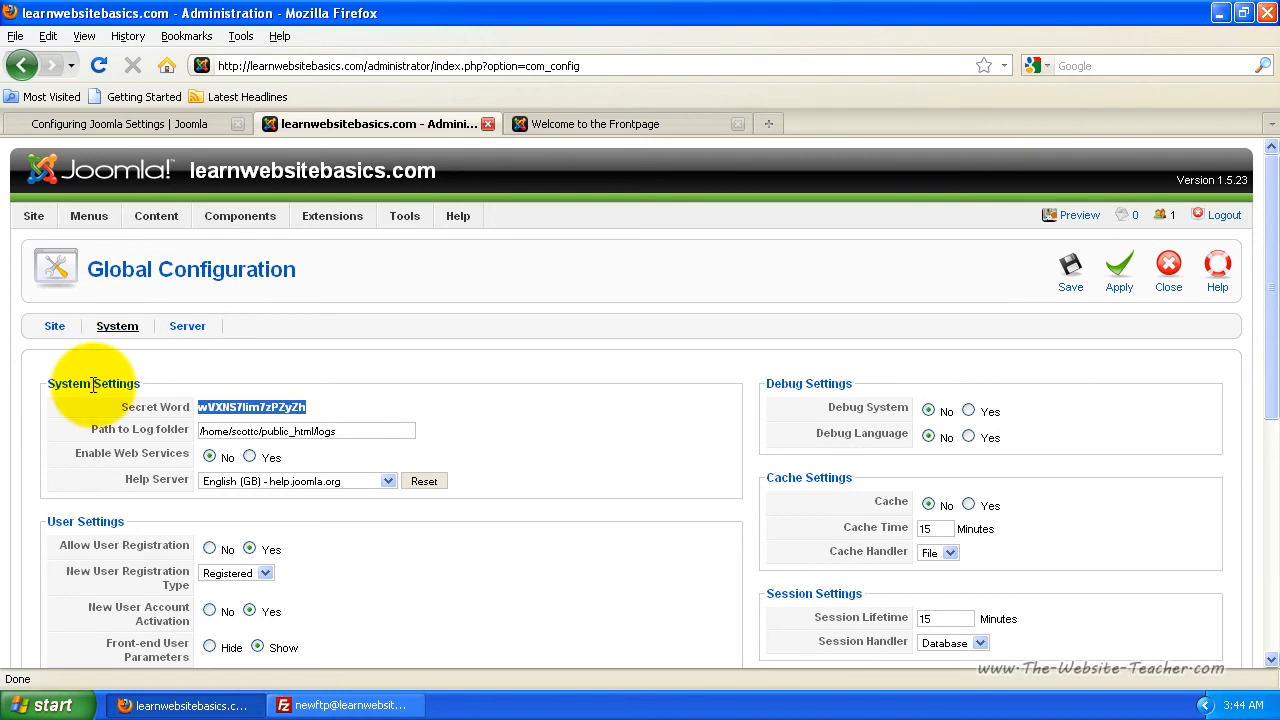
scroll(down, 3)
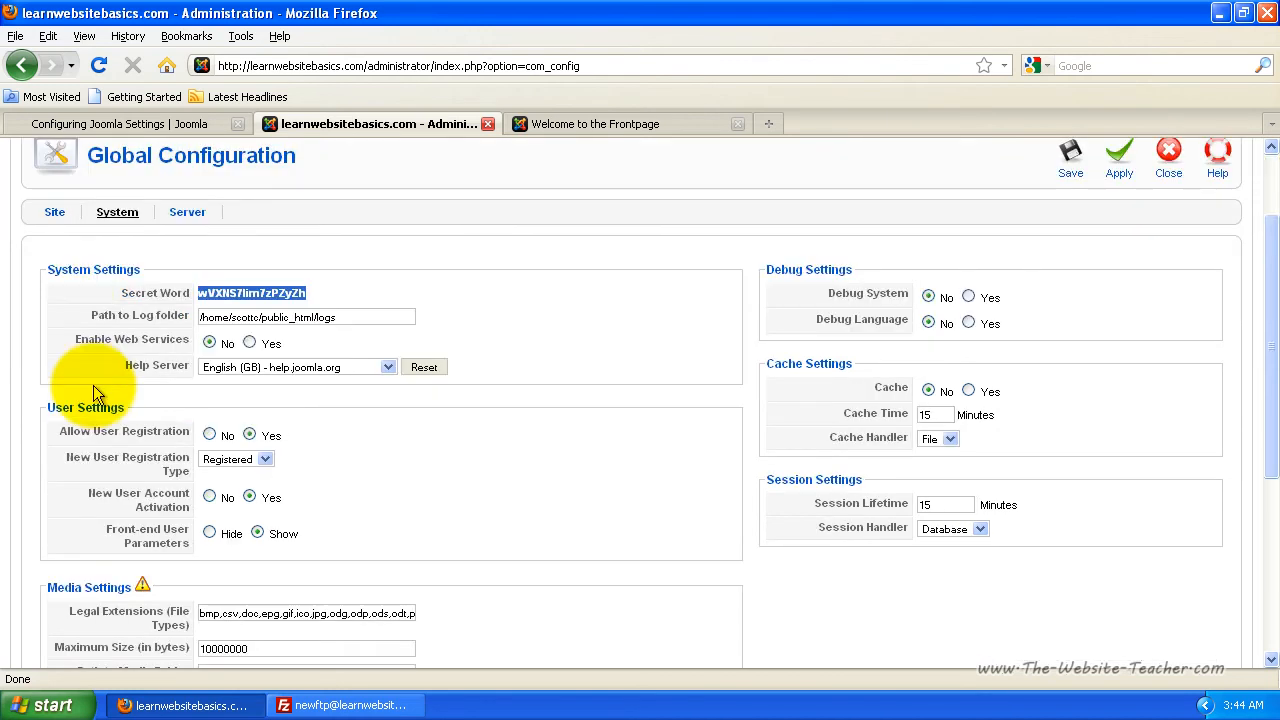
scroll(down, 3)
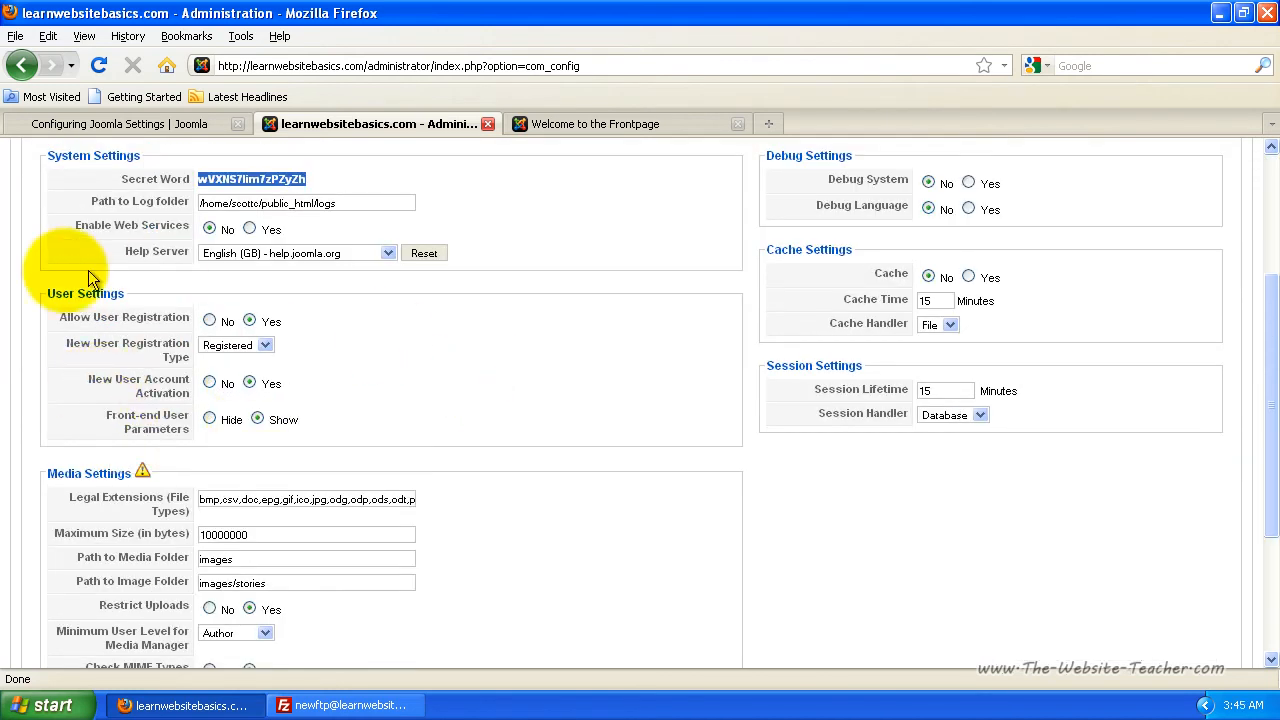
mouse_move(85, 323)
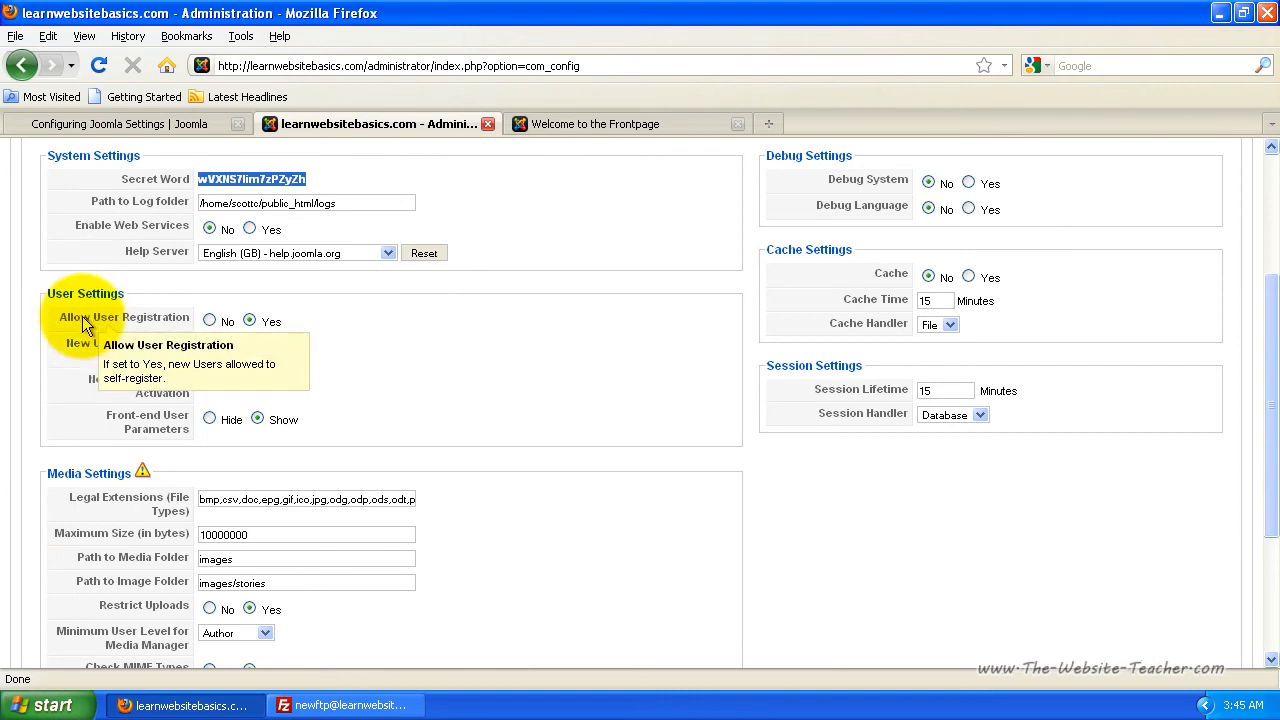
mouse_move(160, 330)
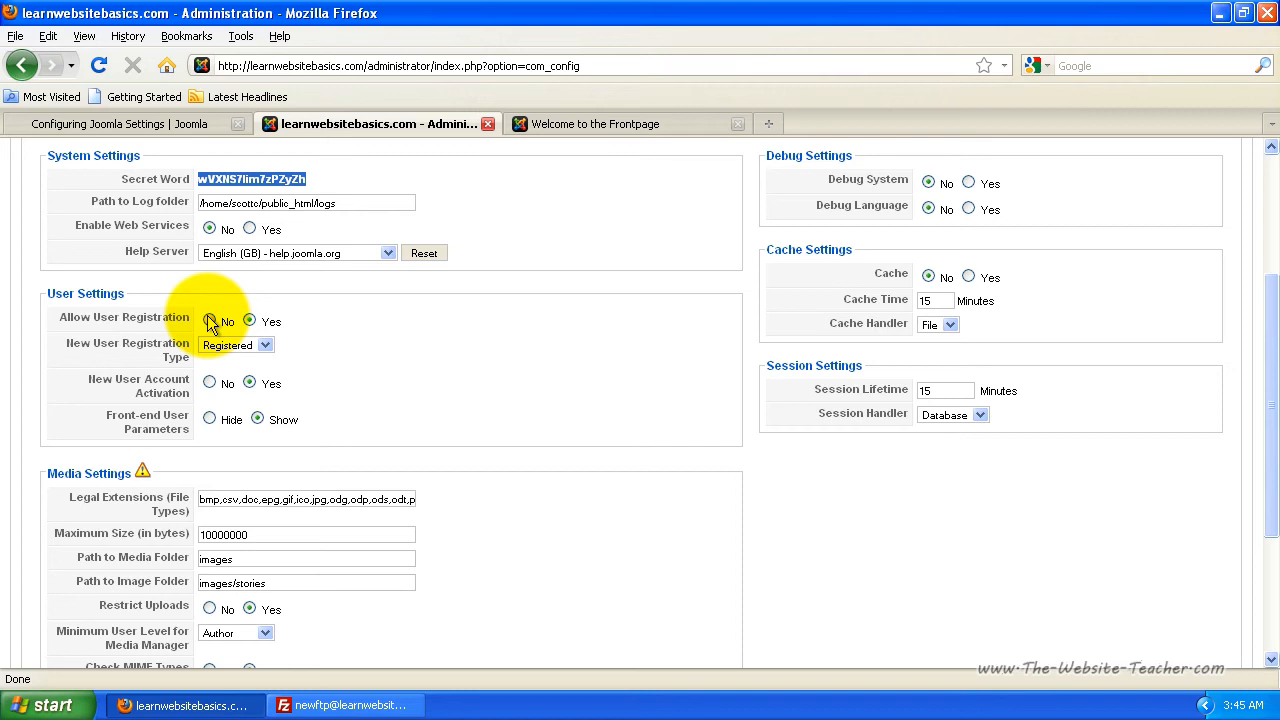
Check the user registration options, keeping the new user type as Registered.
click(249, 321)
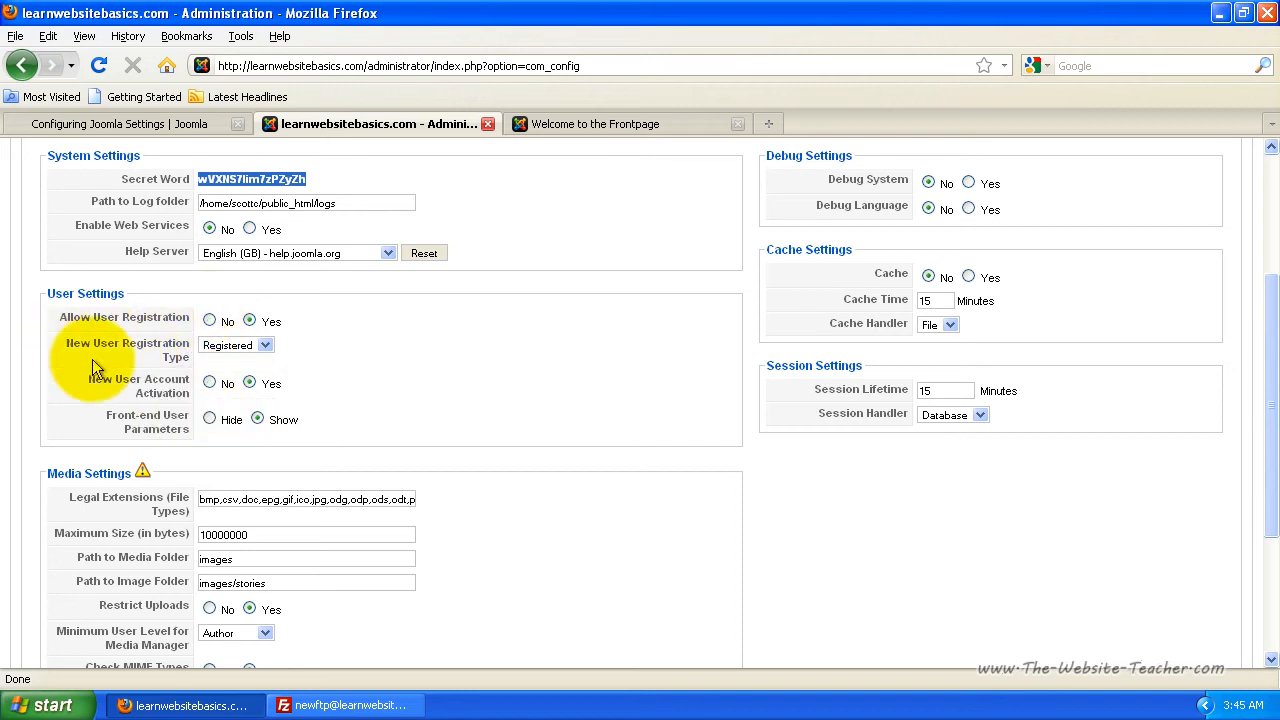
mouse_move(112, 364)
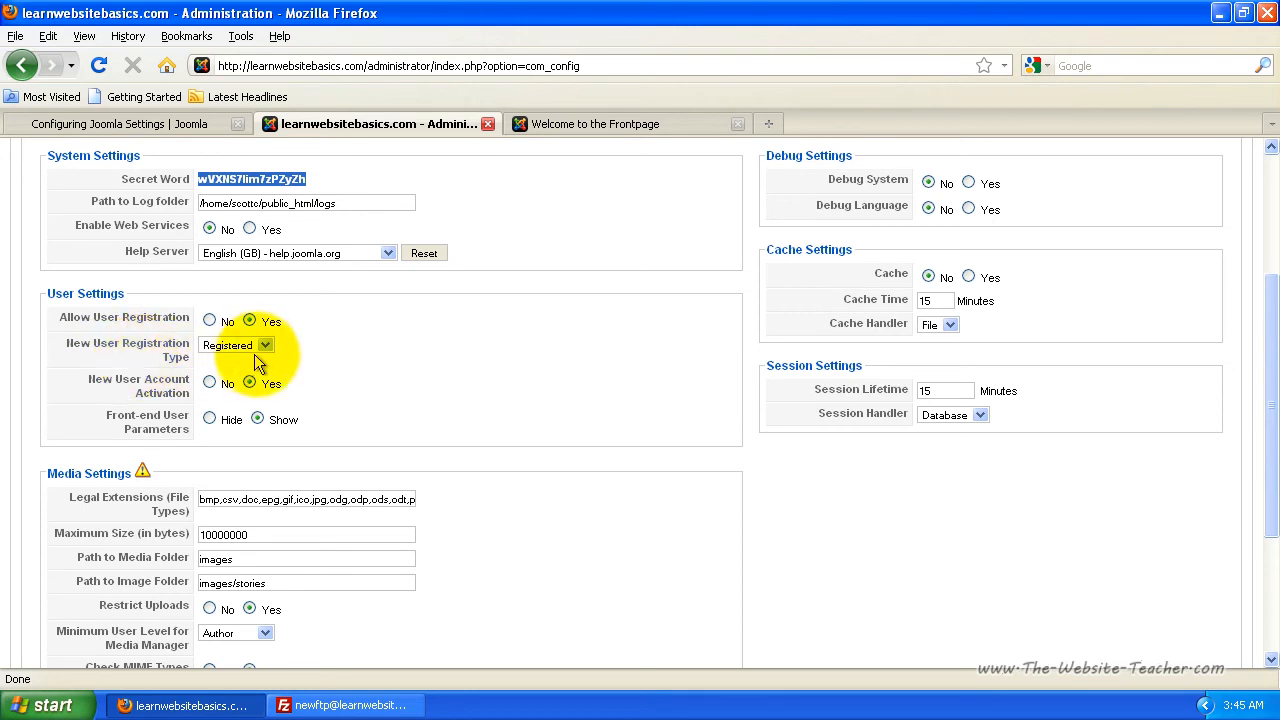
click(263, 344)
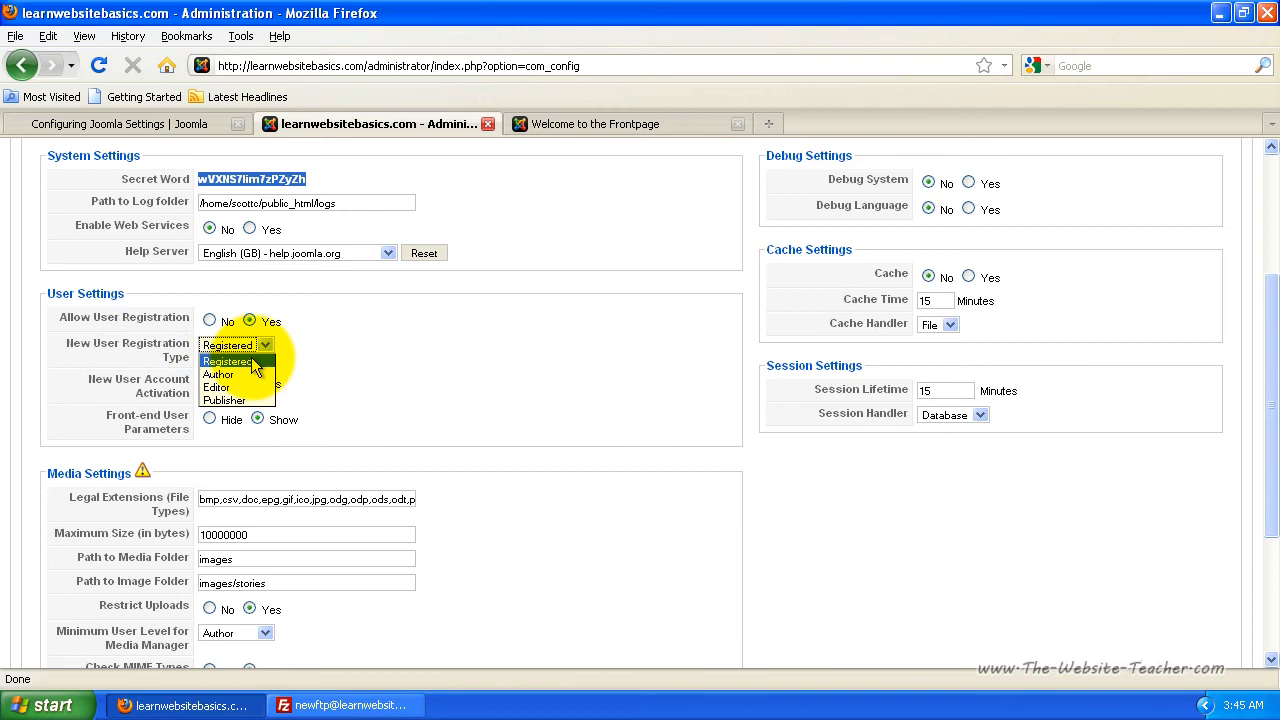
mouse_move(217, 387)
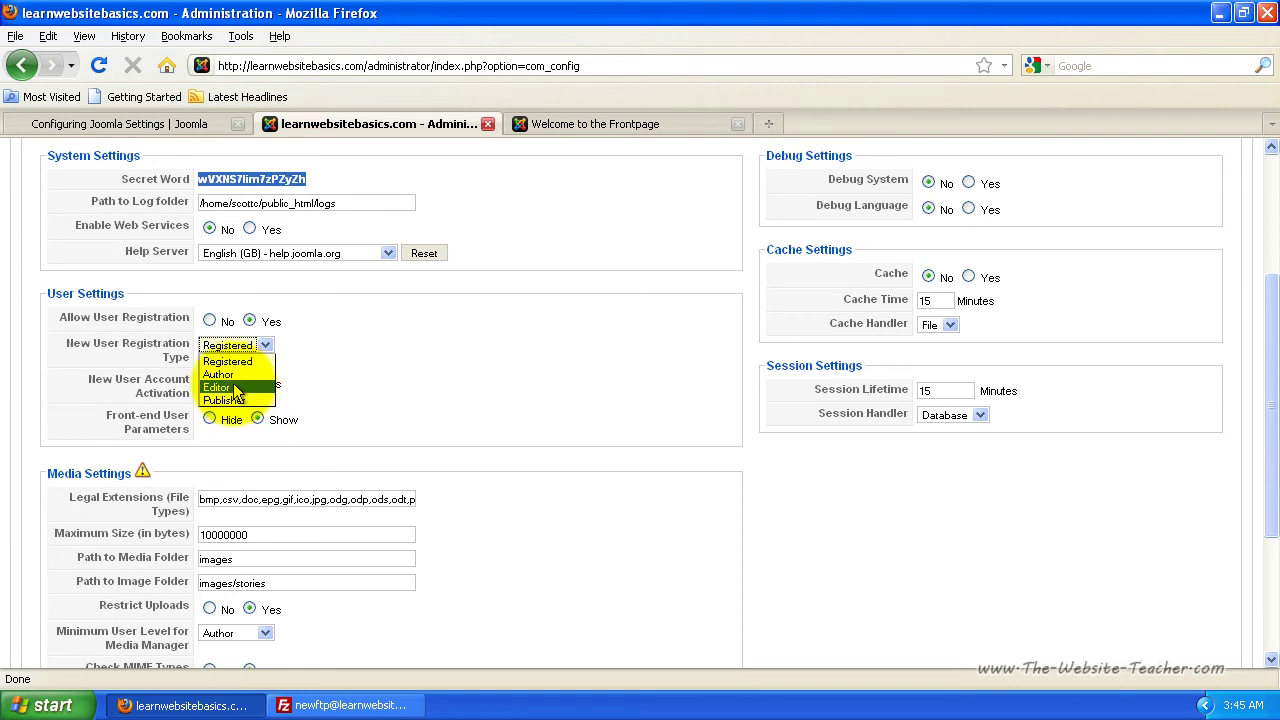
click(229, 361)
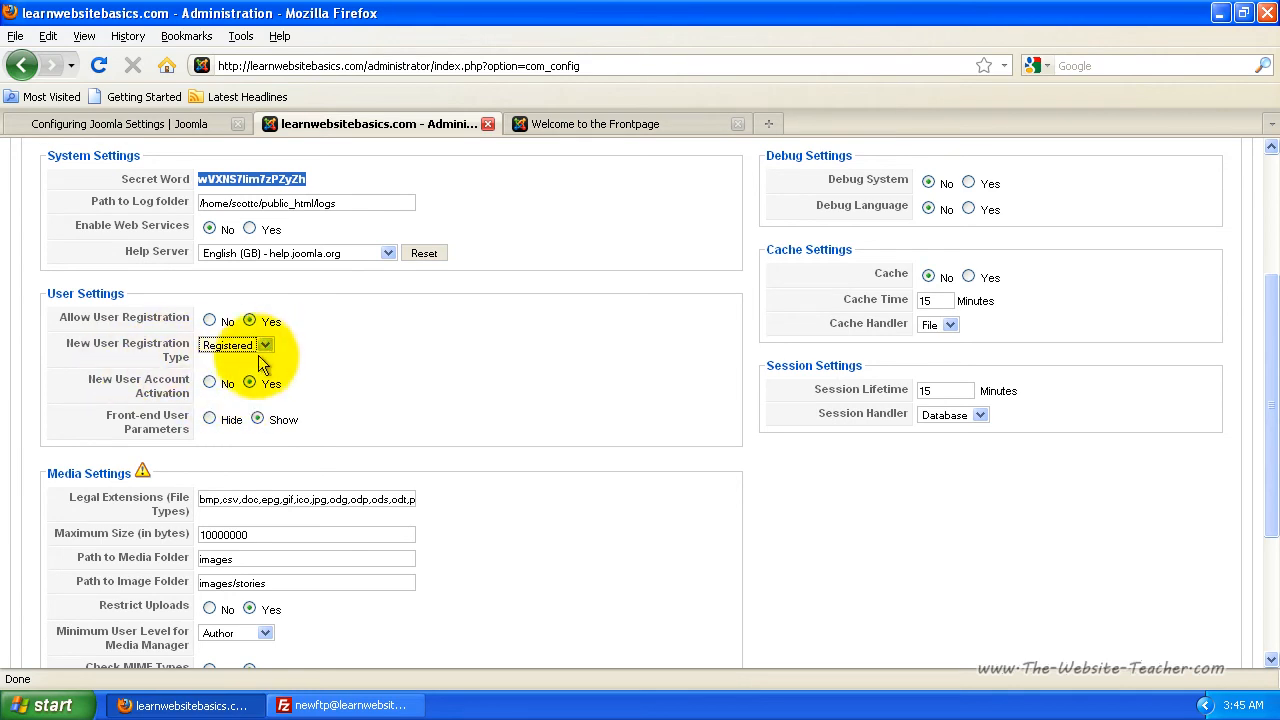
mouse_move(138, 385)
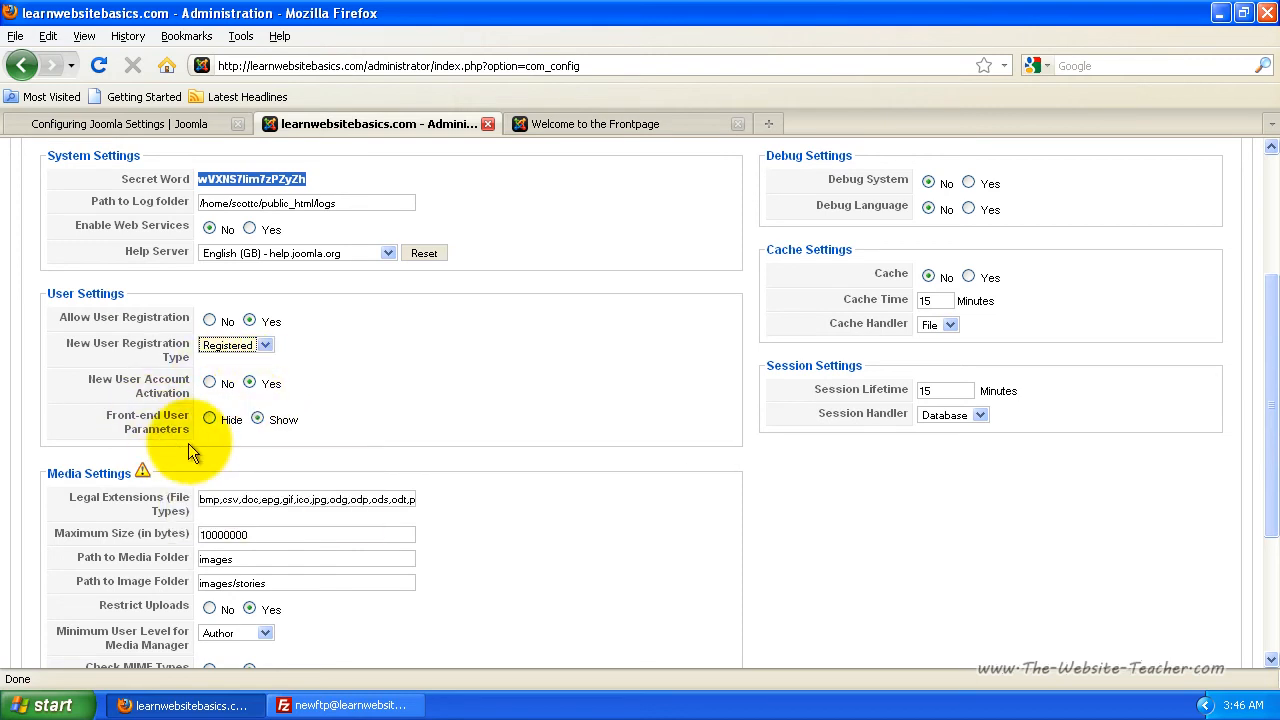
mouse_move(147, 443)
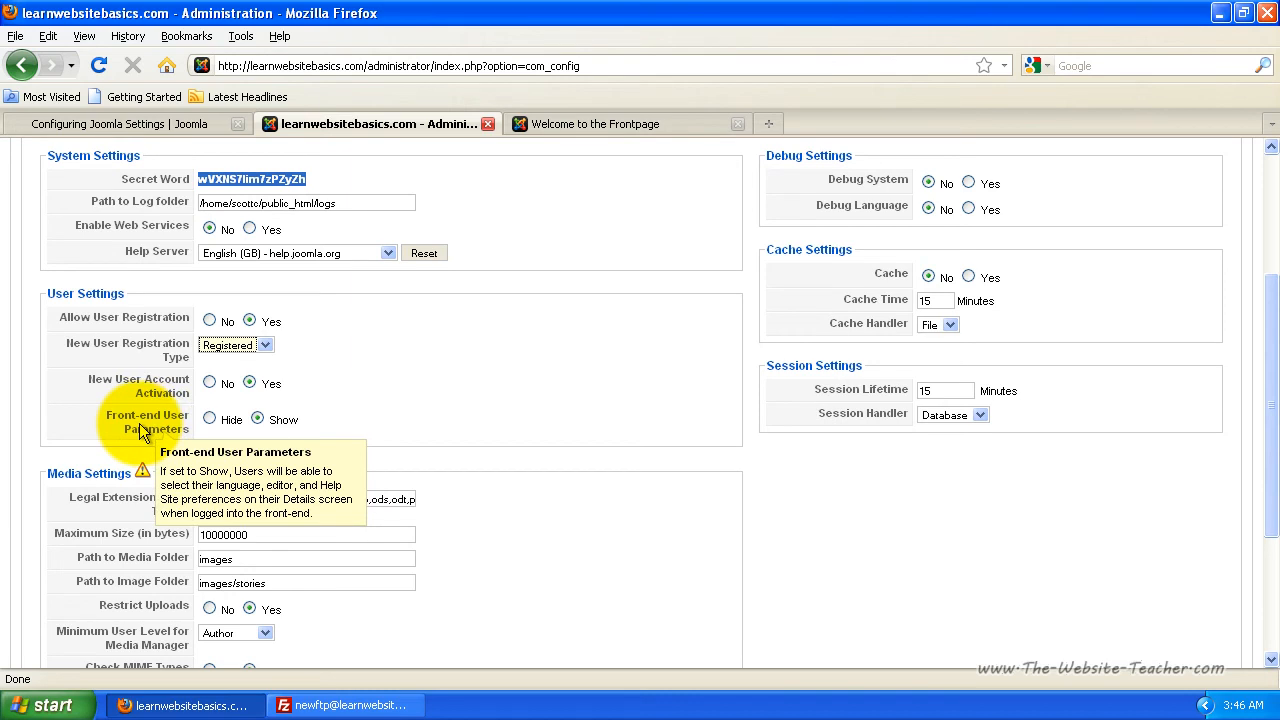
click(258, 420)
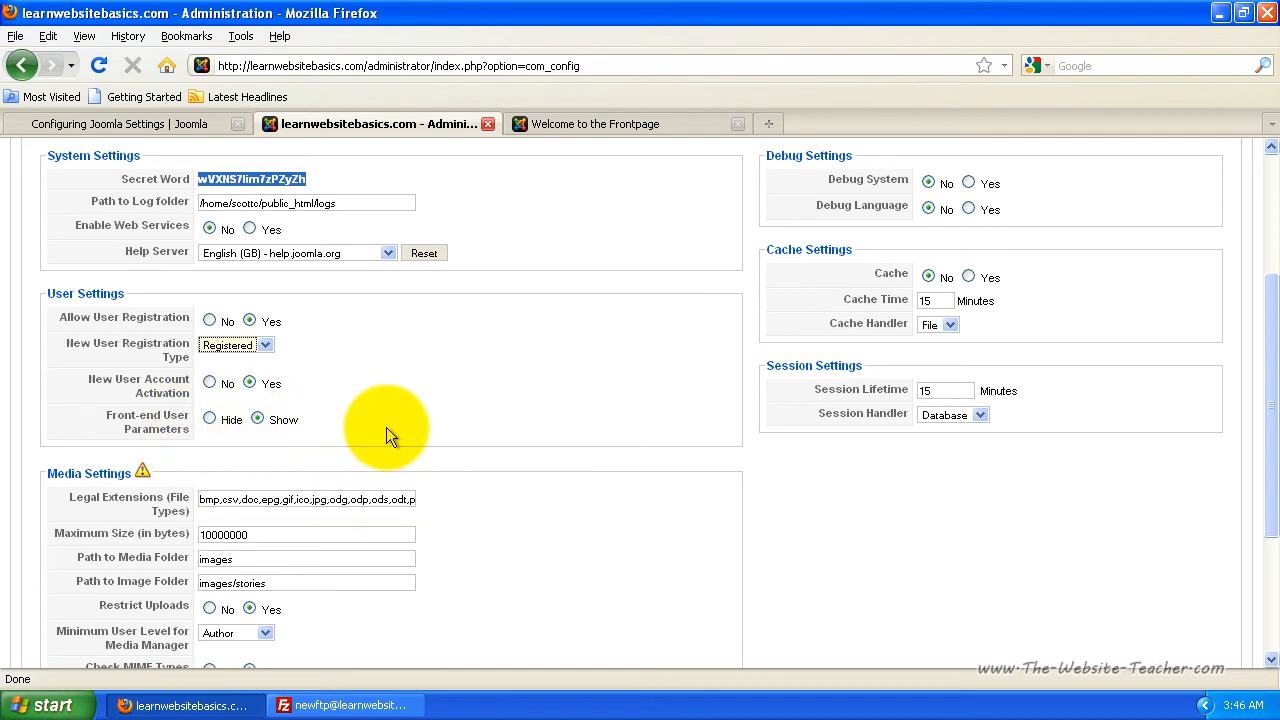
scroll(down, 3)
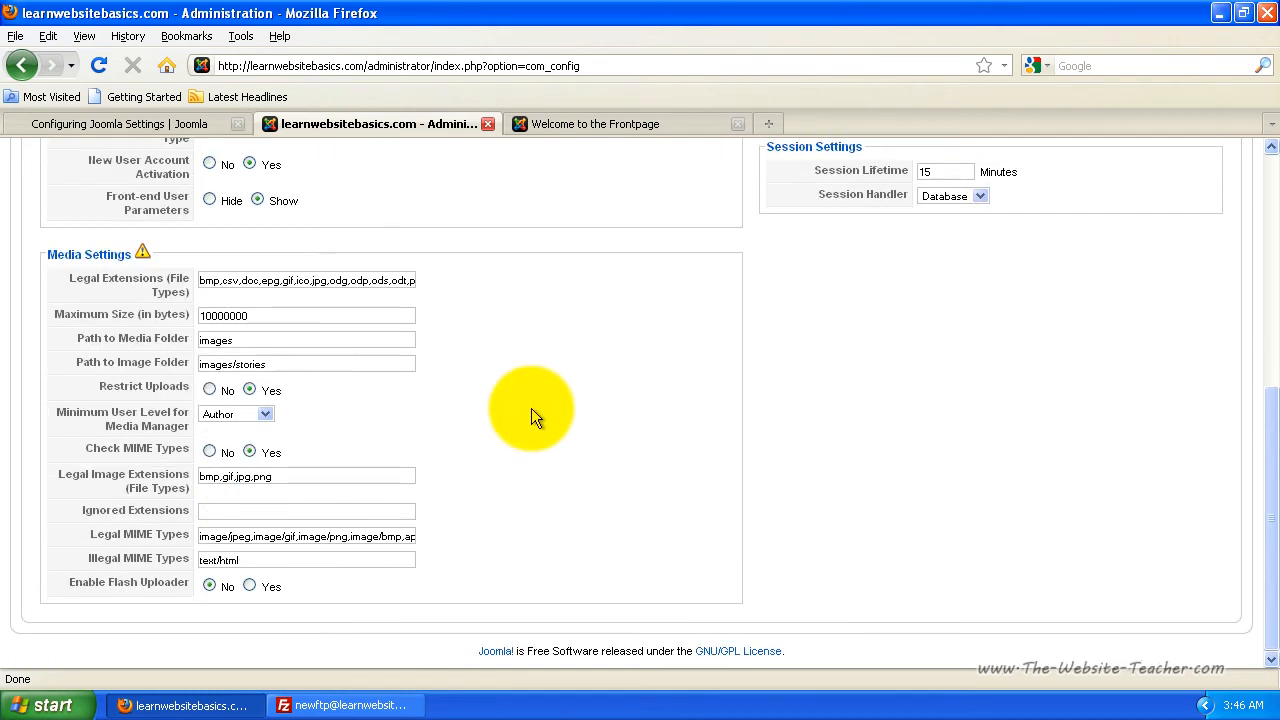
mouse_move(107, 534)
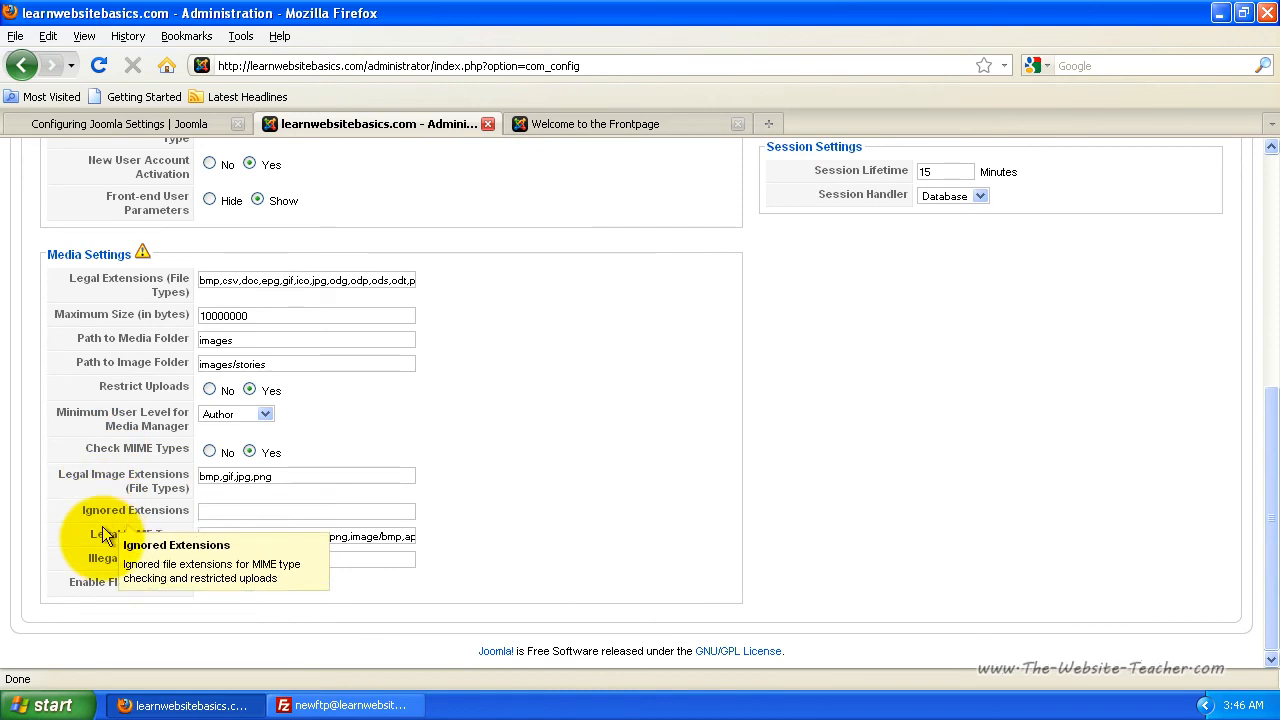
mouse_move(276, 673)
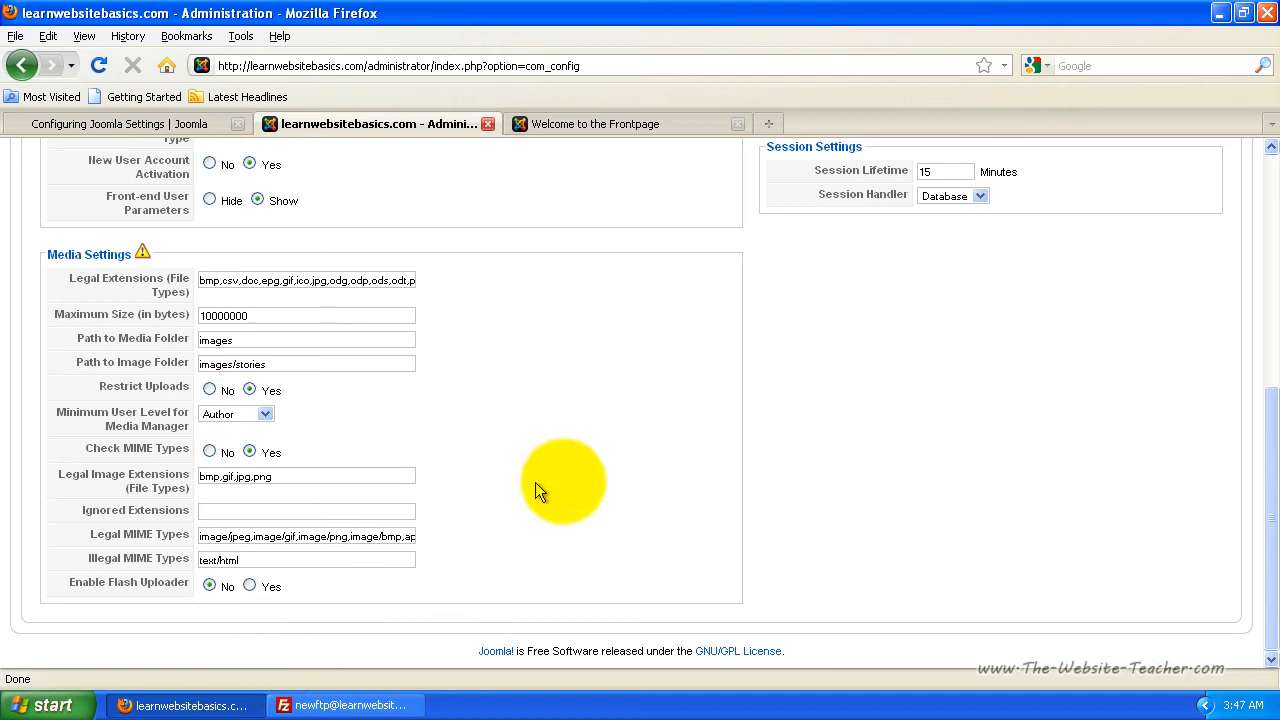
mouse_move(168, 425)
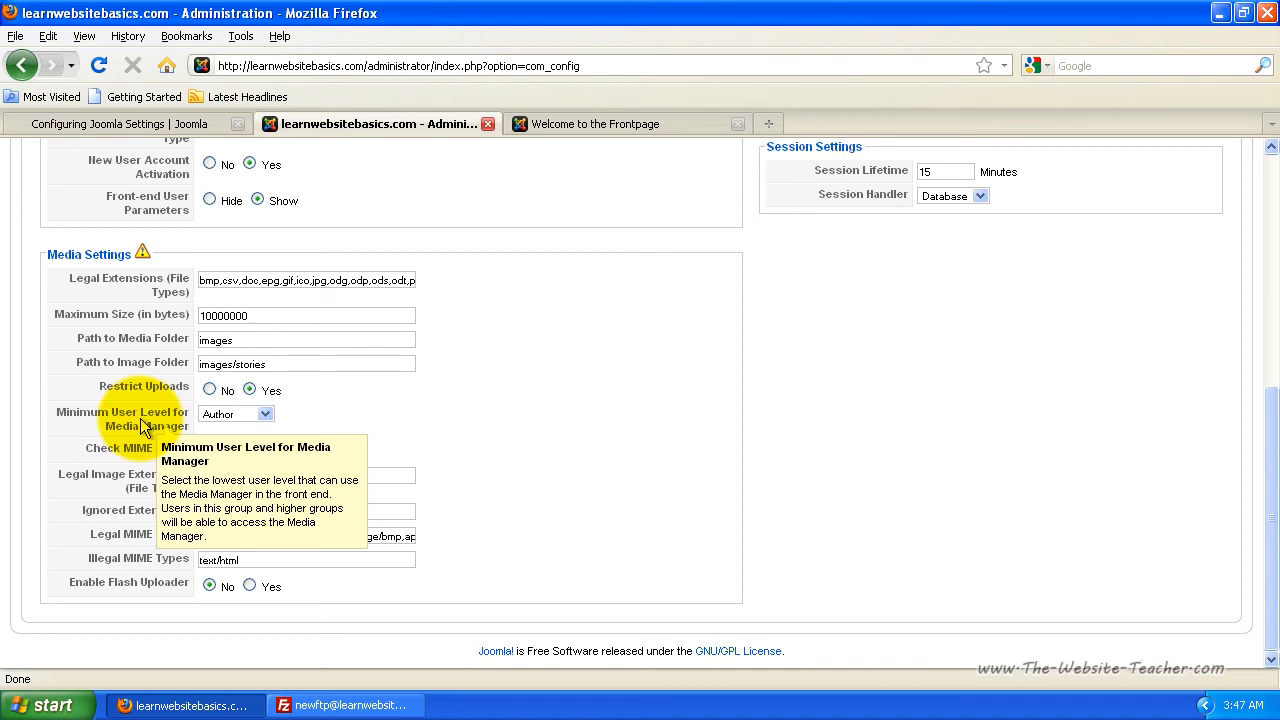
click(236, 414)
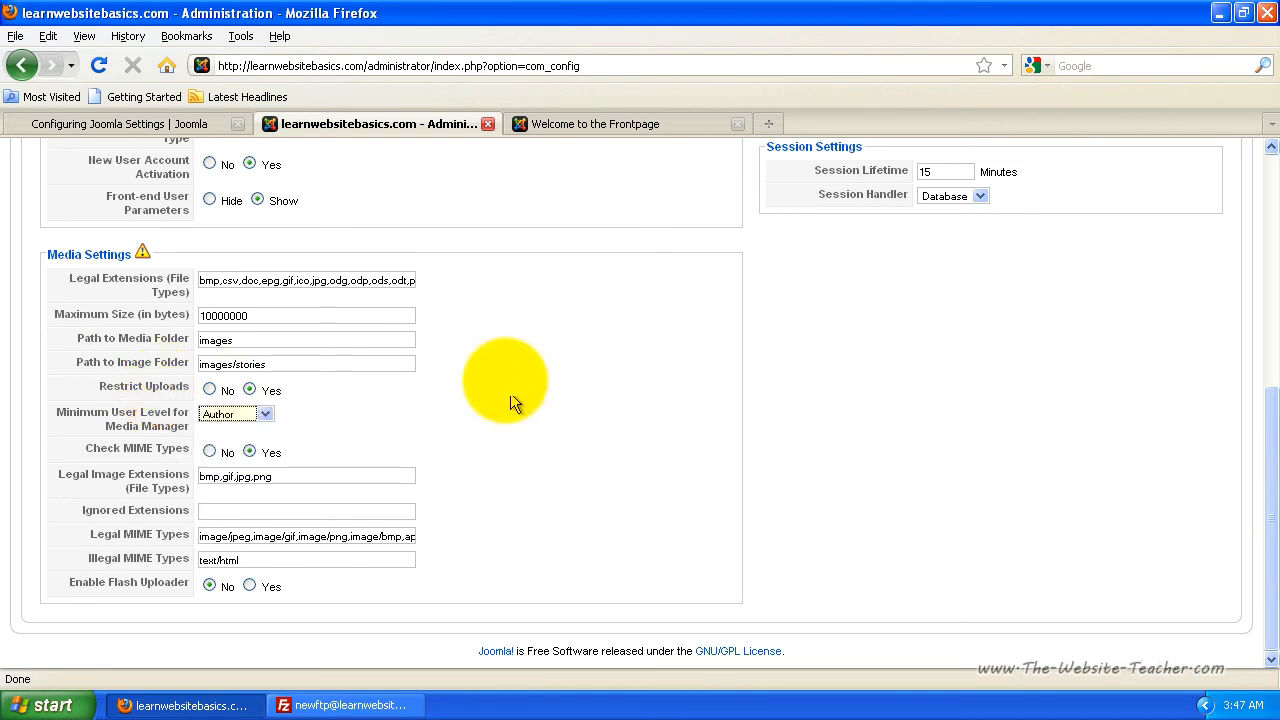
mouse_move(55, 277)
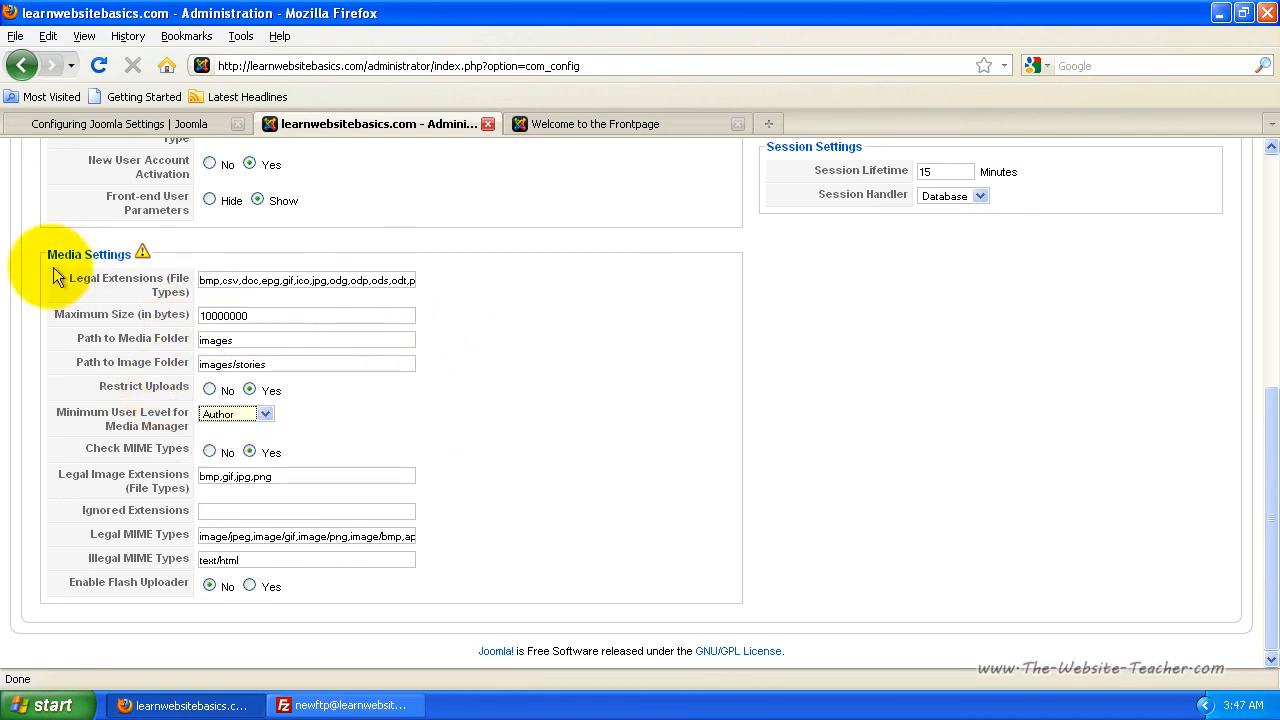
mouse_move(702, 395)
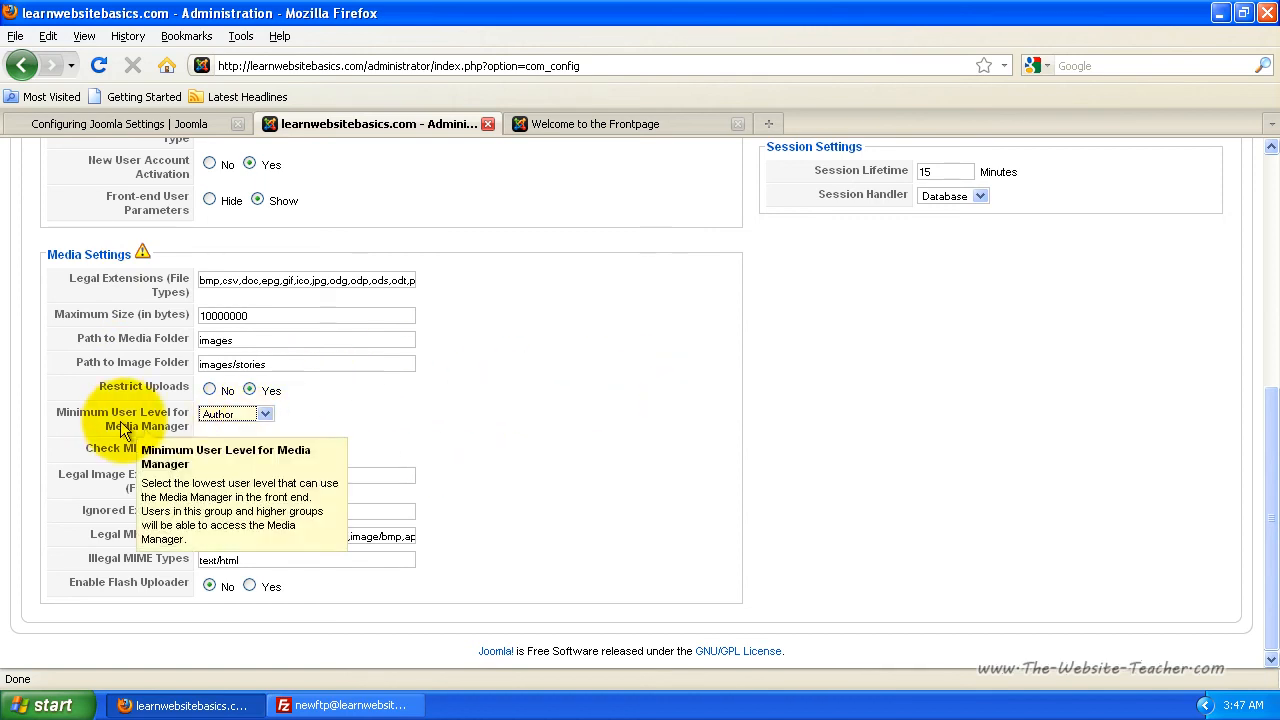
mouse_move(738, 400)
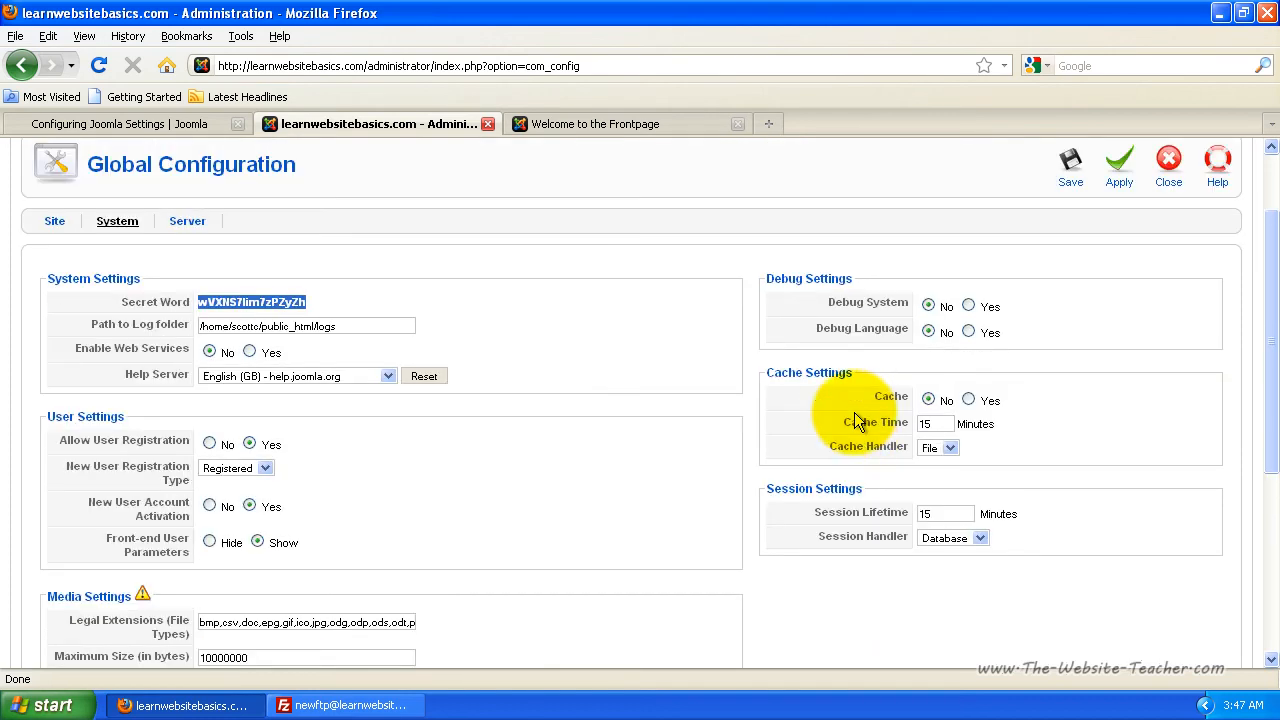
mouse_move(828, 311)
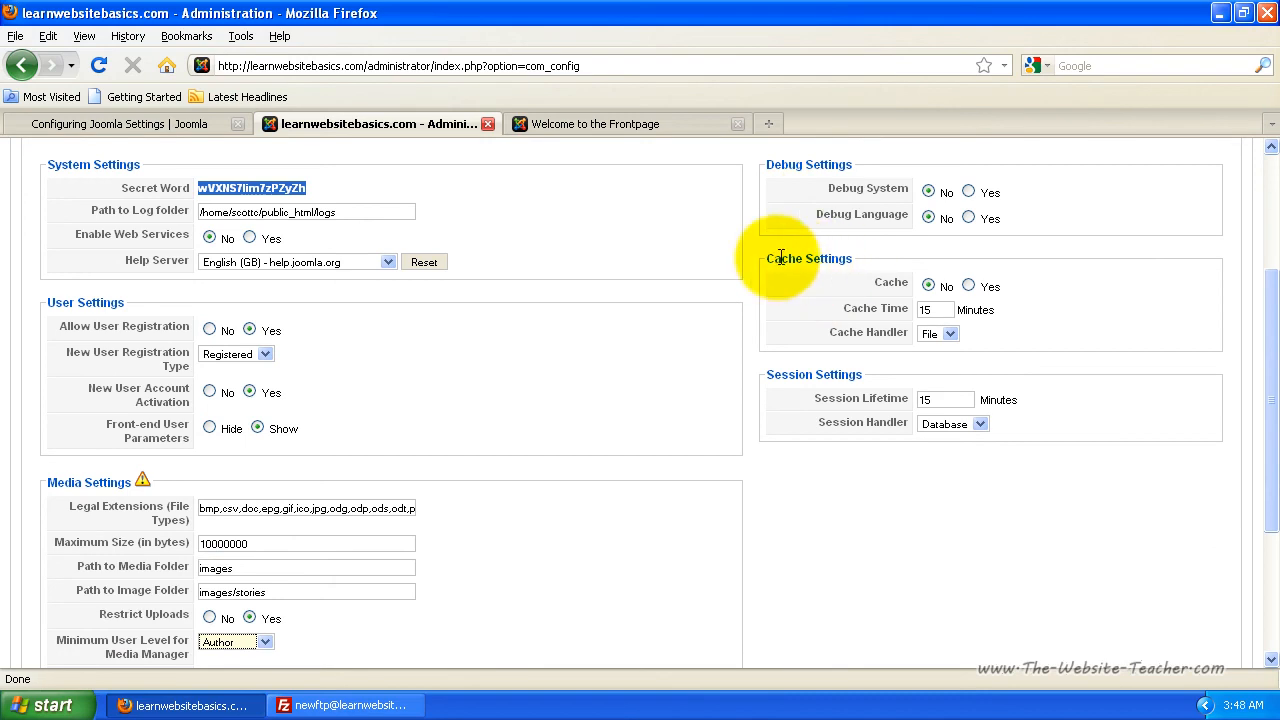
mouse_move(843, 330)
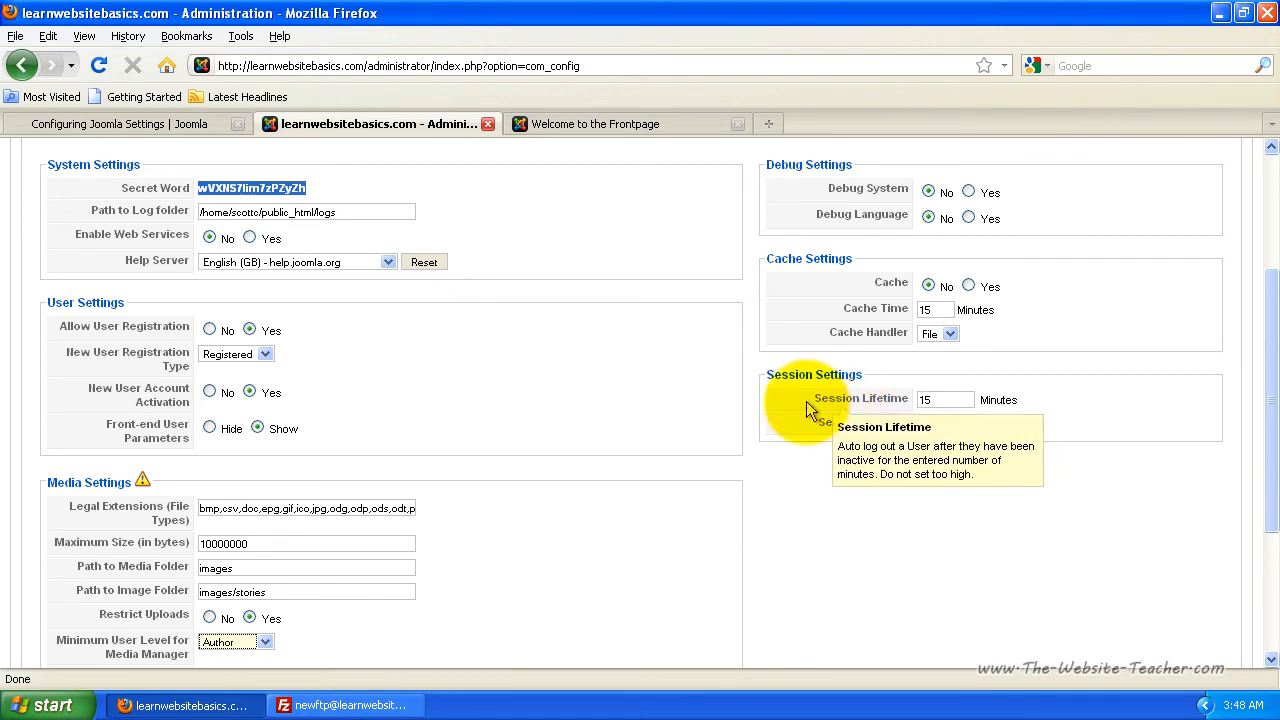
click(944, 400)
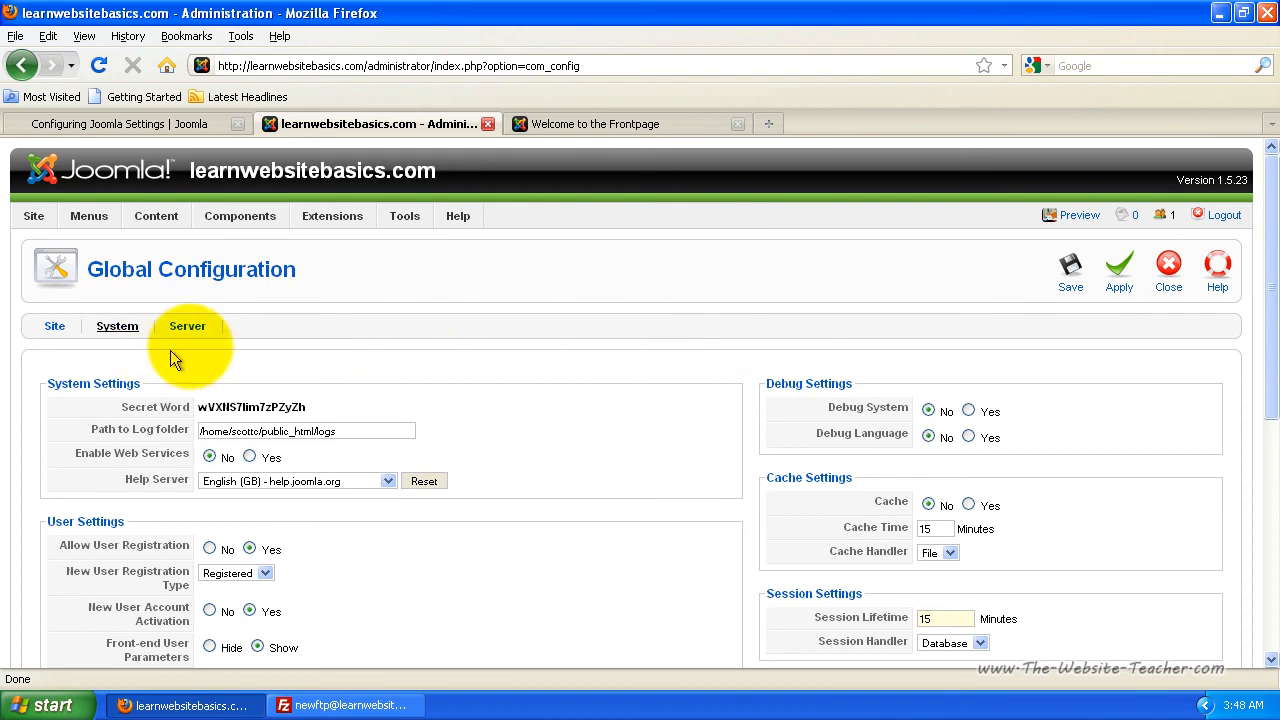
Show the Server tab and scroll through temp folder, locale, FTP, database and mail settings.
click(187, 326)
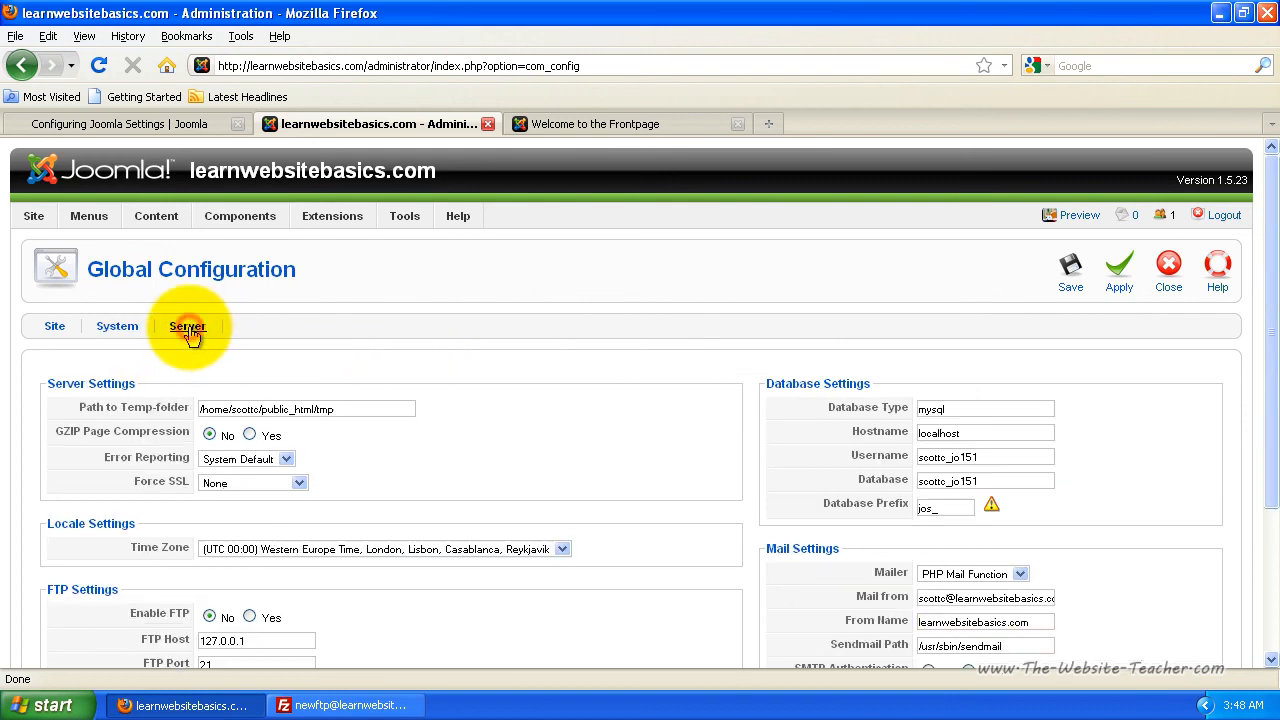
scroll(down, 3)
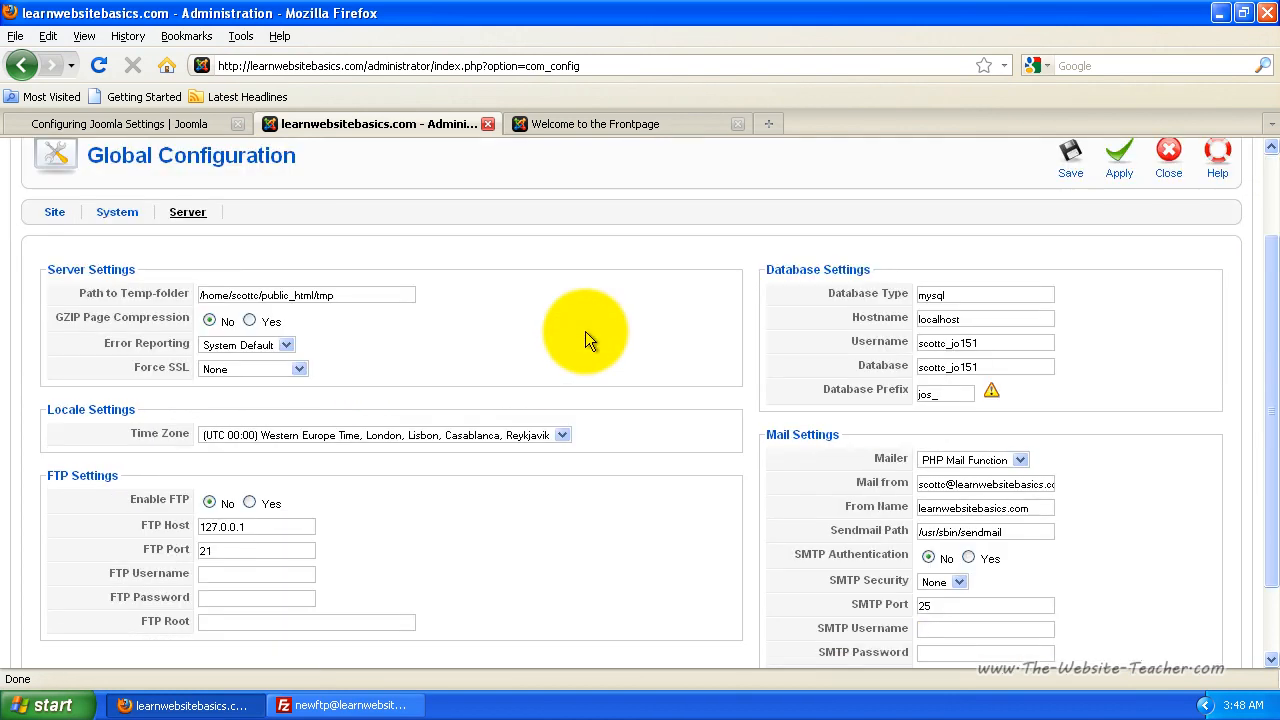
mouse_move(578, 340)
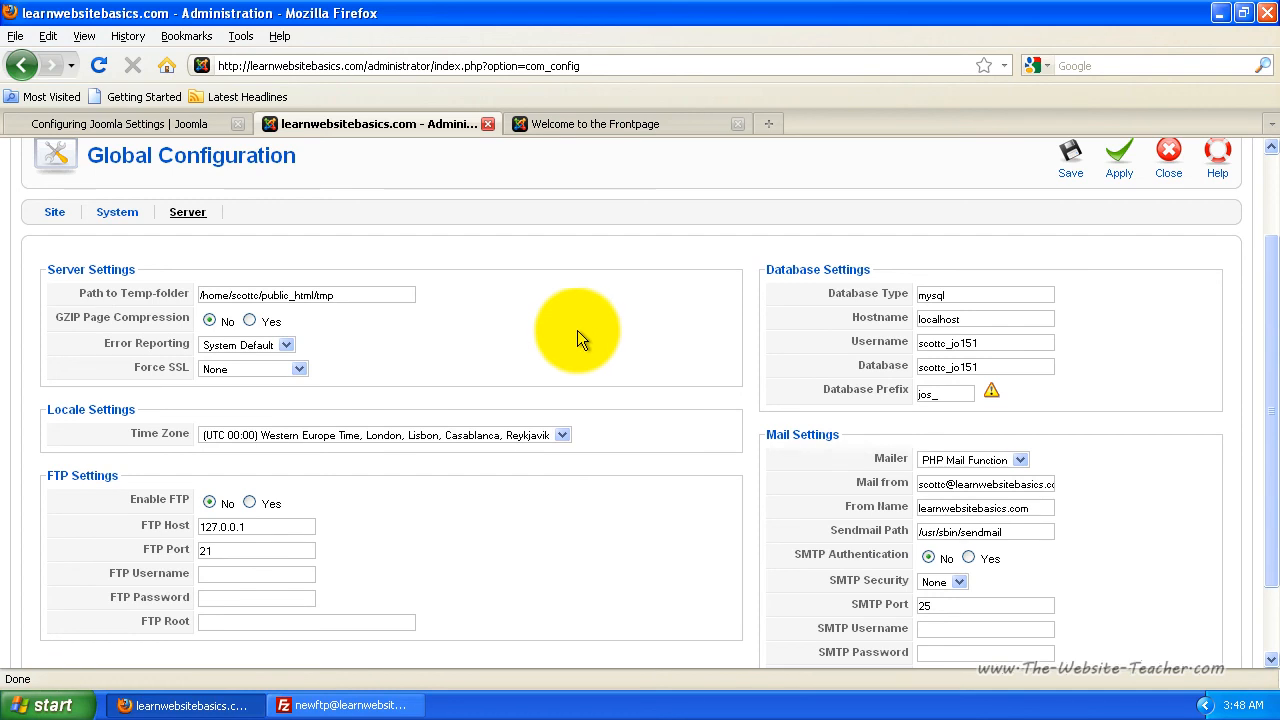
mouse_move(654, 420)
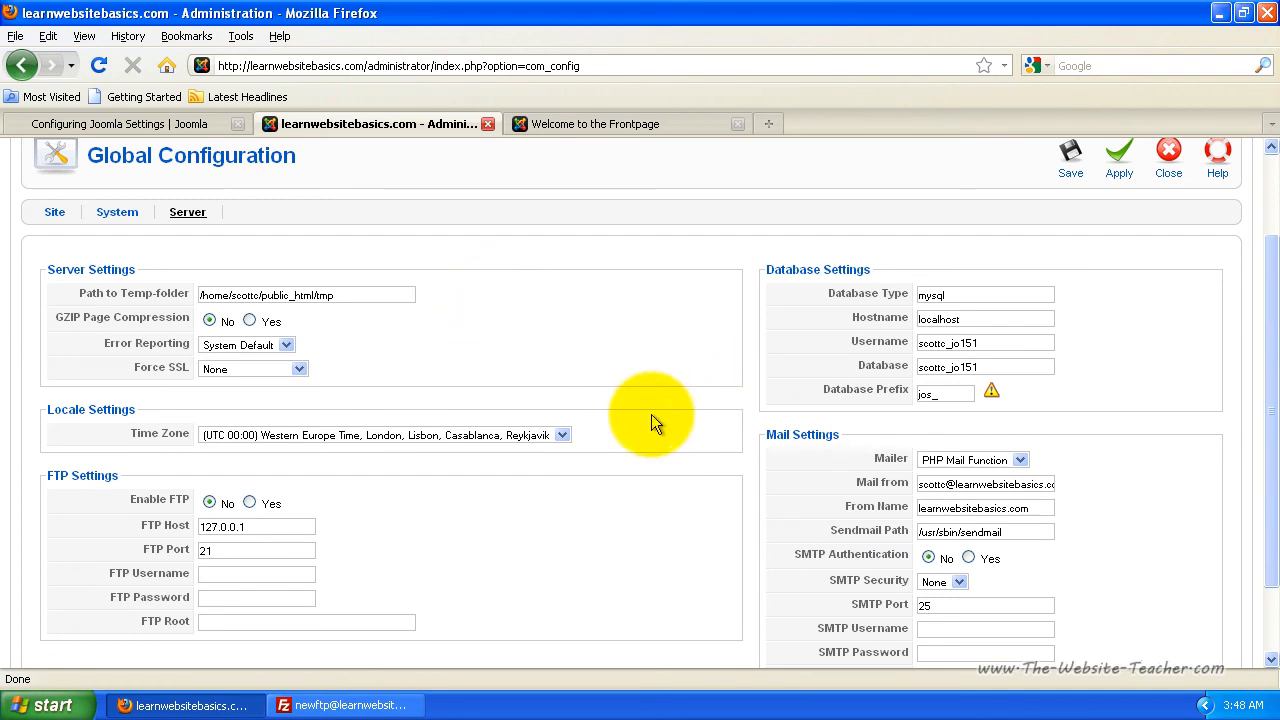
mouse_move(535, 456)
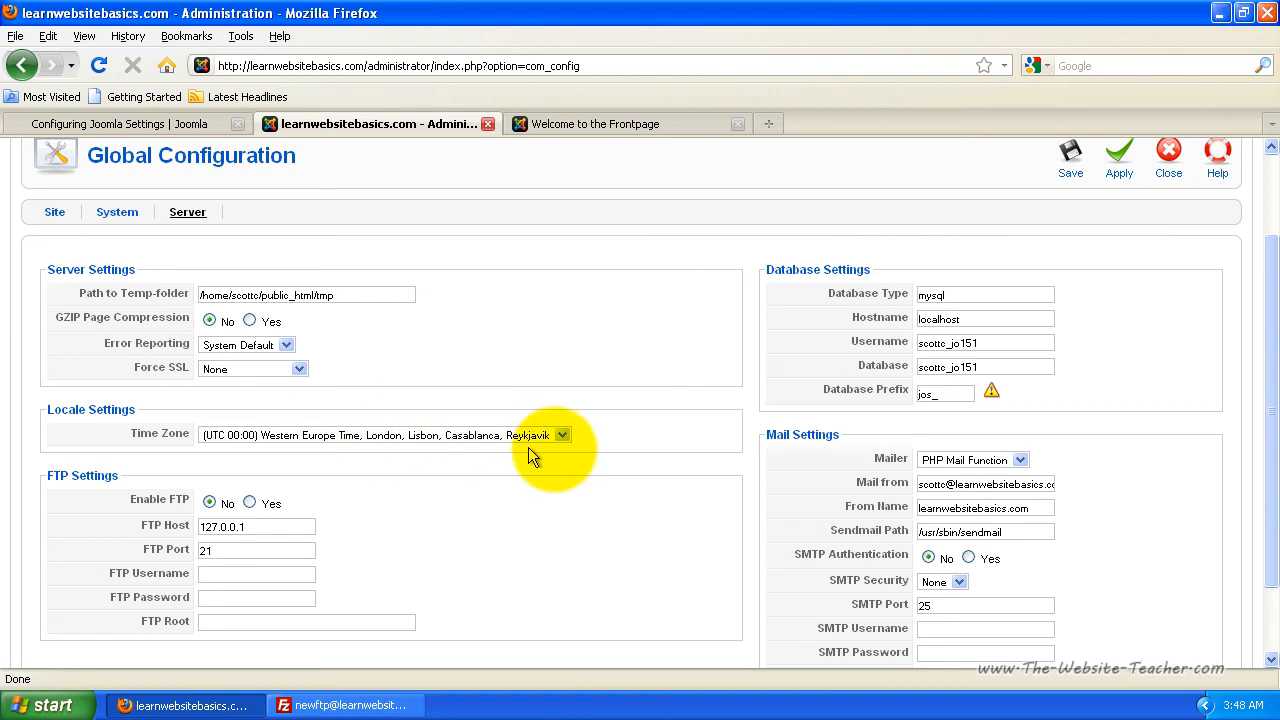
mouse_move(567, 450)
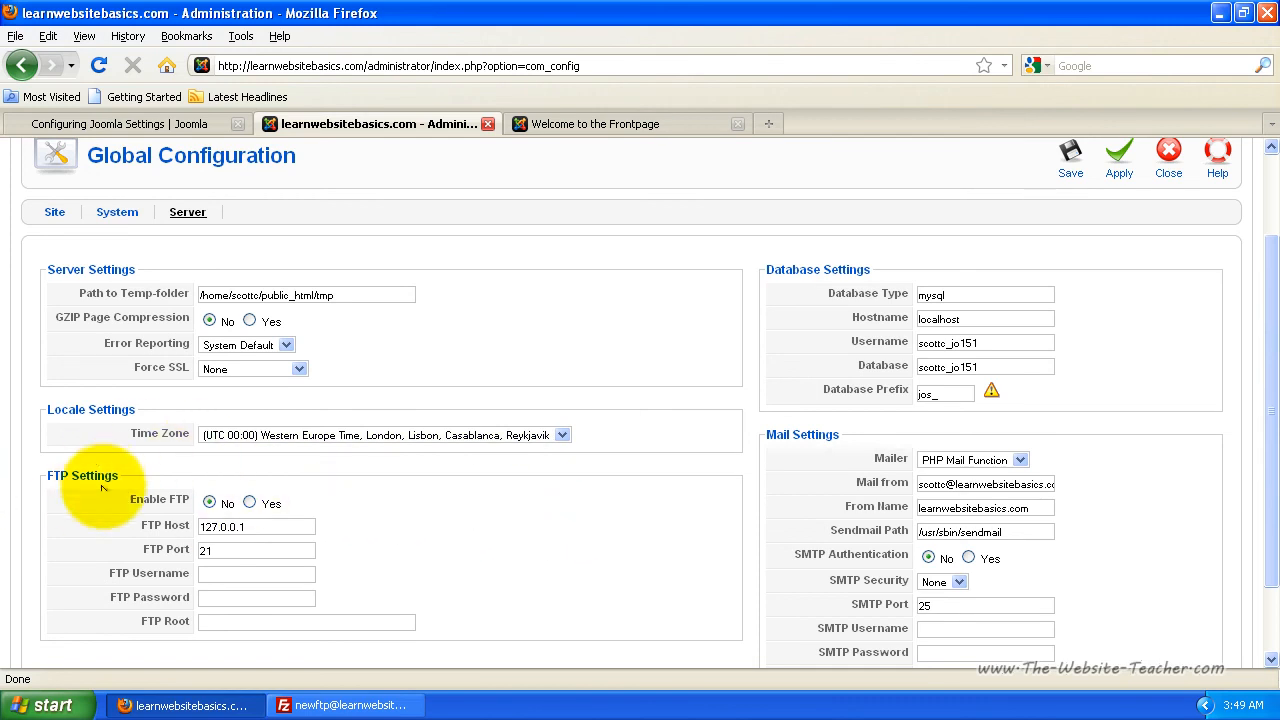
mouse_move(387, 535)
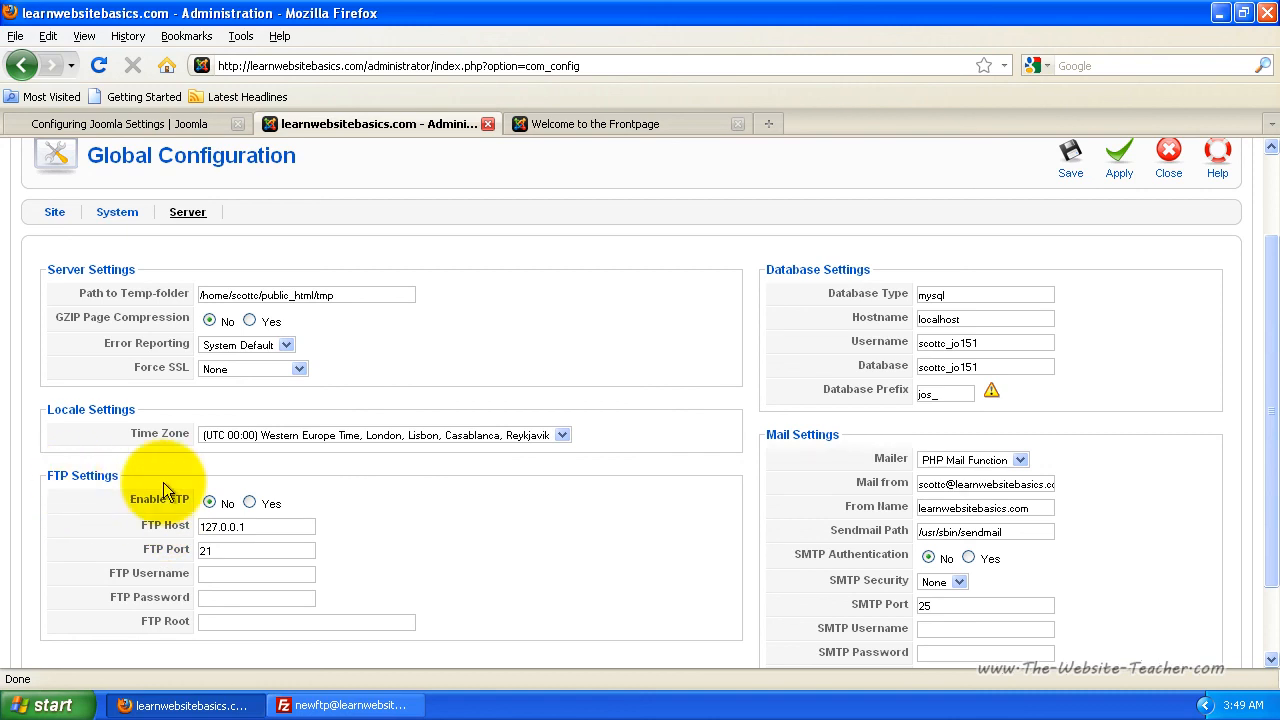
mouse_move(143, 485)
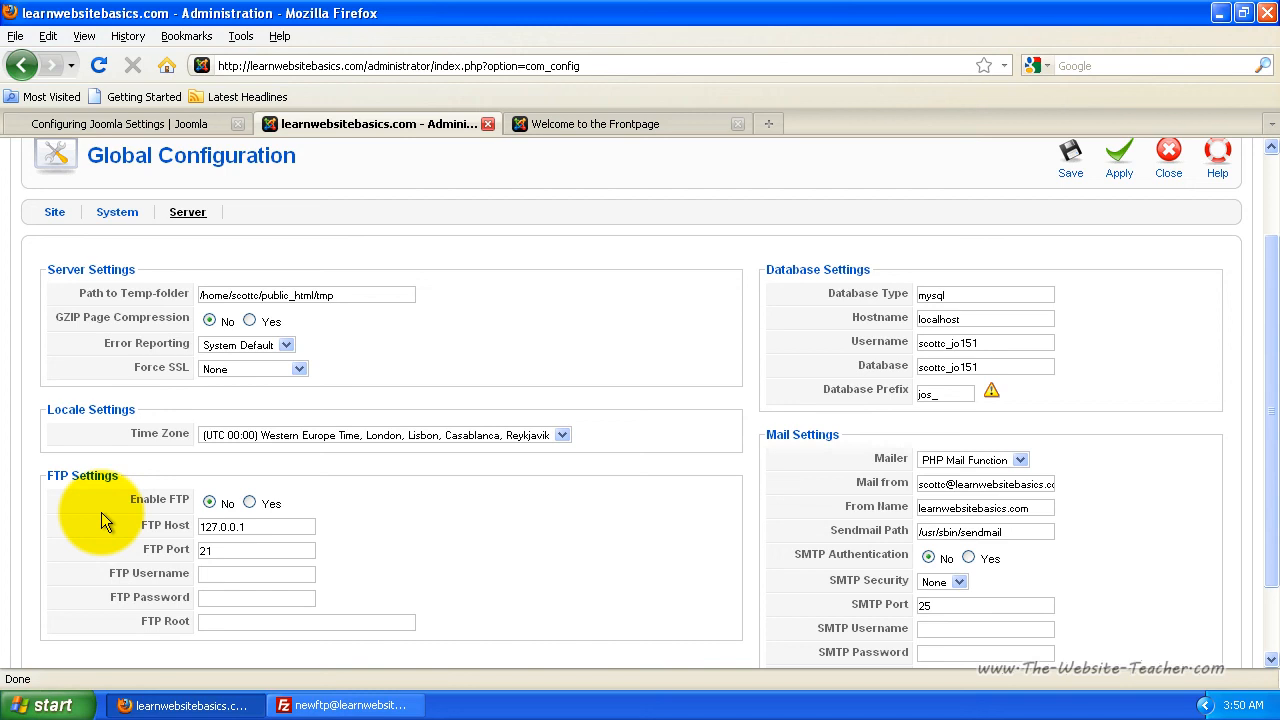
mouse_move(100, 525)
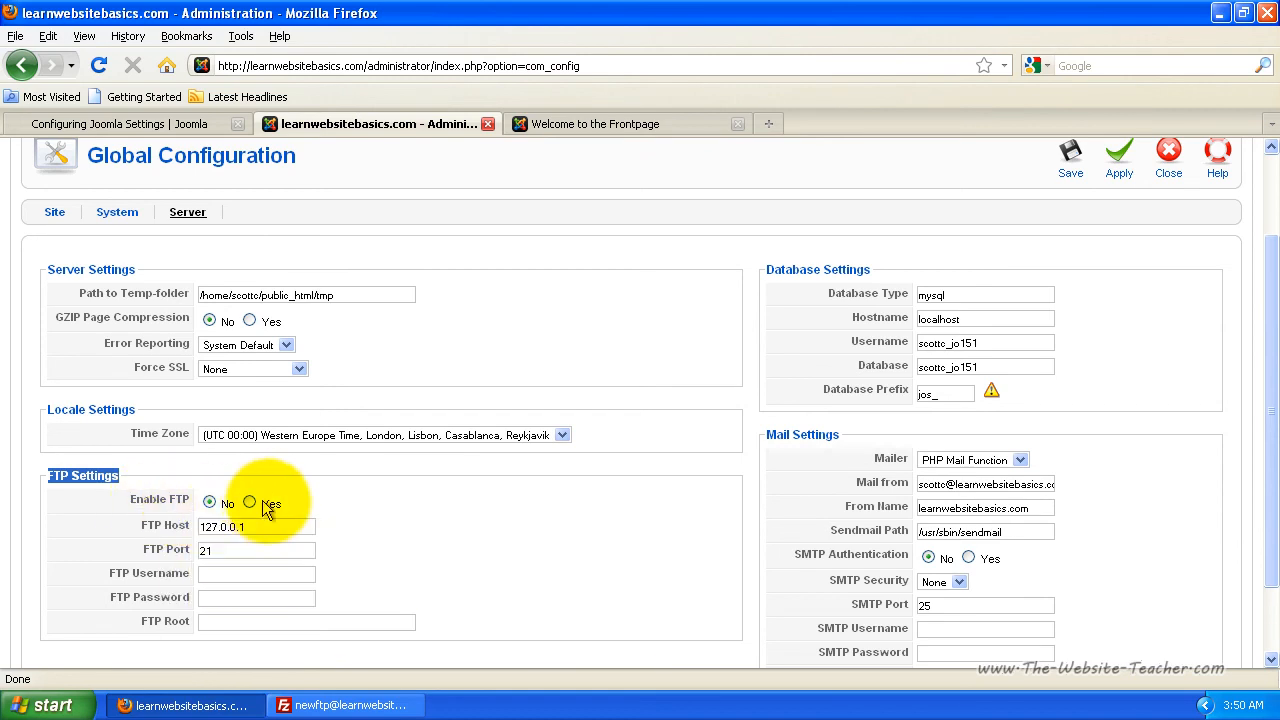
scroll(down, 3)
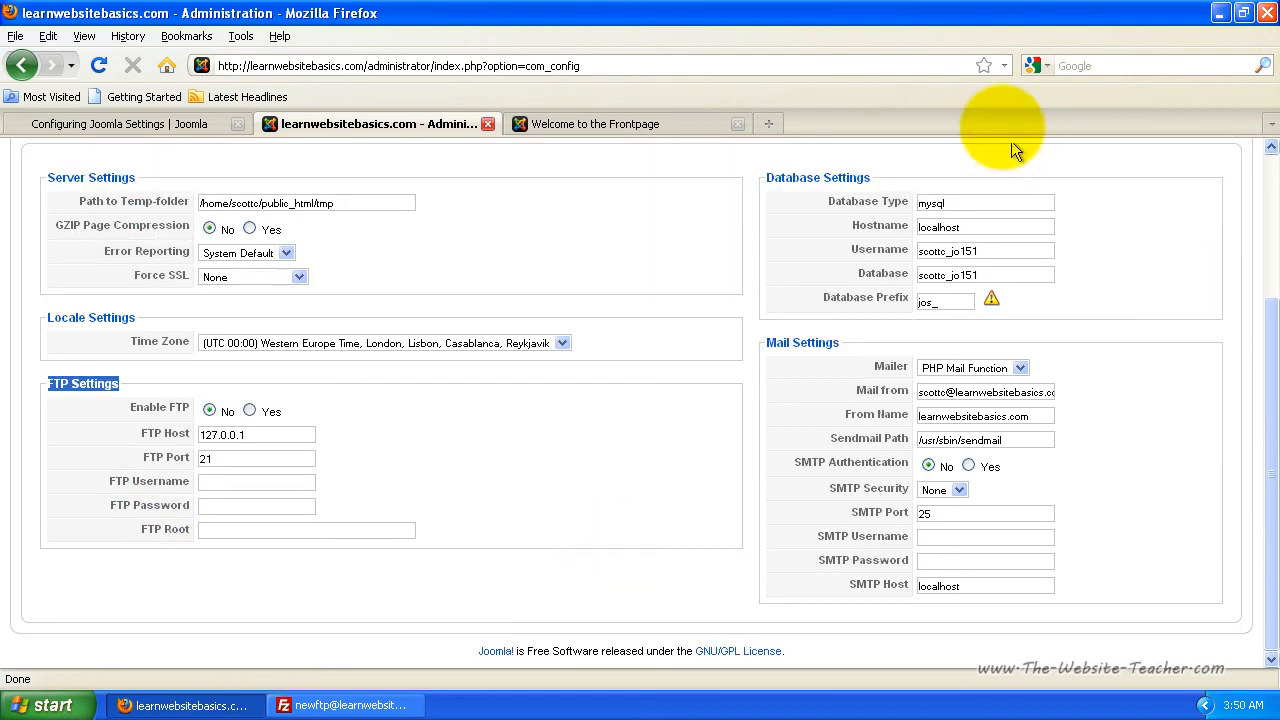
mouse_move(812, 323)
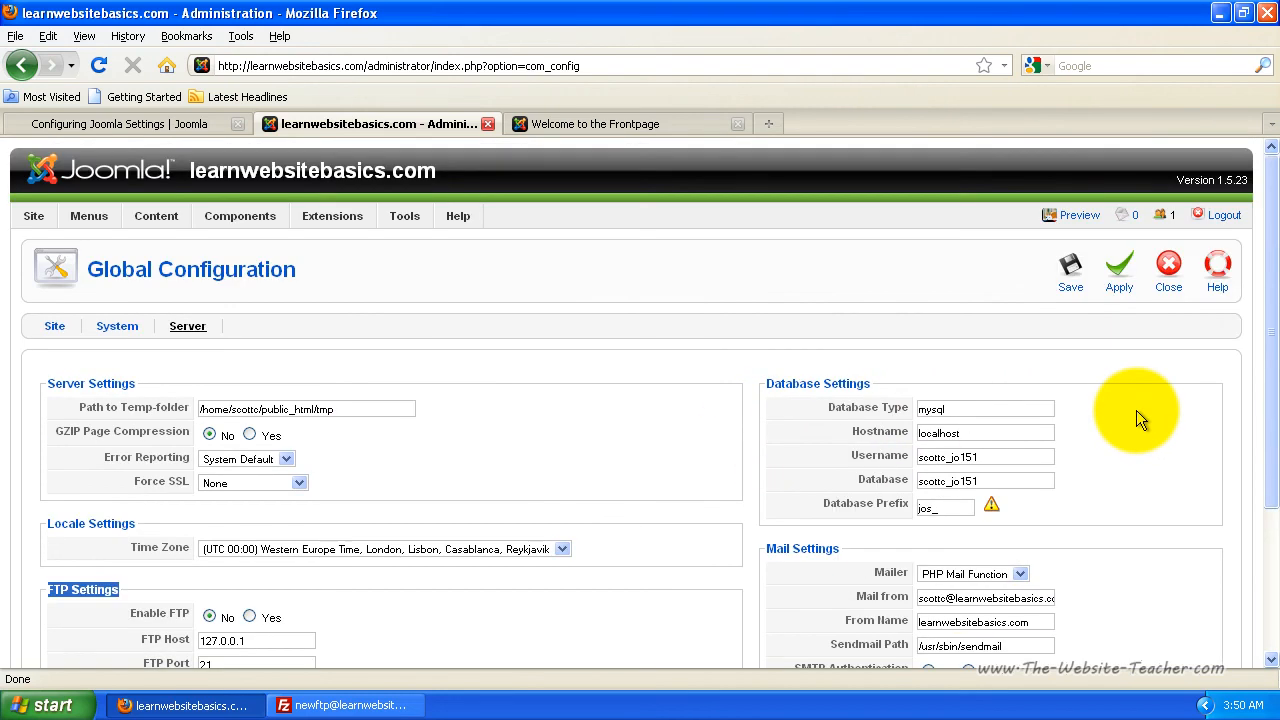
mouse_move(1137, 420)
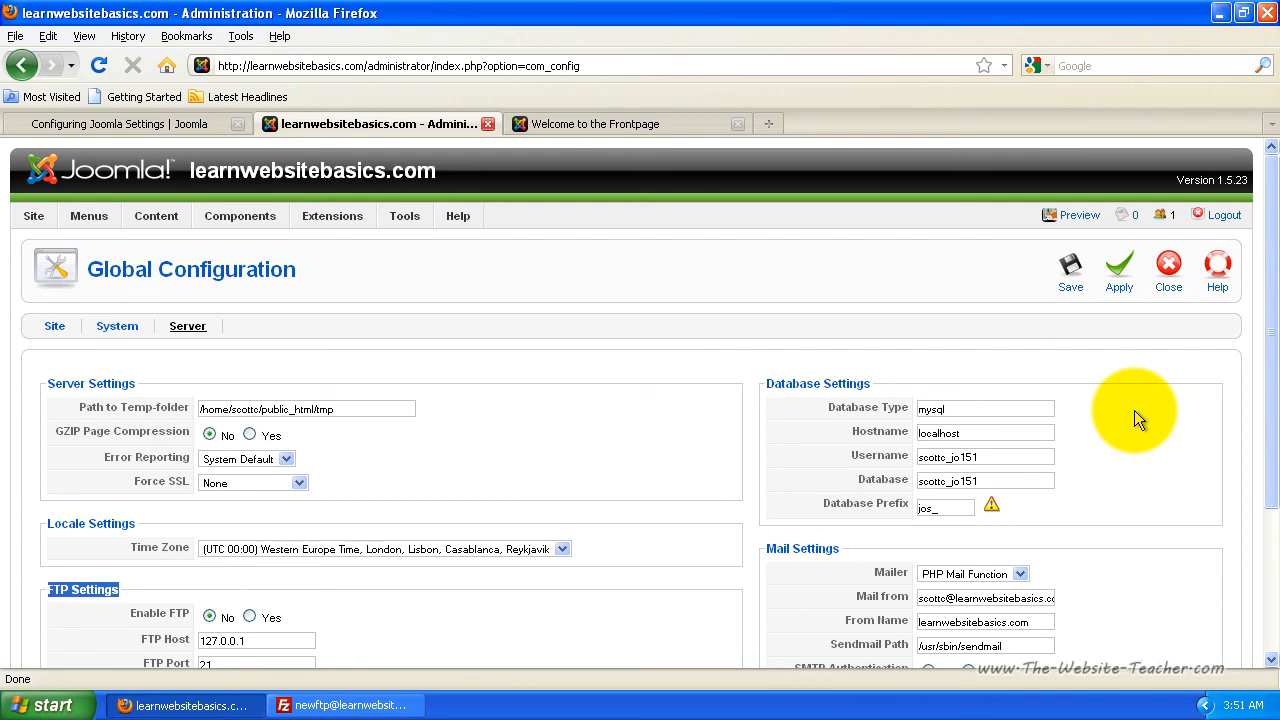
mouse_move(185, 336)
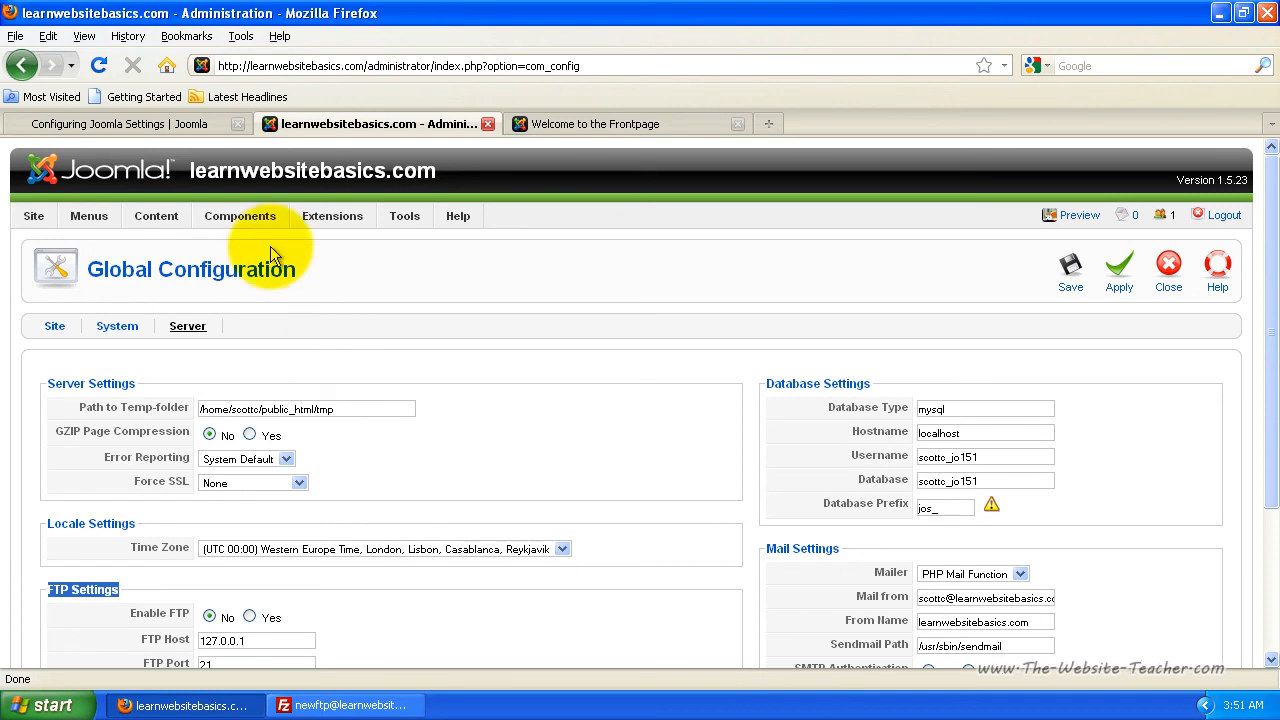
mouse_move(148, 337)
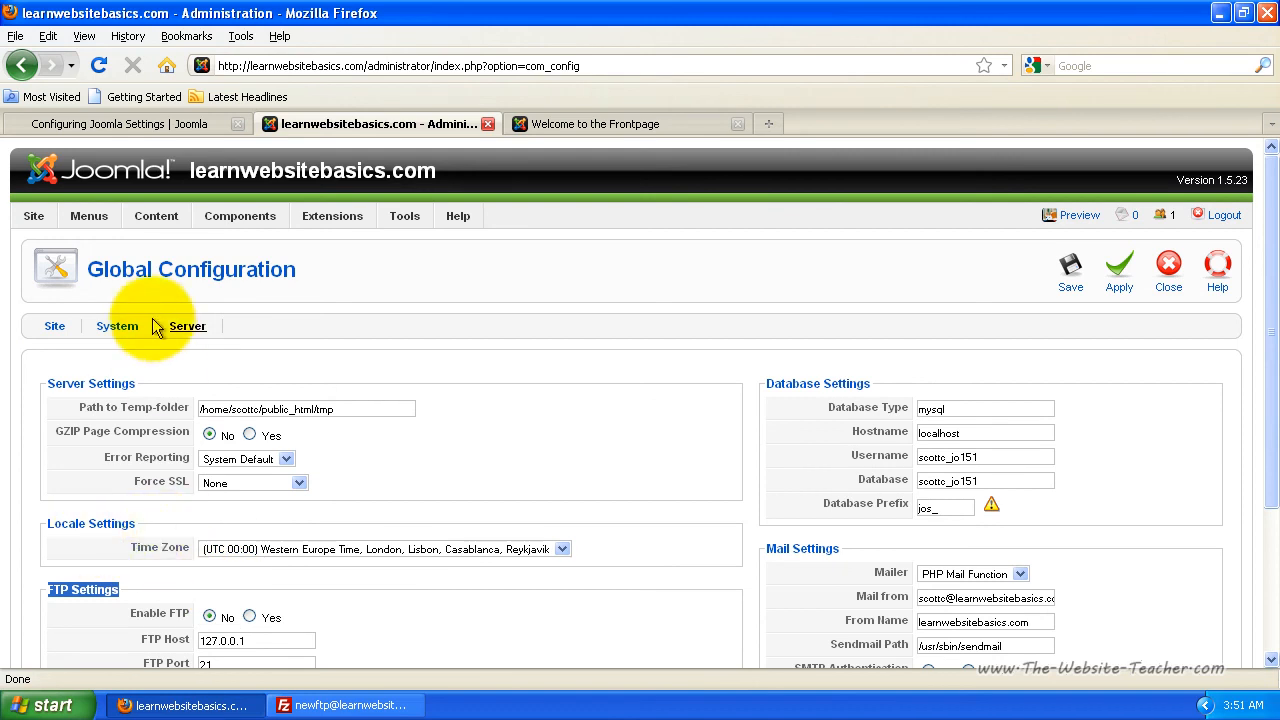
mouse_move(54, 326)
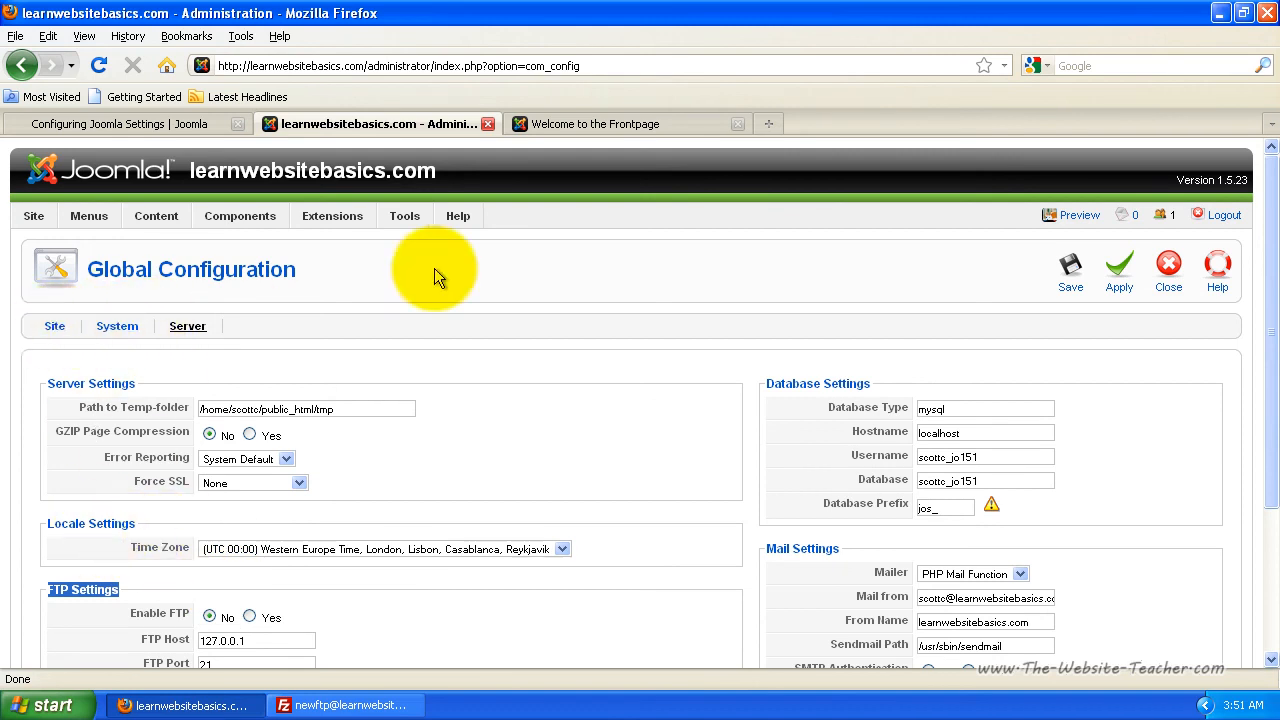
mouse_move(432, 272)
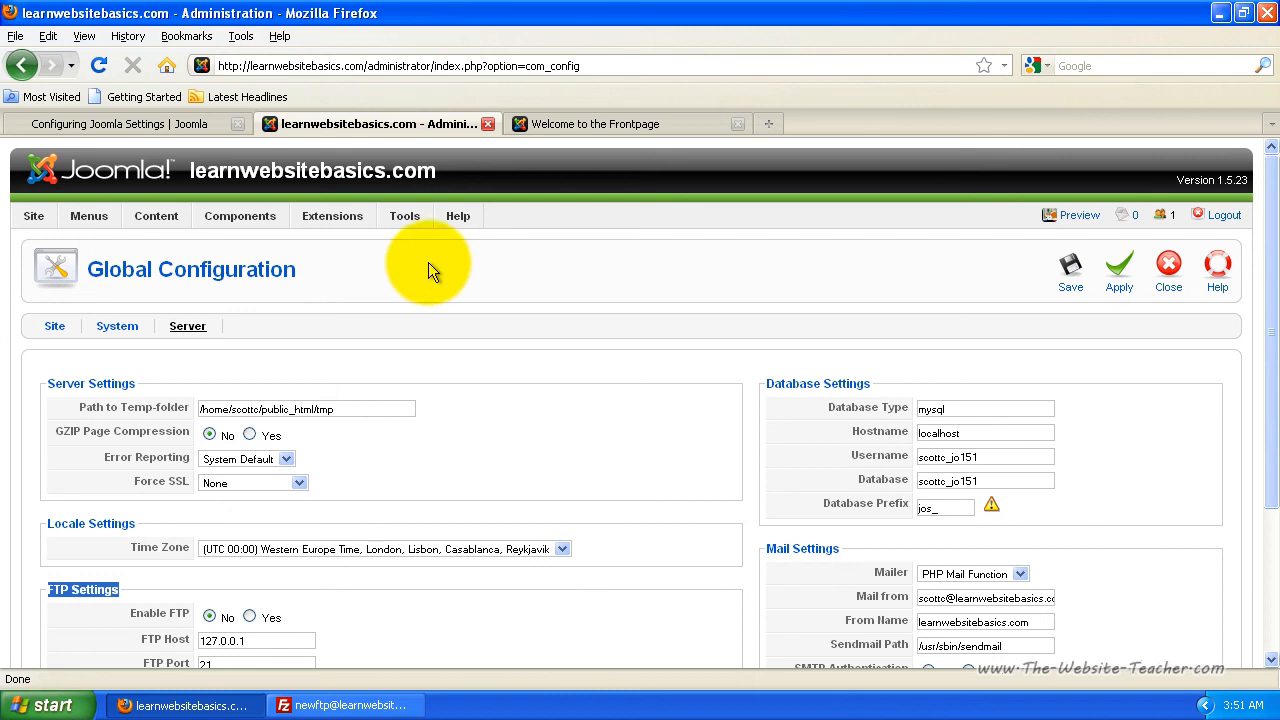
mouse_move(308, 305)
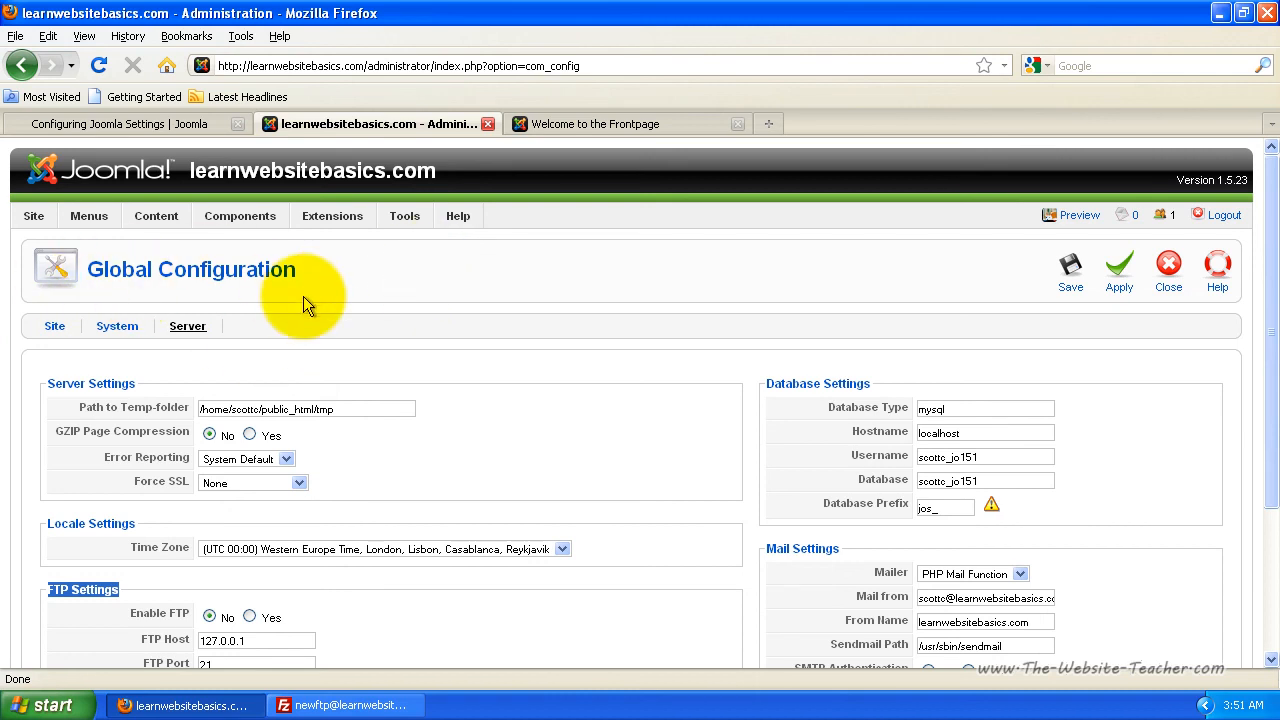
mouse_move(303, 318)
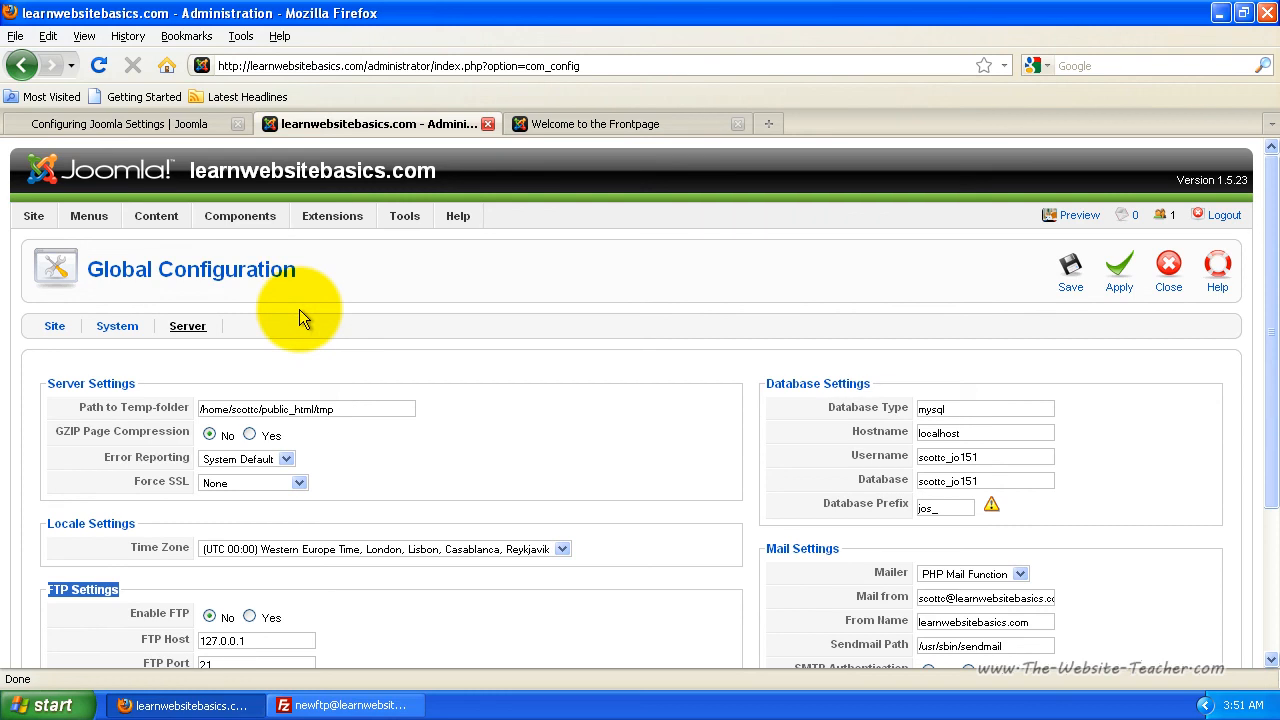